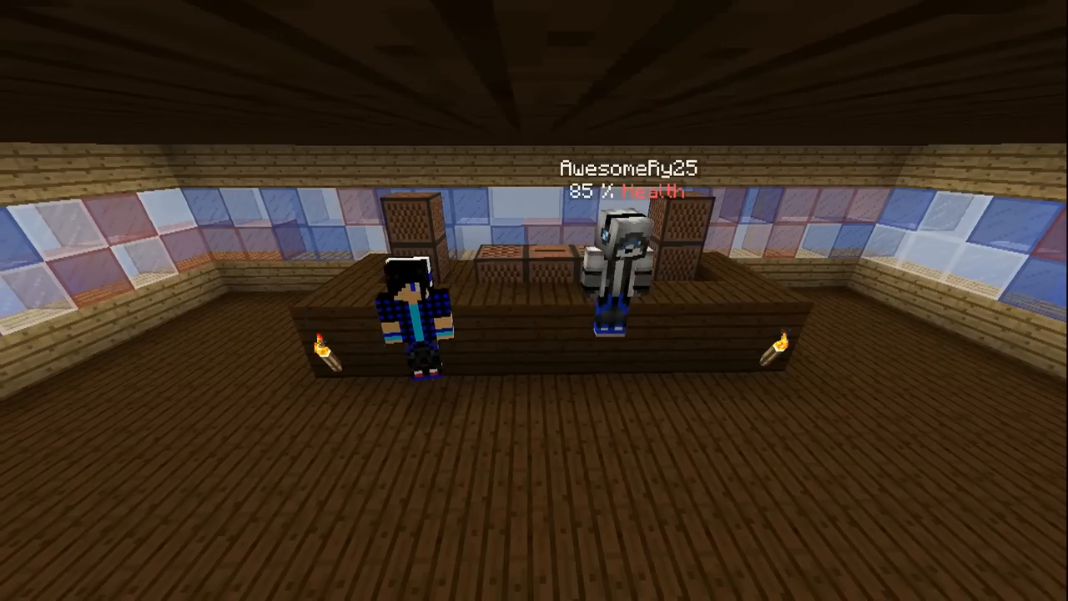
mouse_move(535, 300)
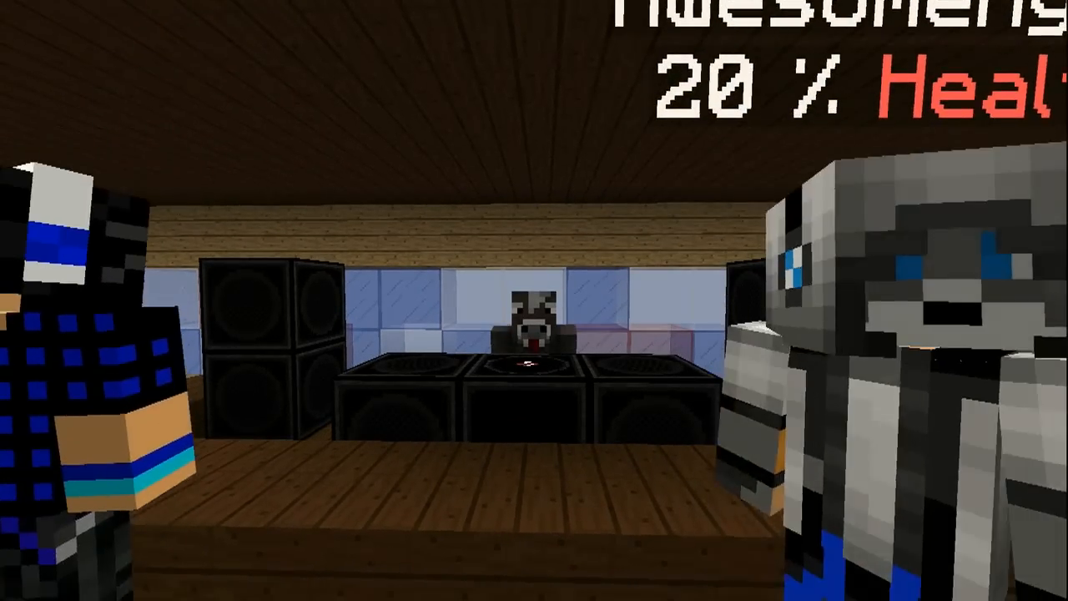
mouse_move(534, 301)
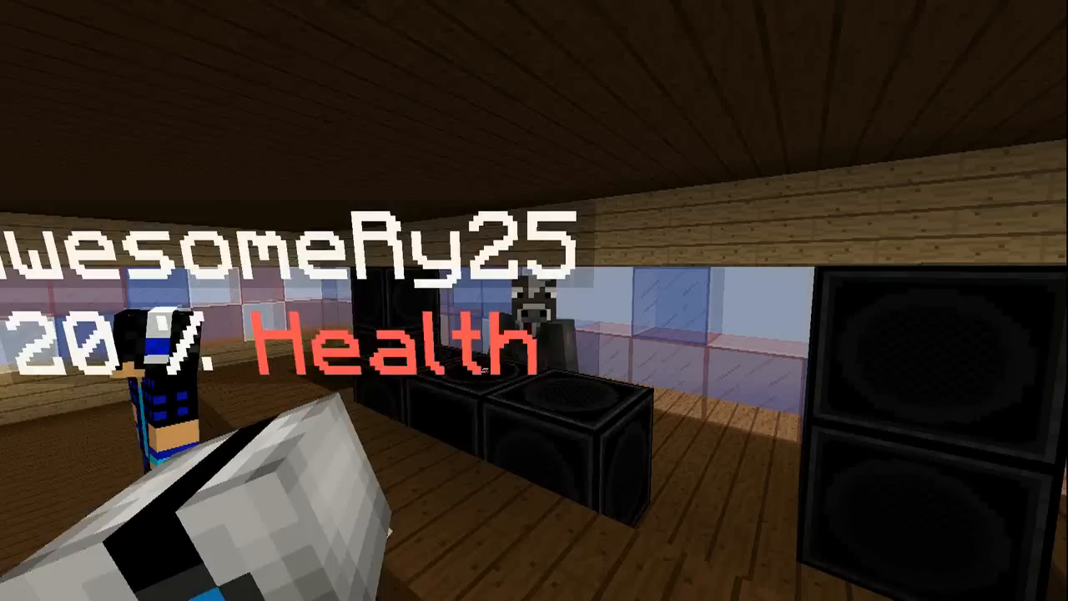
mouse_move(534, 301)
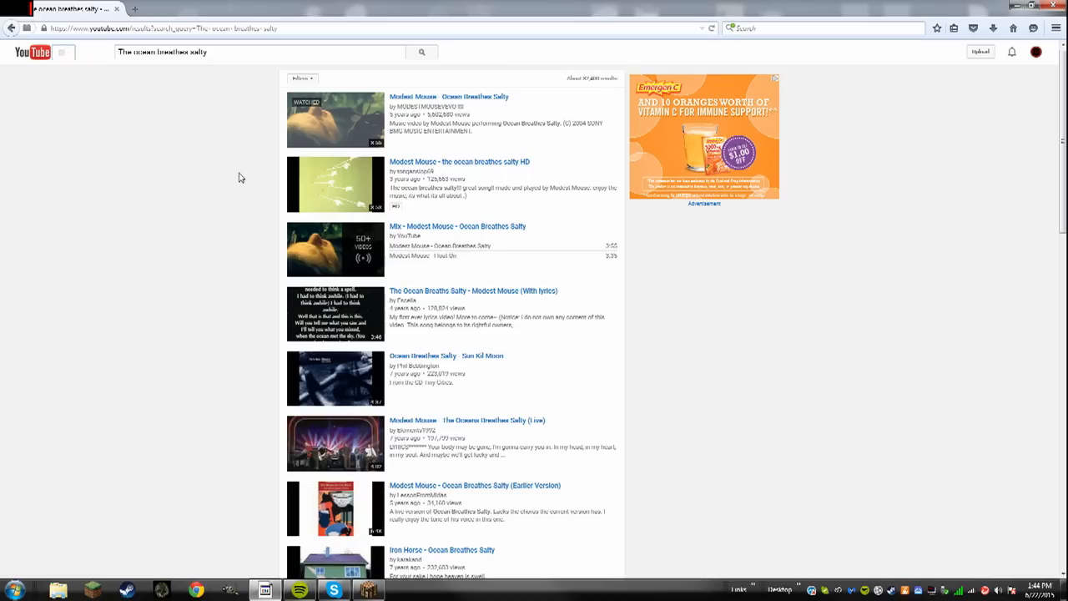
mouse_move(208, 250)
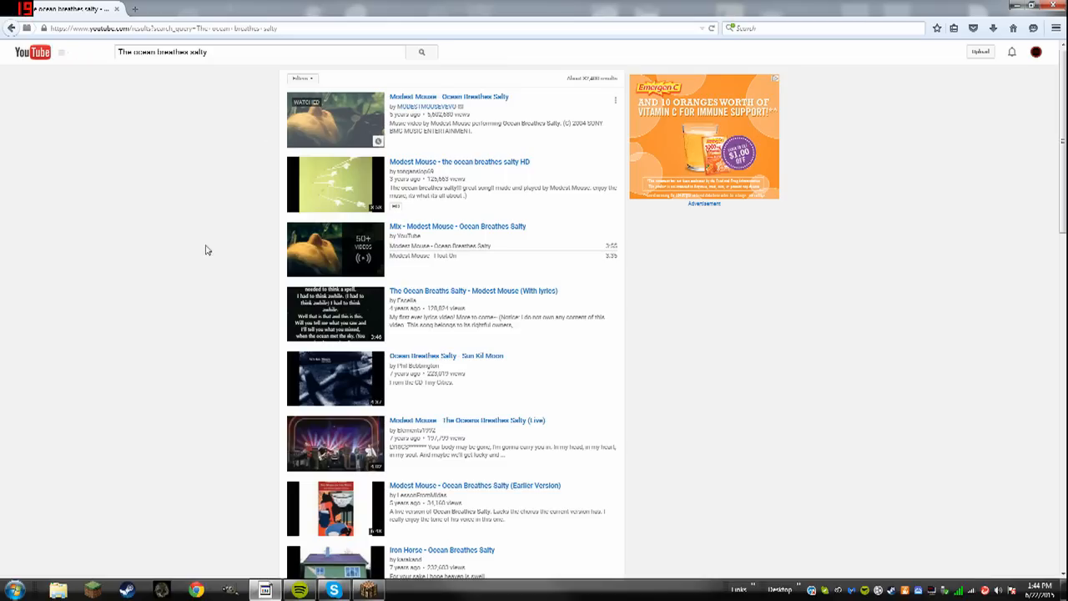
mouse_move(410, 108)
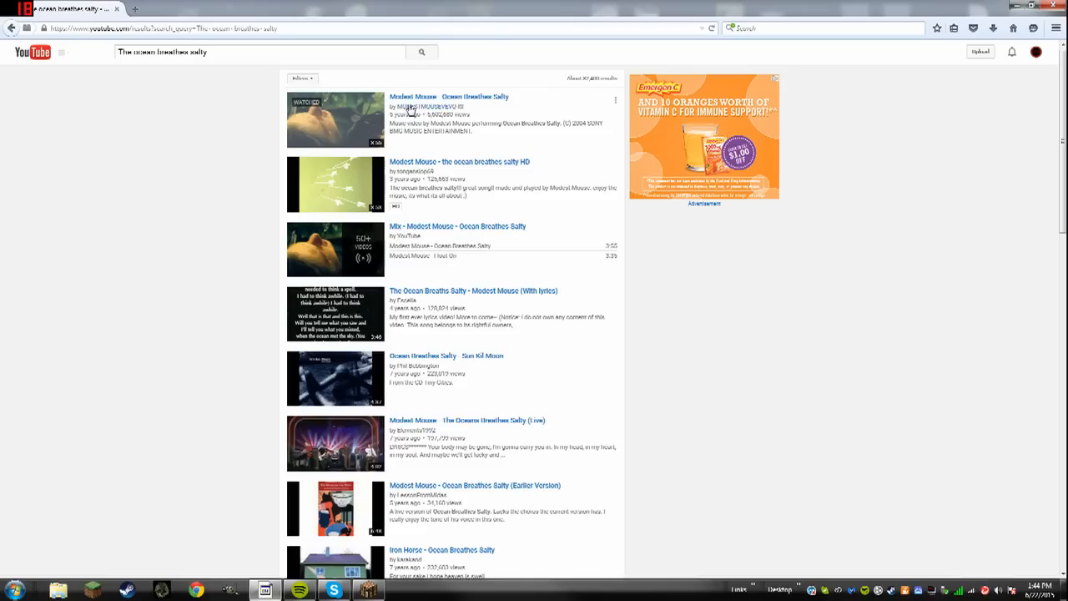
mouse_move(449, 96)
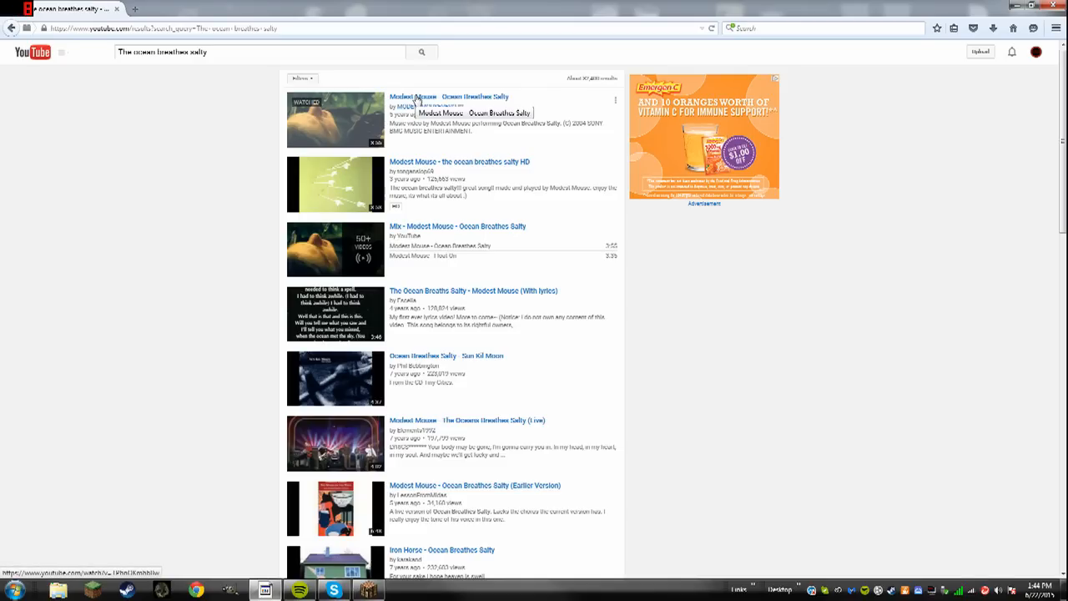
mouse_move(422, 106)
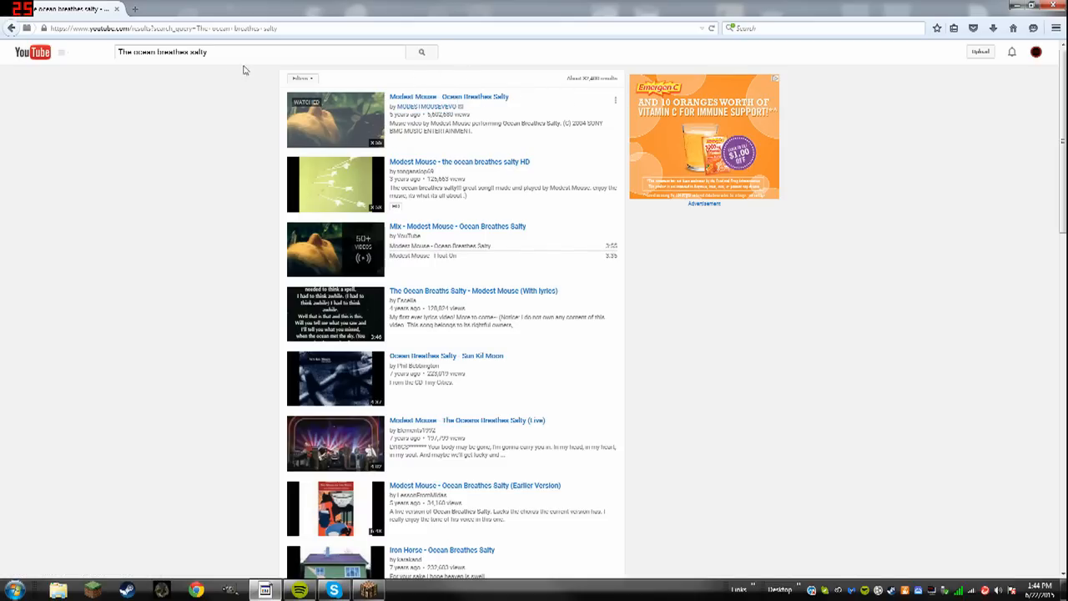
- Search 'youtube to mp3' in a new tab, then return to the Ocean Breathes Salty video
click(251, 9)
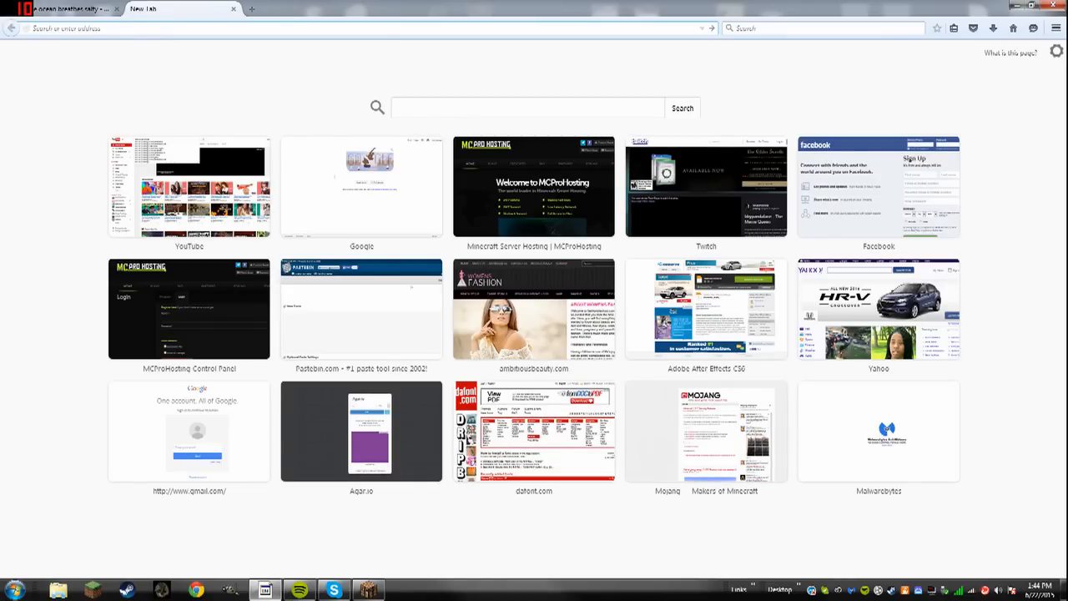
text(www.google.com/?gws_rd=ssl)
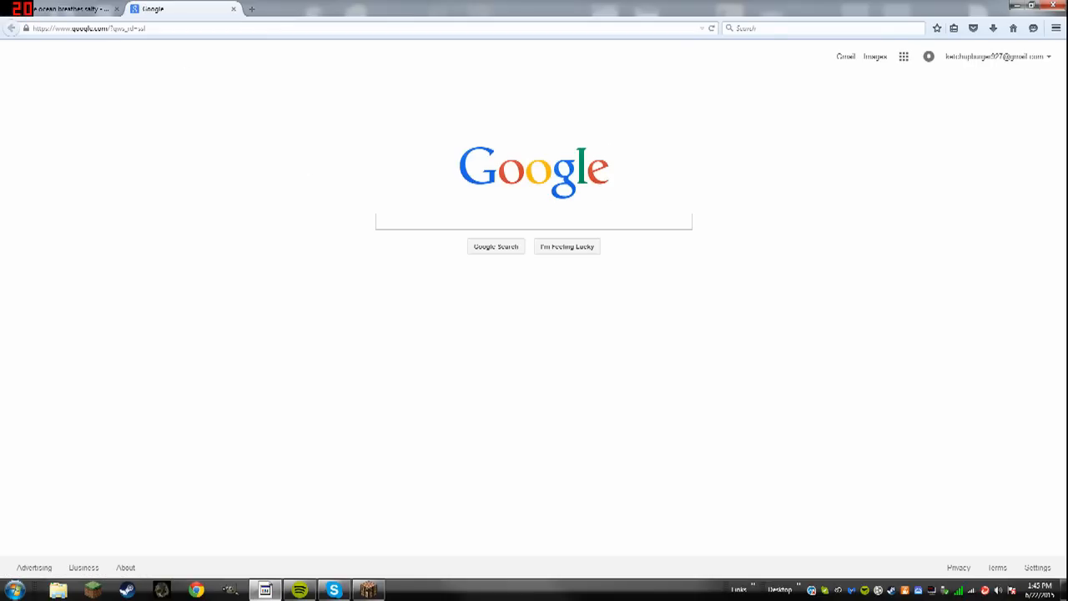
text(youtube)
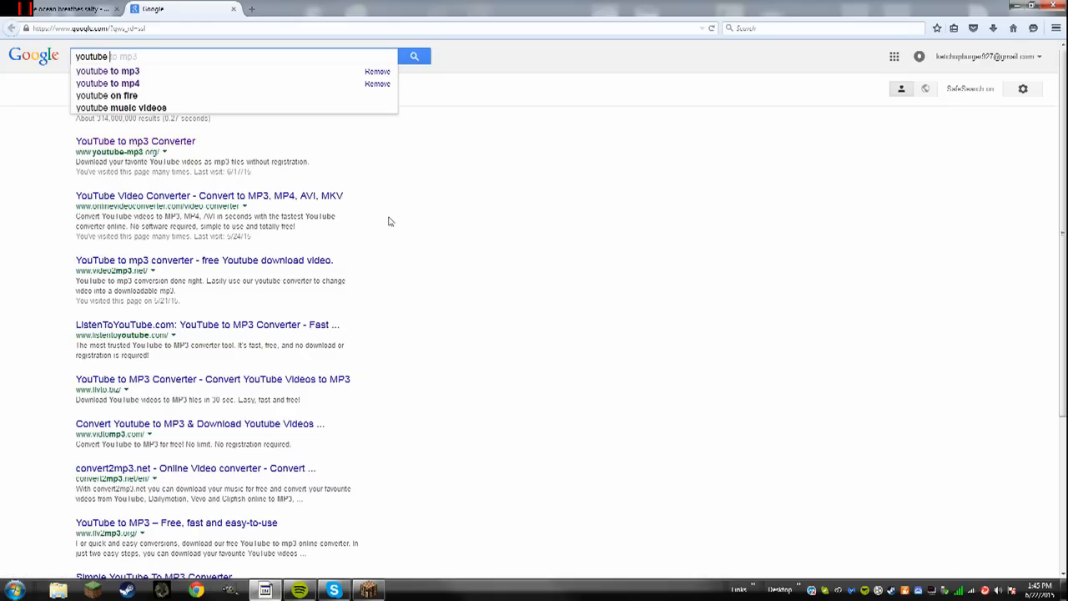
text(to mp)
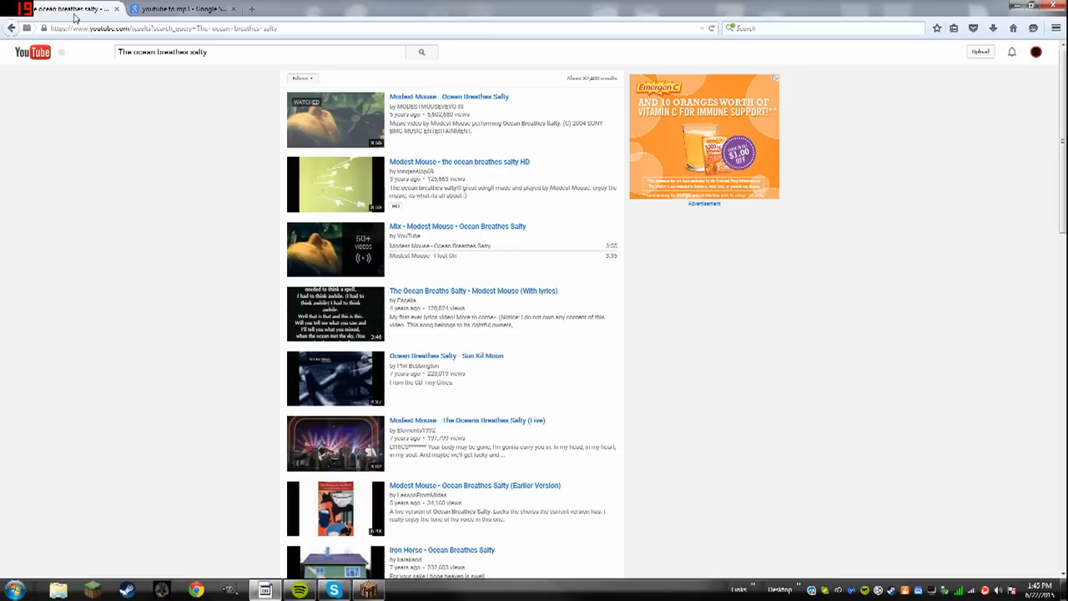
click(184, 9)
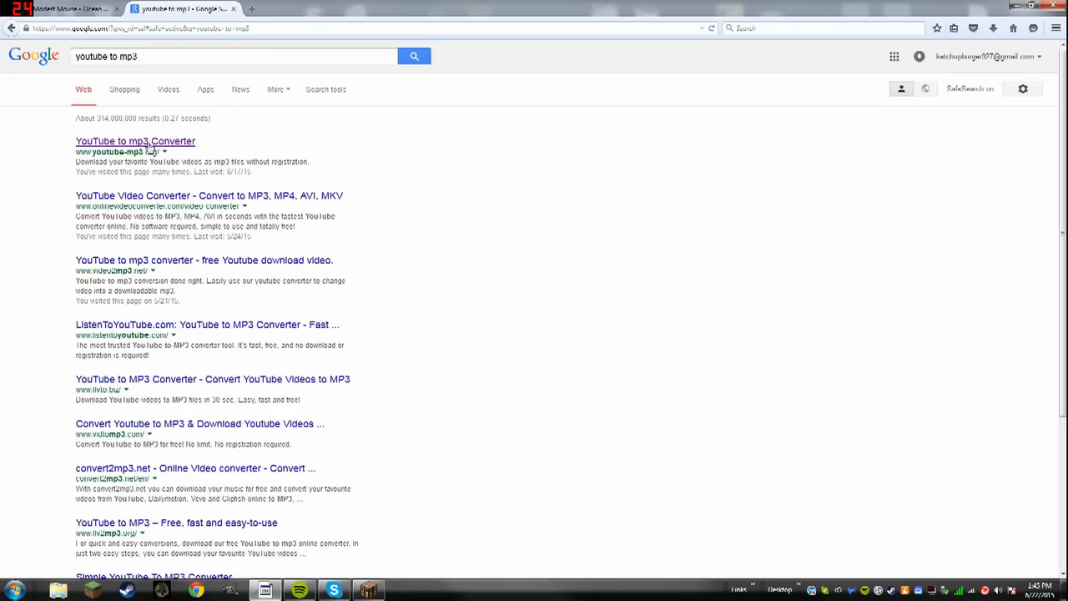
- Convert Ocean Breathes Salty with the YouTube to mp3 Converter and save the mp3
click(134, 141)
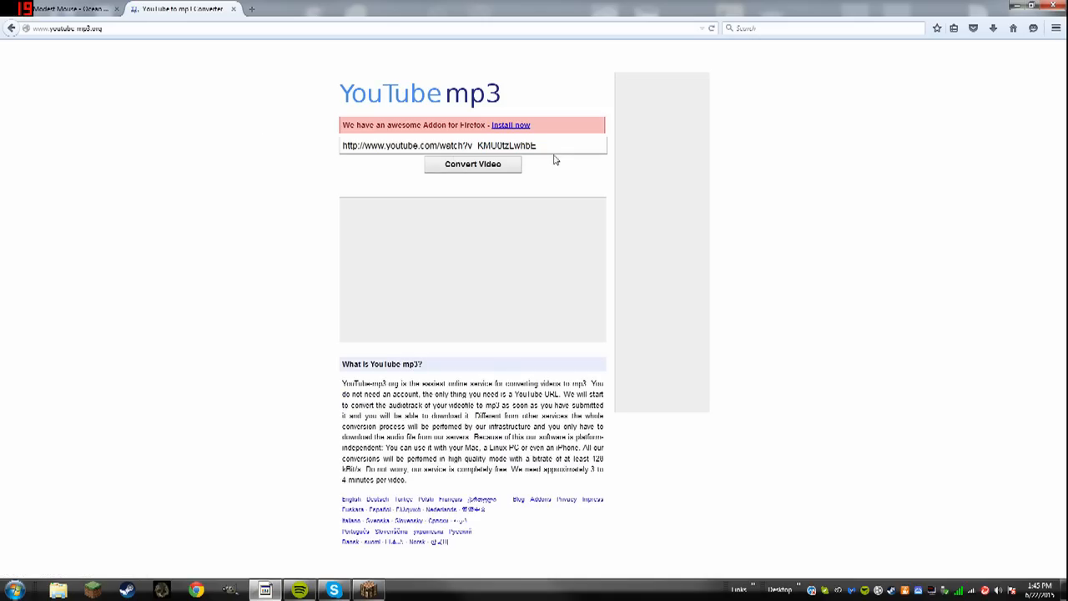
triple_click(473, 144)
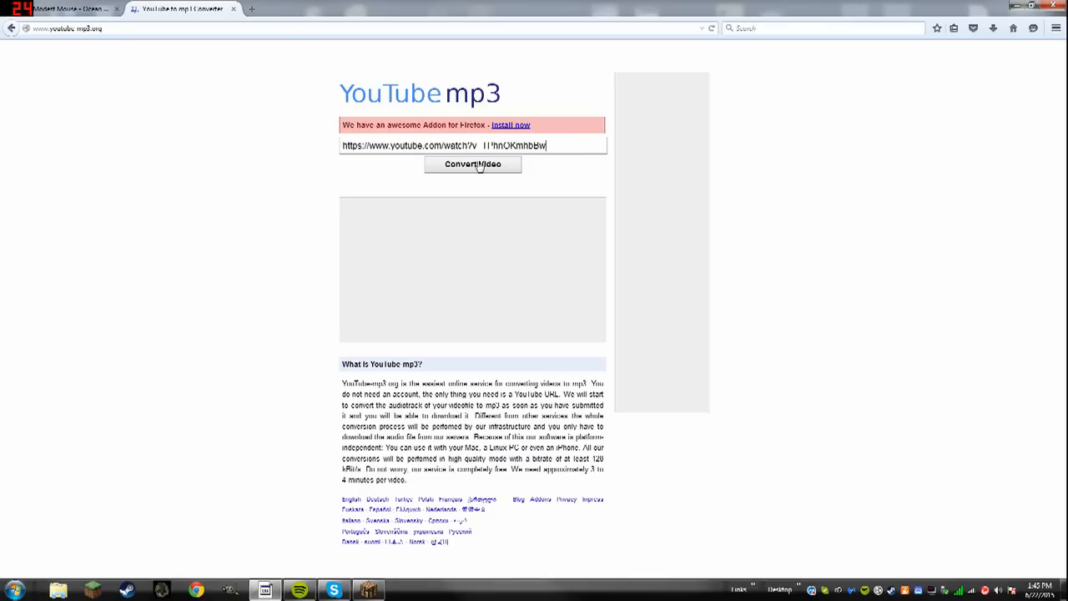
click(473, 163)
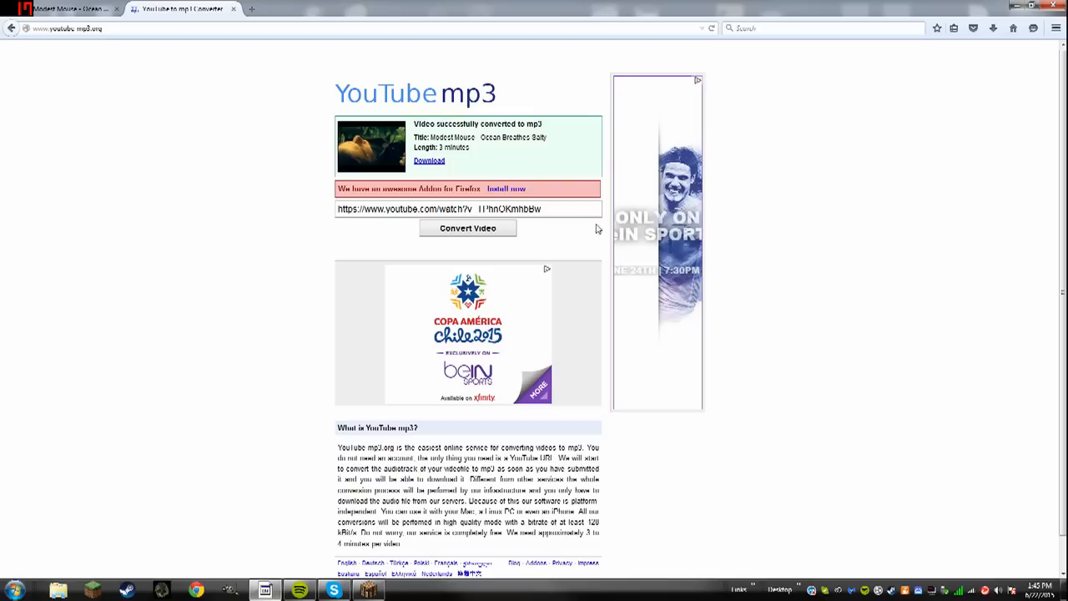
mouse_move(429, 160)
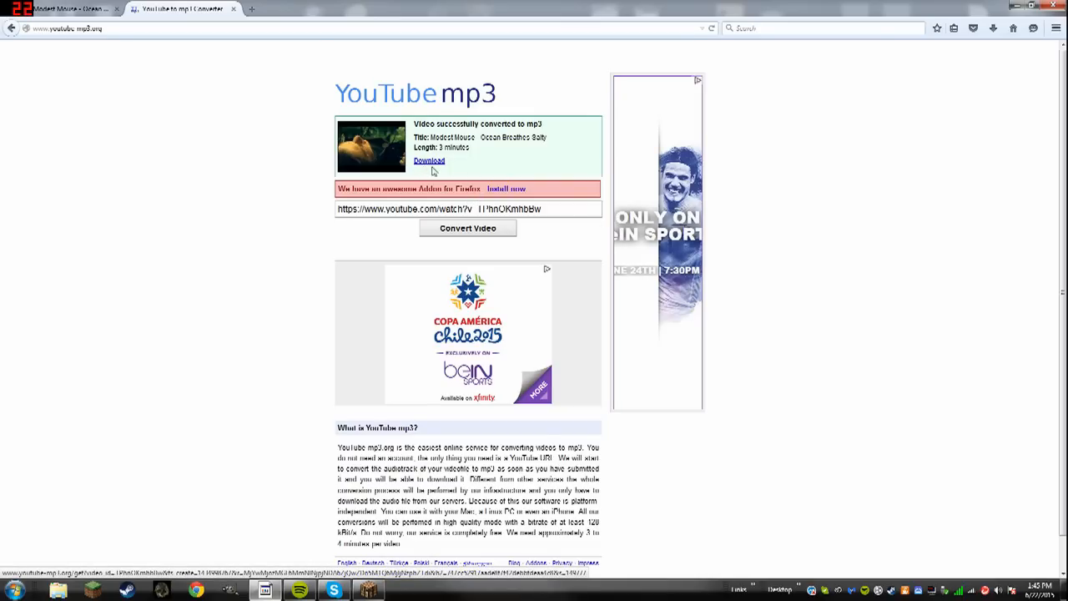
click(429, 160)
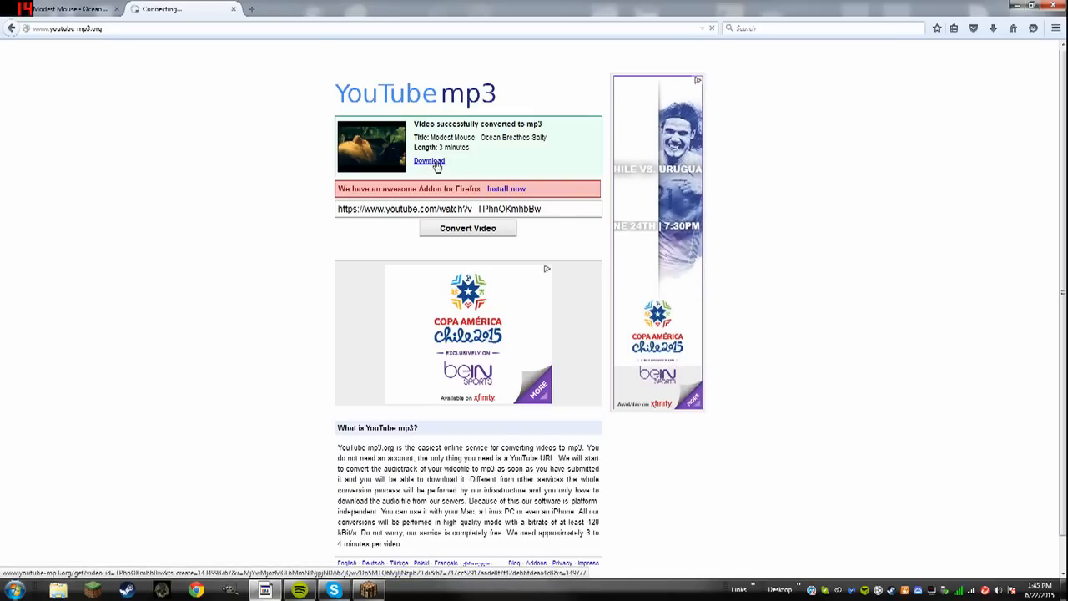
click(429, 160)
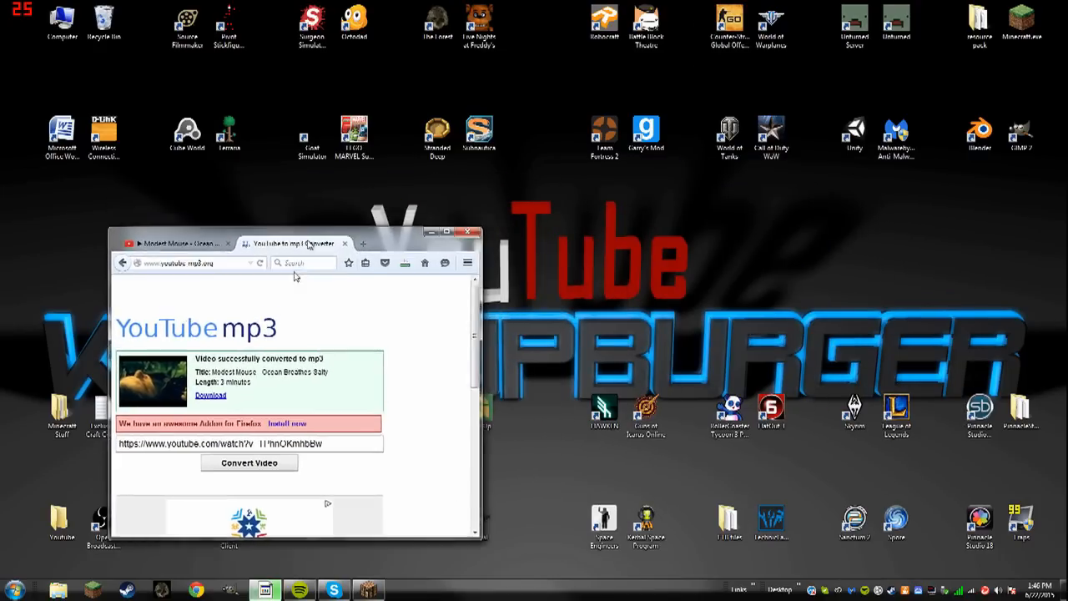
- Move the windowed browser, check its downloaded files, and maximize it again
drag(292, 243, 188, 231)
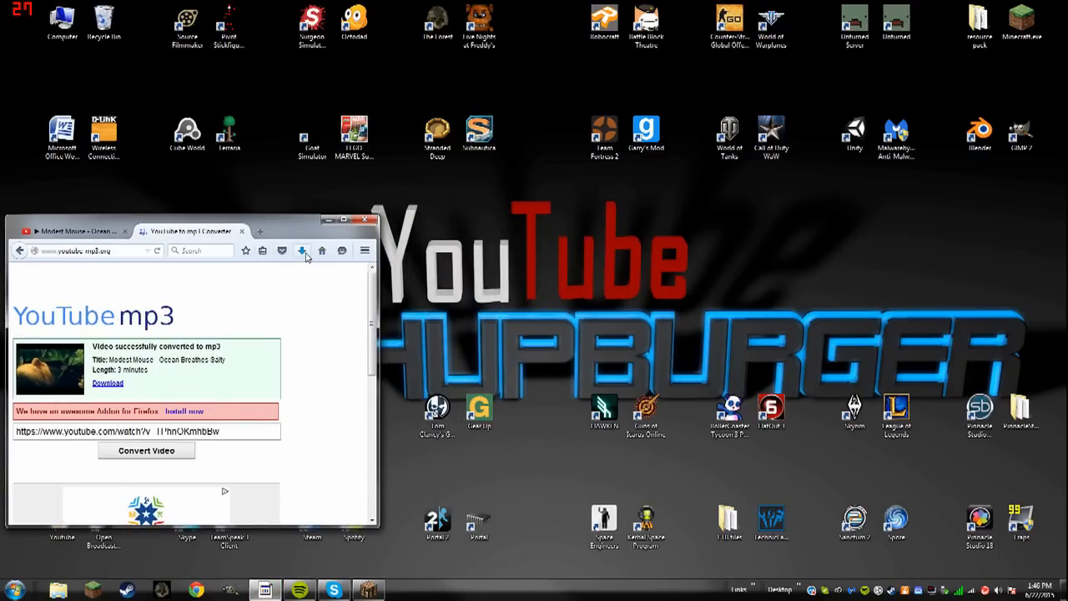
click(302, 250)
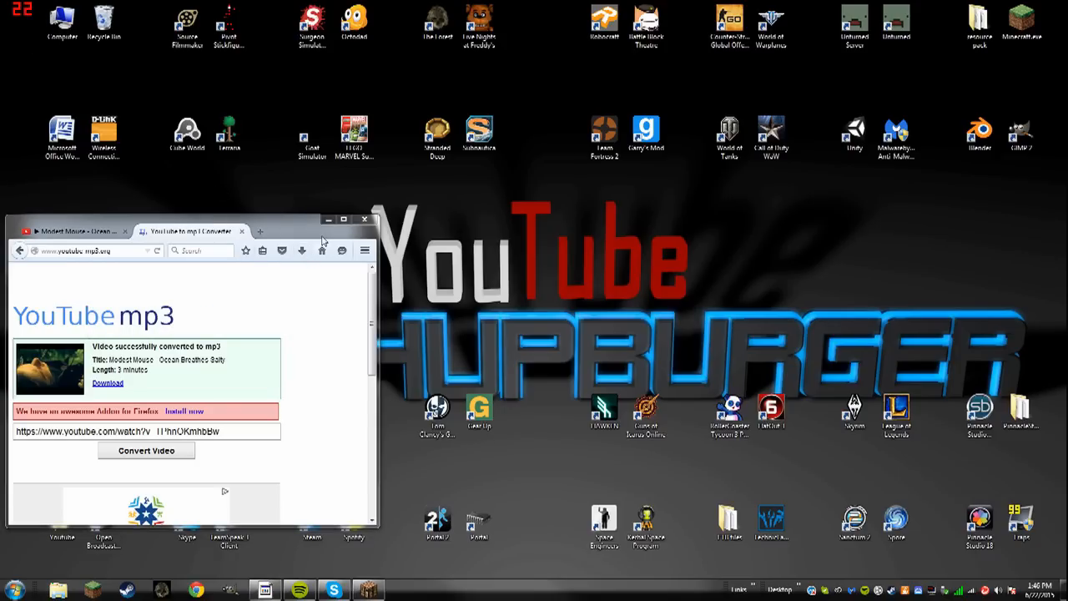
click(351, 220)
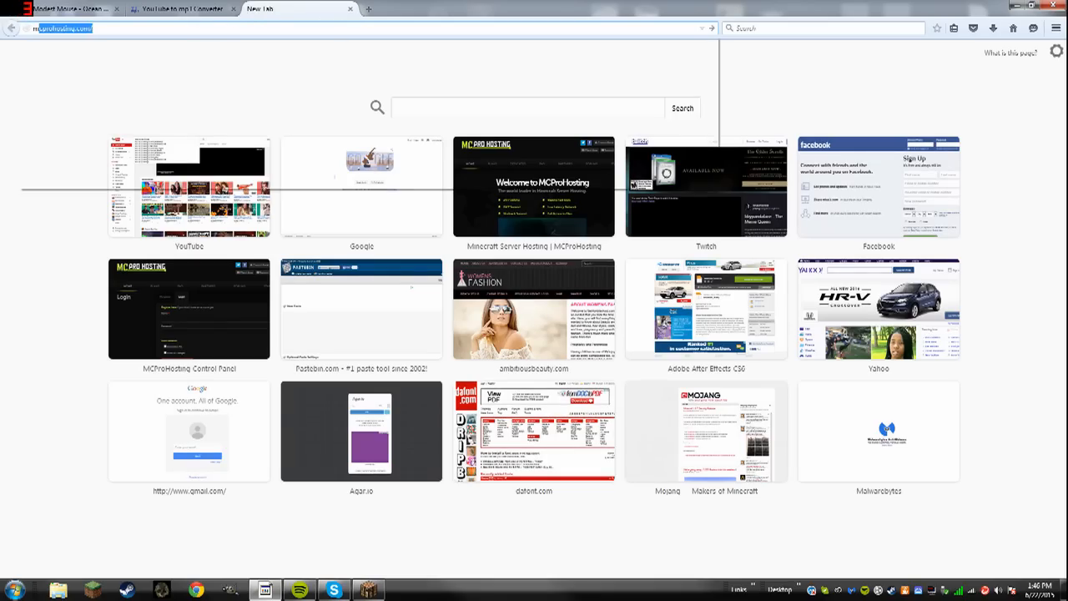
- Search 'mp3 to ogg' and open the Online OGG converter result
text(mp3 to ogg)
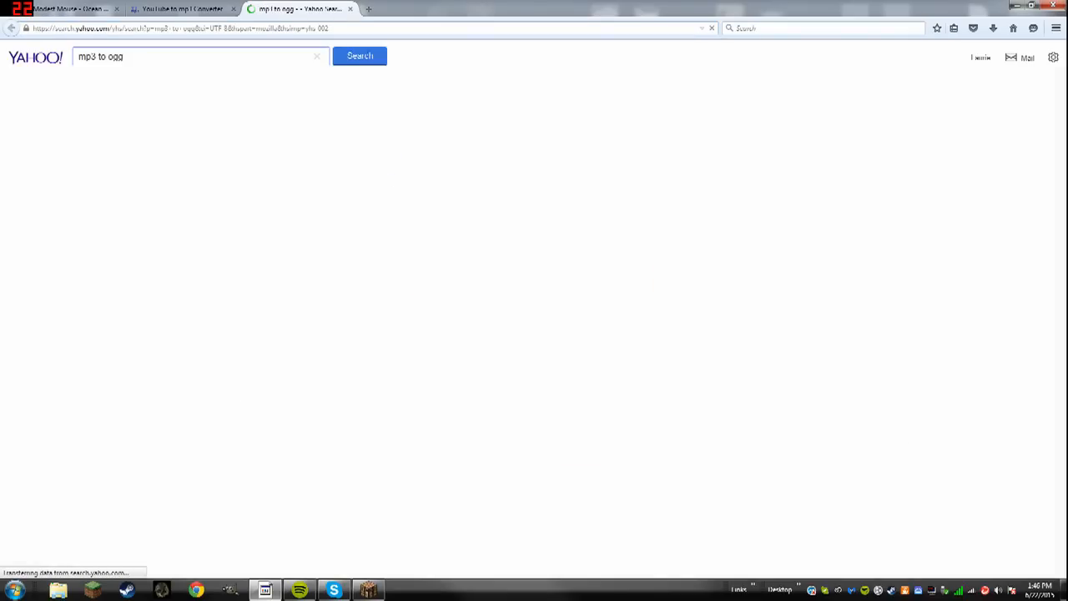
click(359, 56)
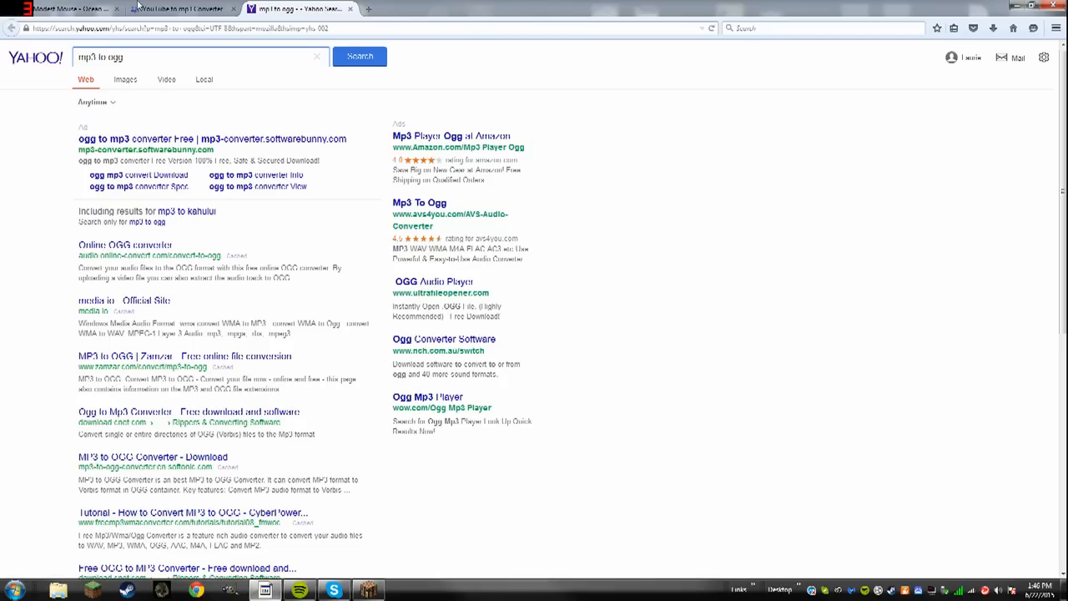
mouse_move(124, 244)
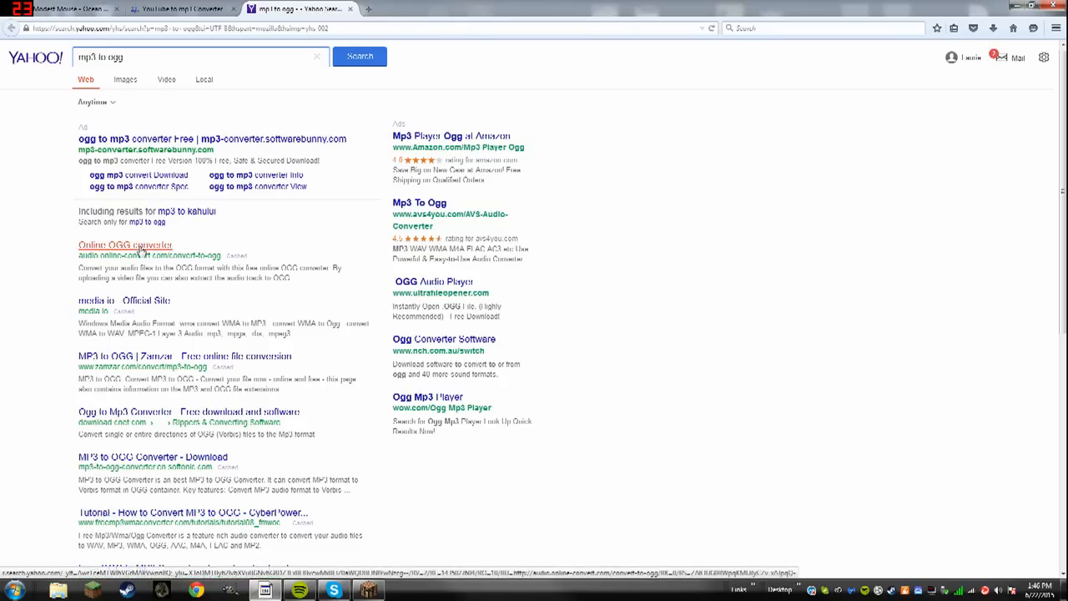
click(123, 244)
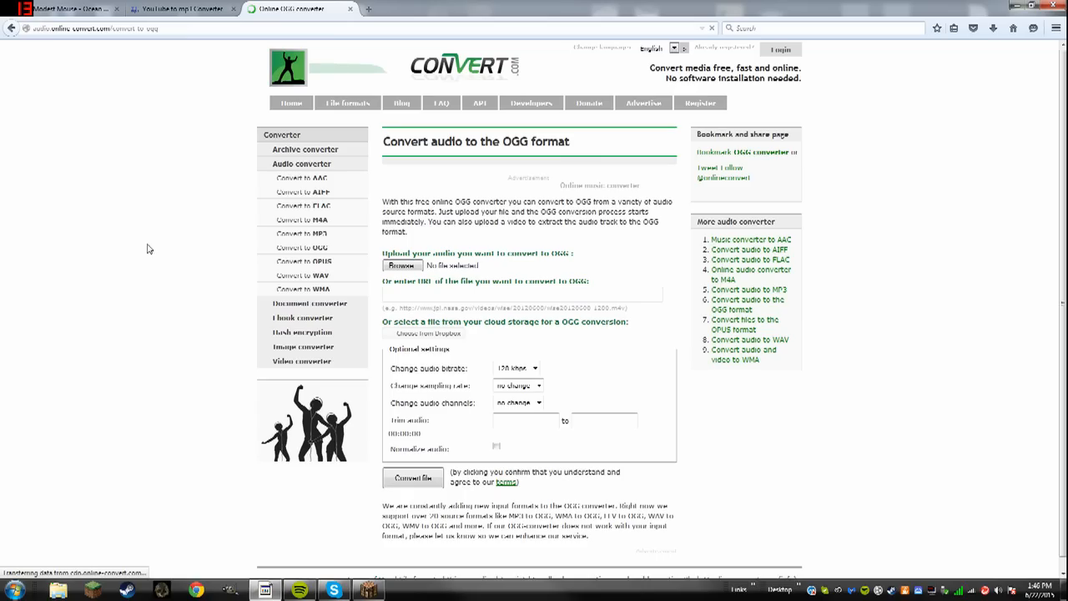
- Choose the Modest Mouse Ocean Breathes Salty mp3 and submit it for OGG conversion
scroll(down, 3)
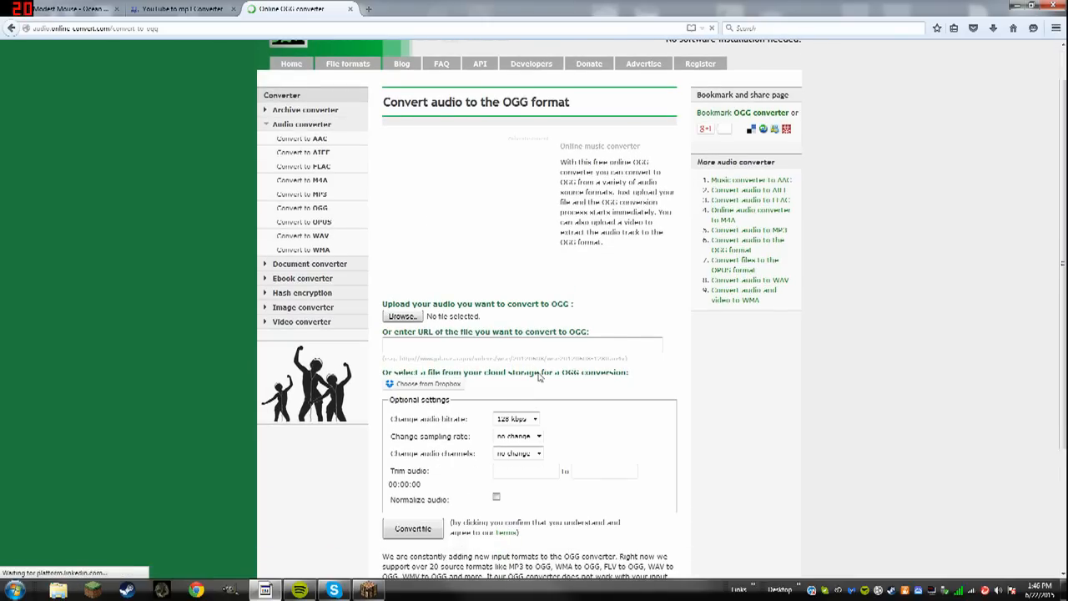
scroll(down, 3)
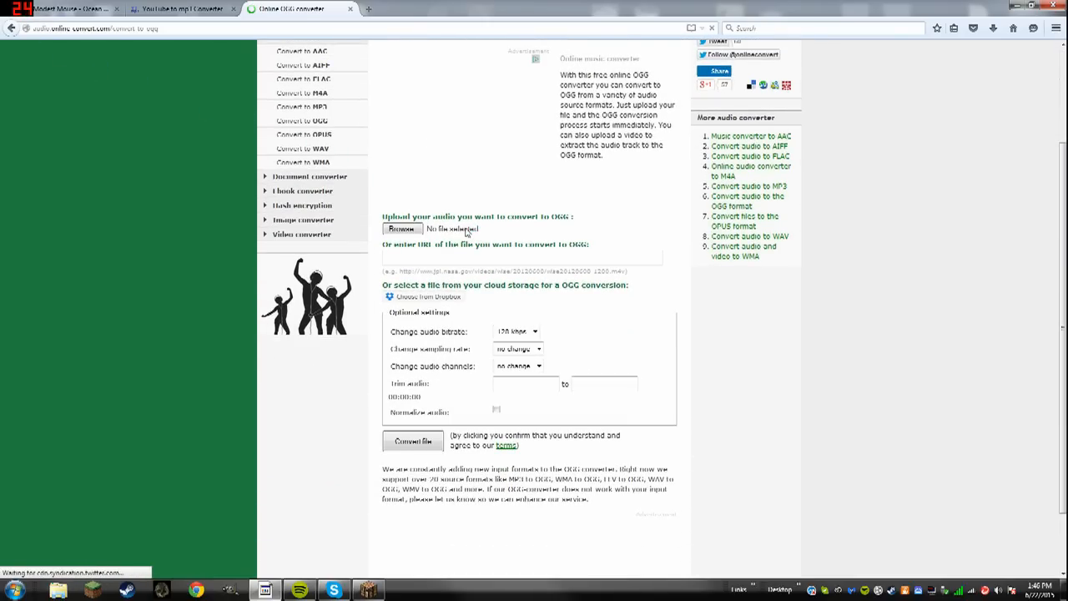
click(402, 228)
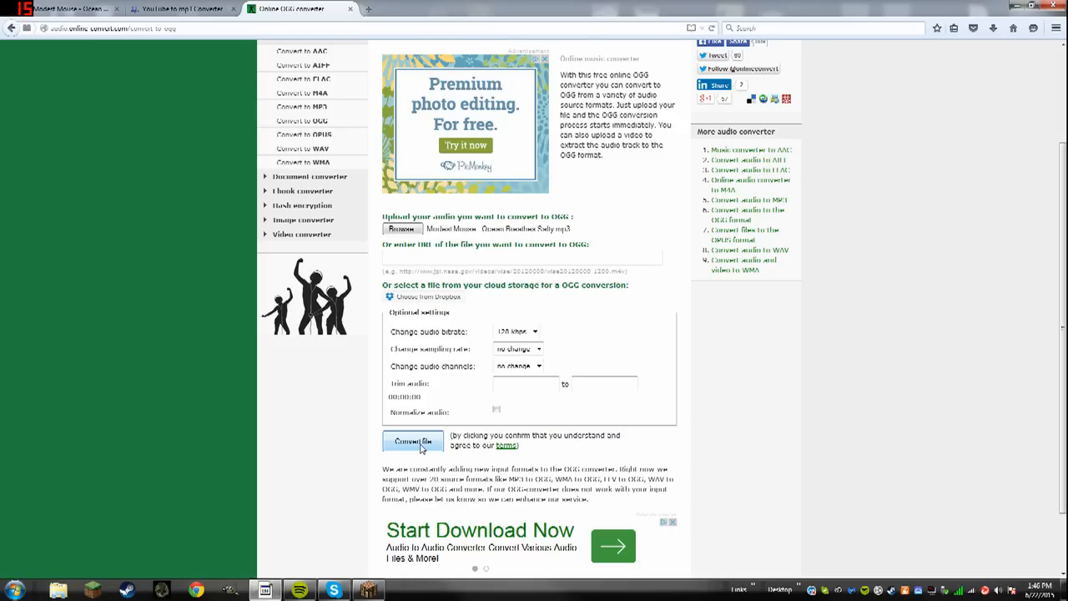
click(412, 441)
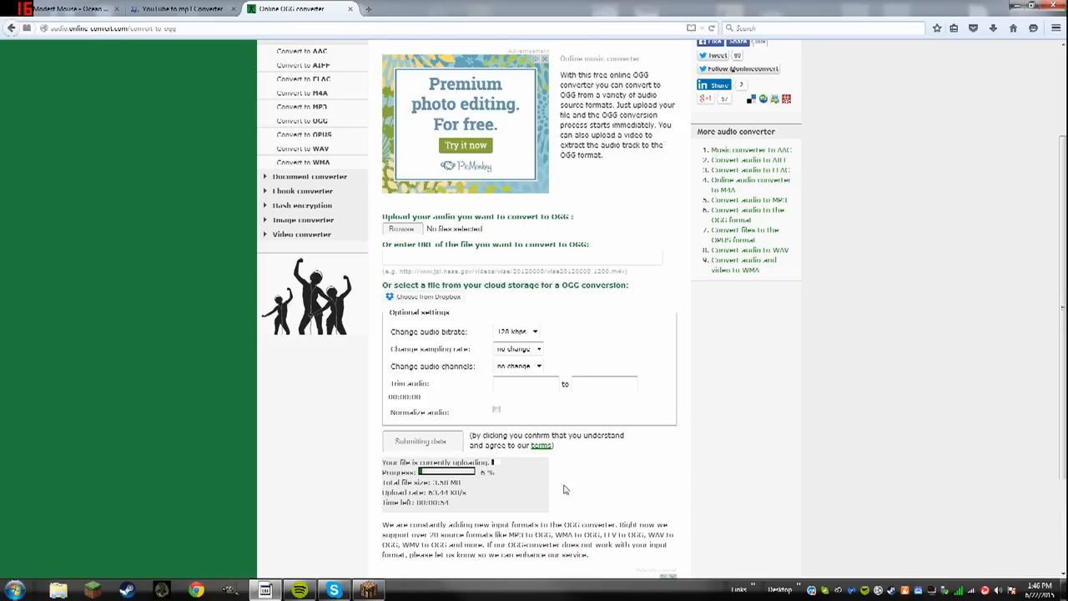
- Download the converted OGG file, confirm the download finished, and minimize Firefox
click(422, 441)
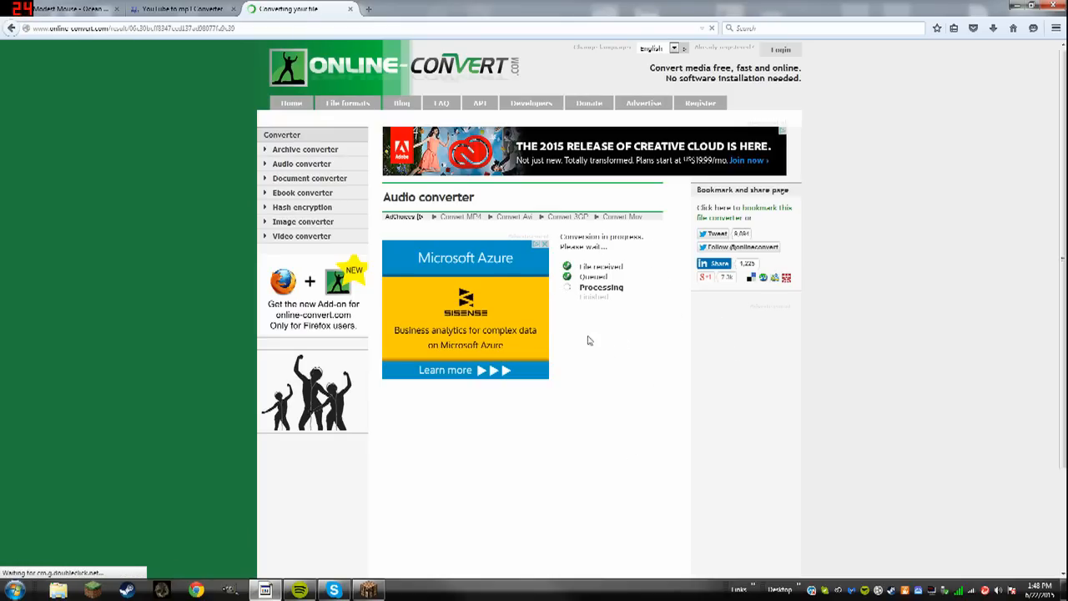
mouse_move(667, 258)
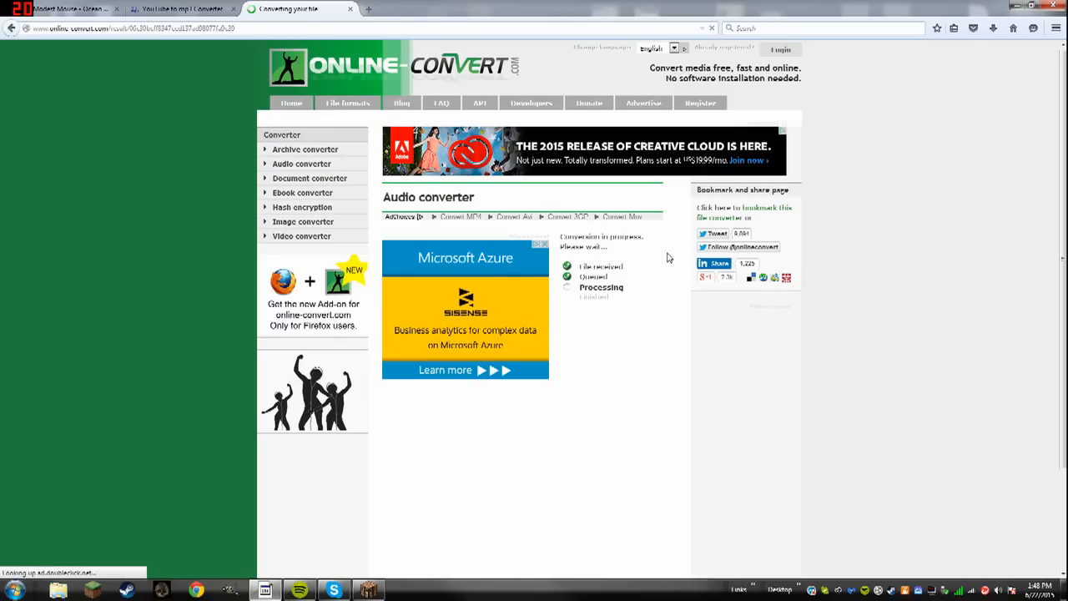
mouse_move(994, 27)
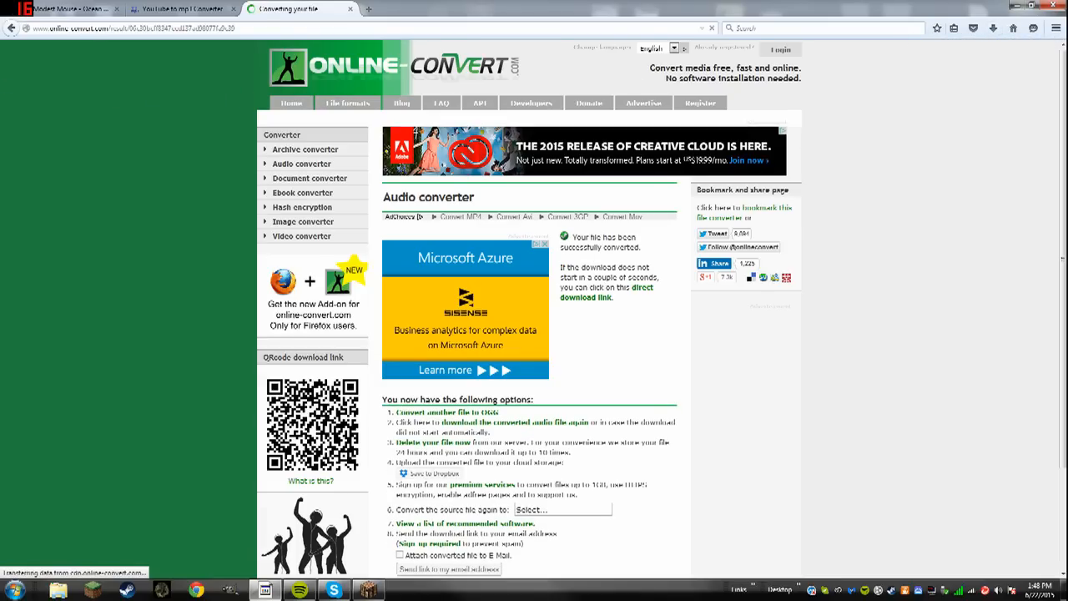
click(476, 423)
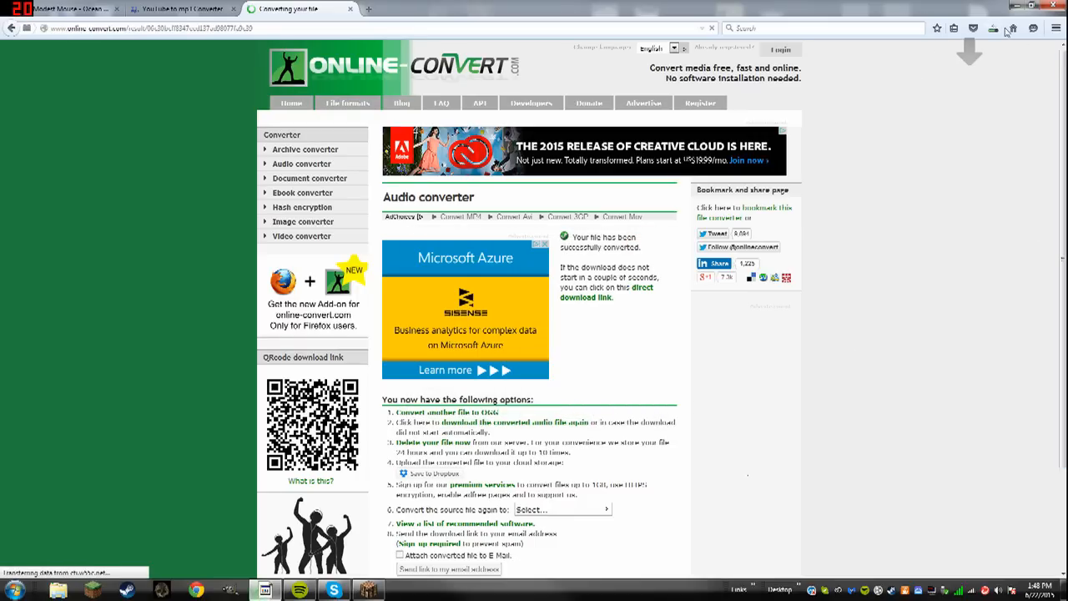
click(993, 28)
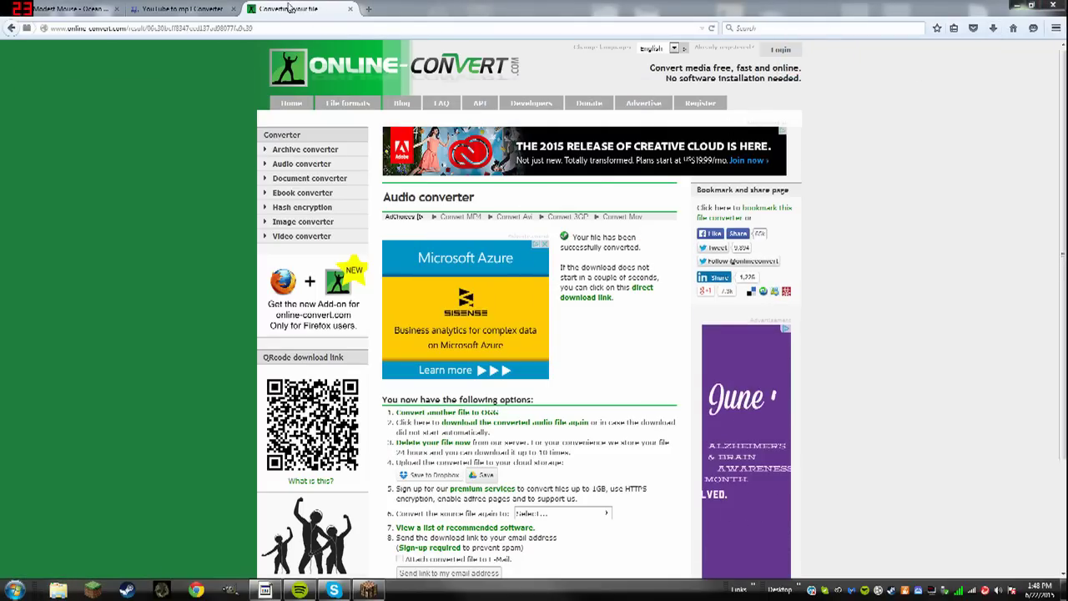
click(350, 9)
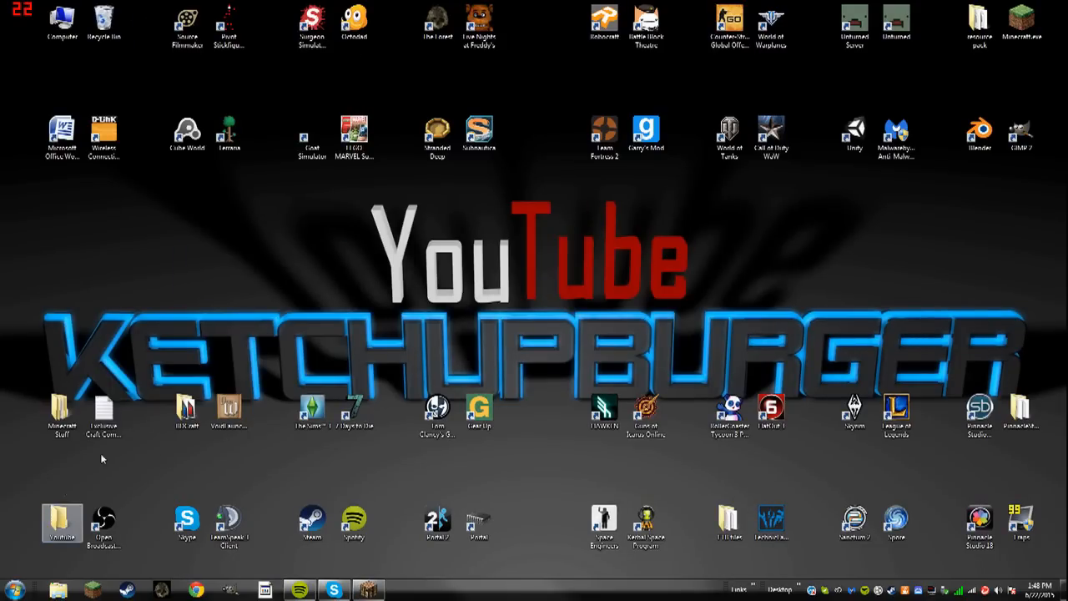
mouse_move(63, 522)
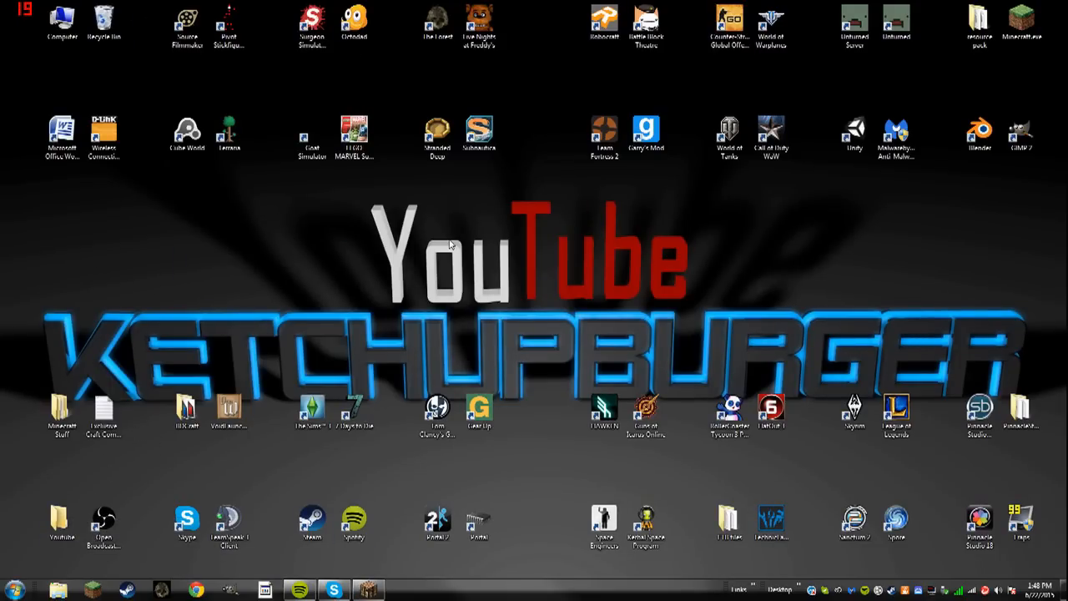
mouse_move(37, 210)
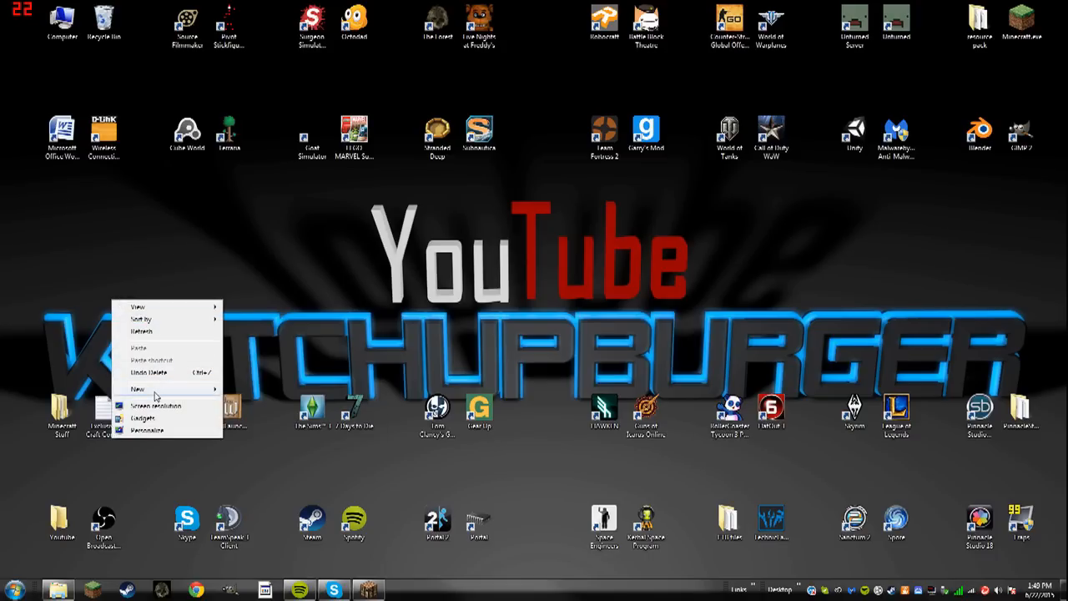
- Create a new WinRAR ZIP archive on the desktop and start editing its name
click(138, 389)
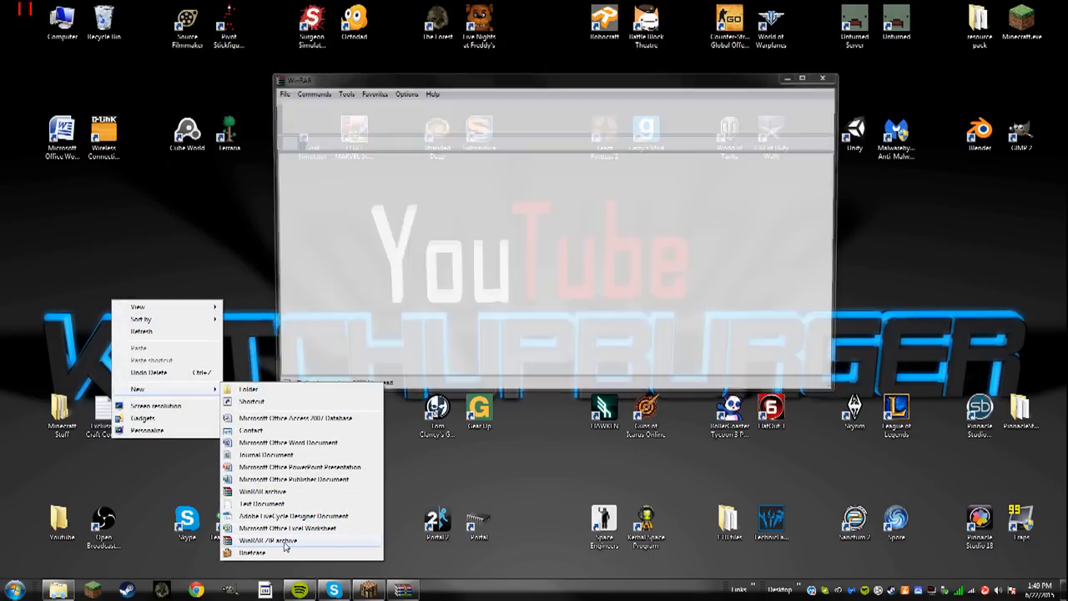
click(265, 540)
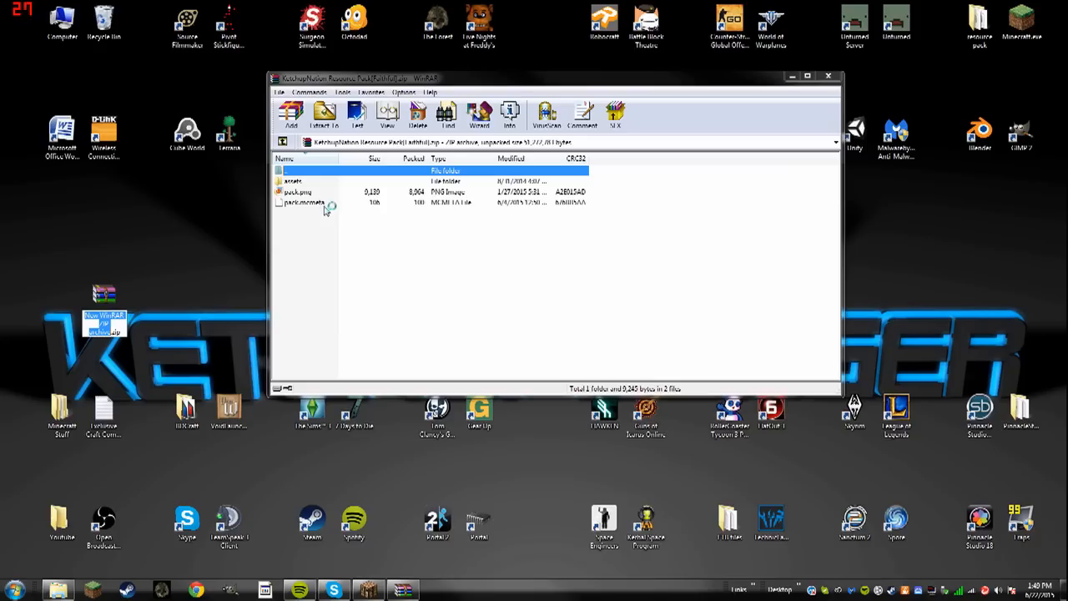
click(828, 75)
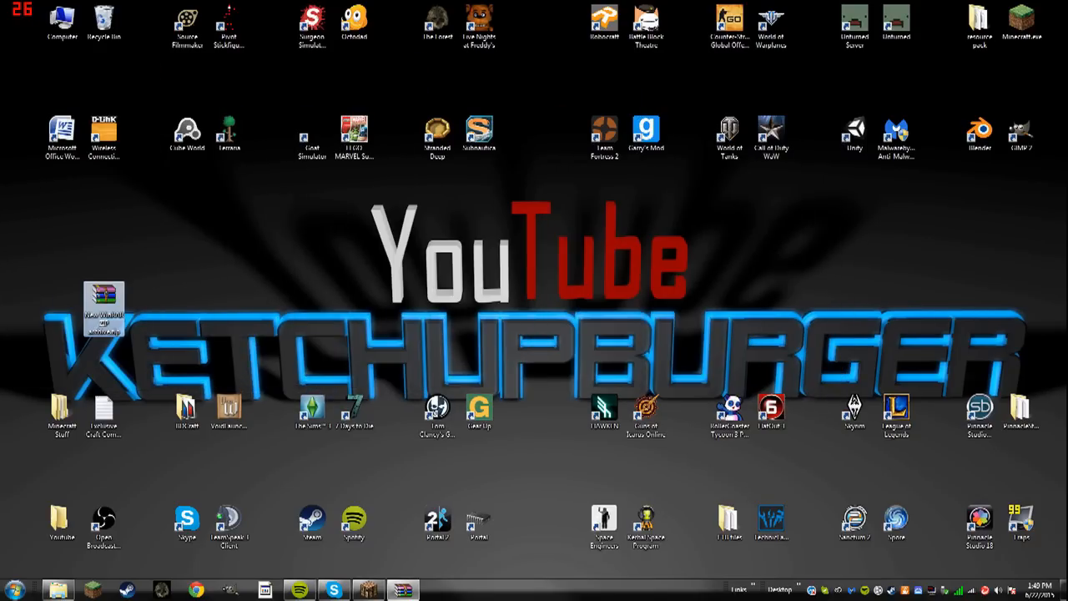
double_click(104, 313)
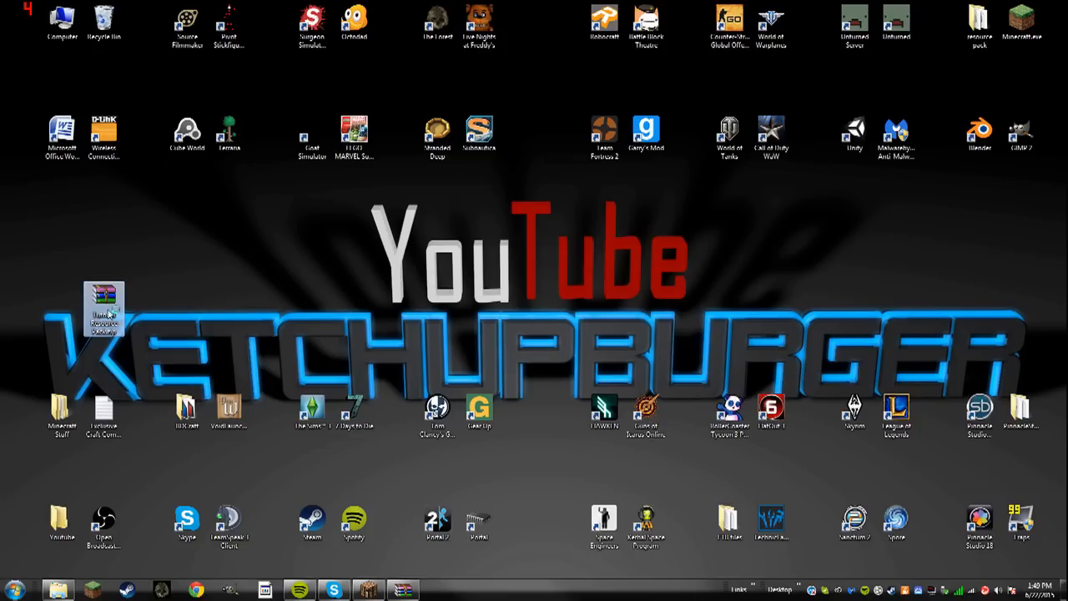
- Open the Tutorial Resource Pack ZIP in WinRAR and create a folder inside it
double_click(104, 313)
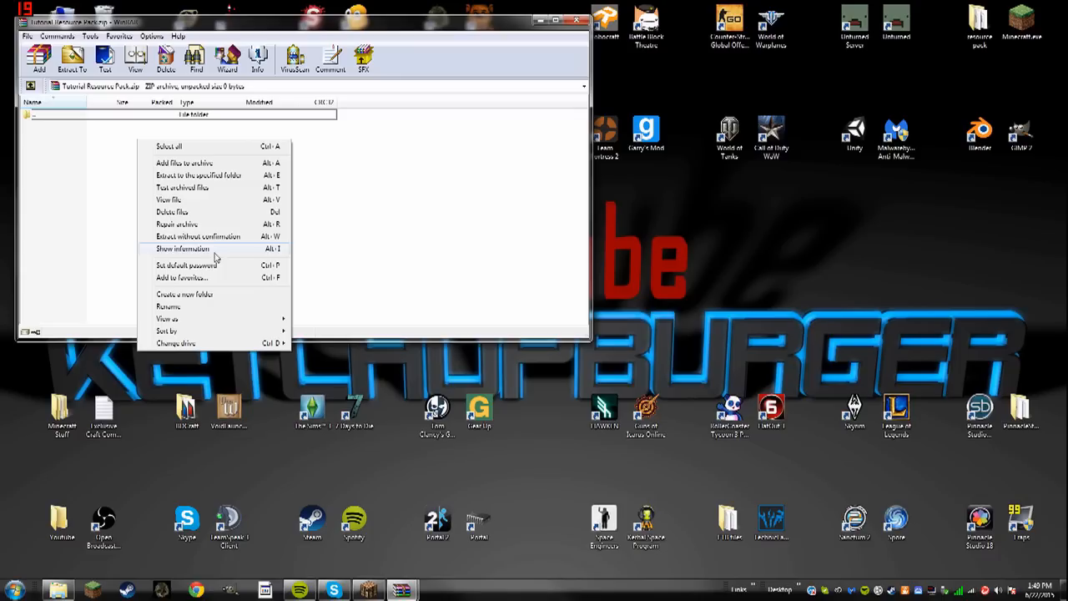
mouse_move(210, 220)
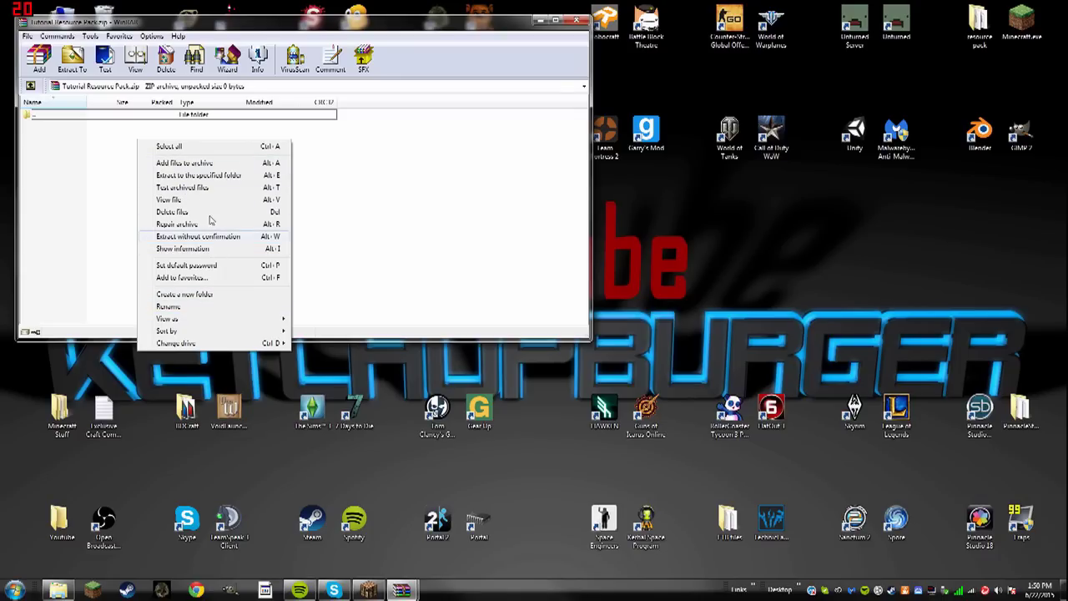
mouse_move(209, 300)
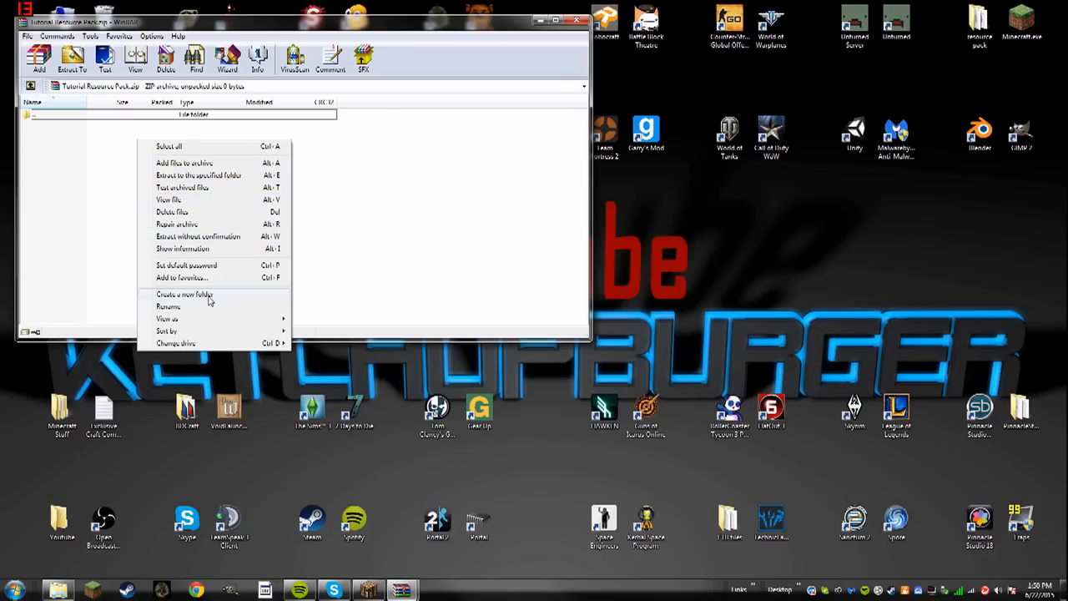
click(184, 294)
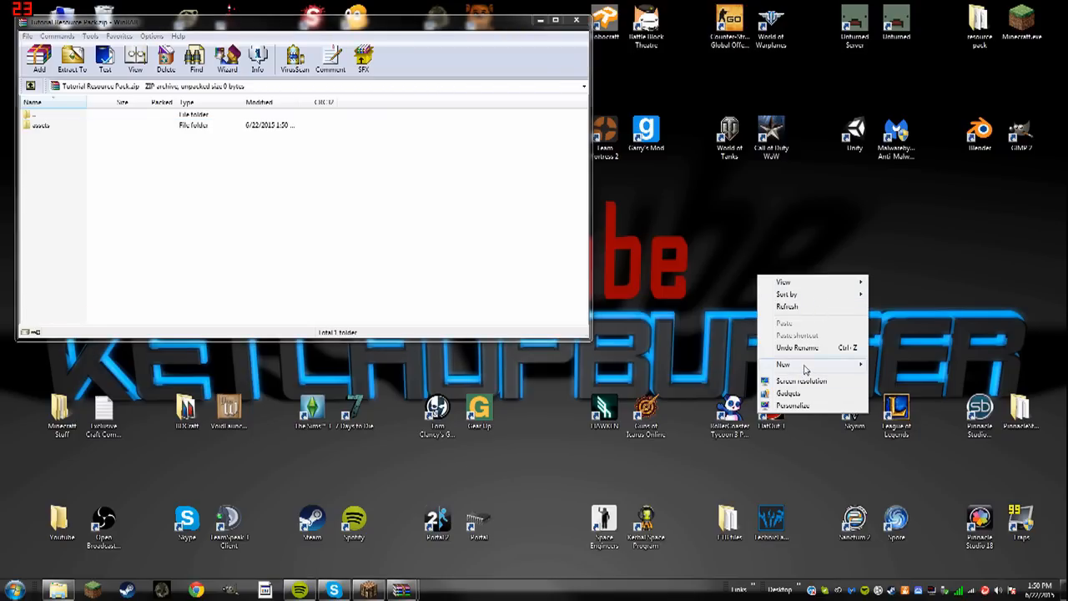
- Create pack.txt, view the example pack.mcmeta, and write pack_format 1 JSON in Notepad
click(783, 365)
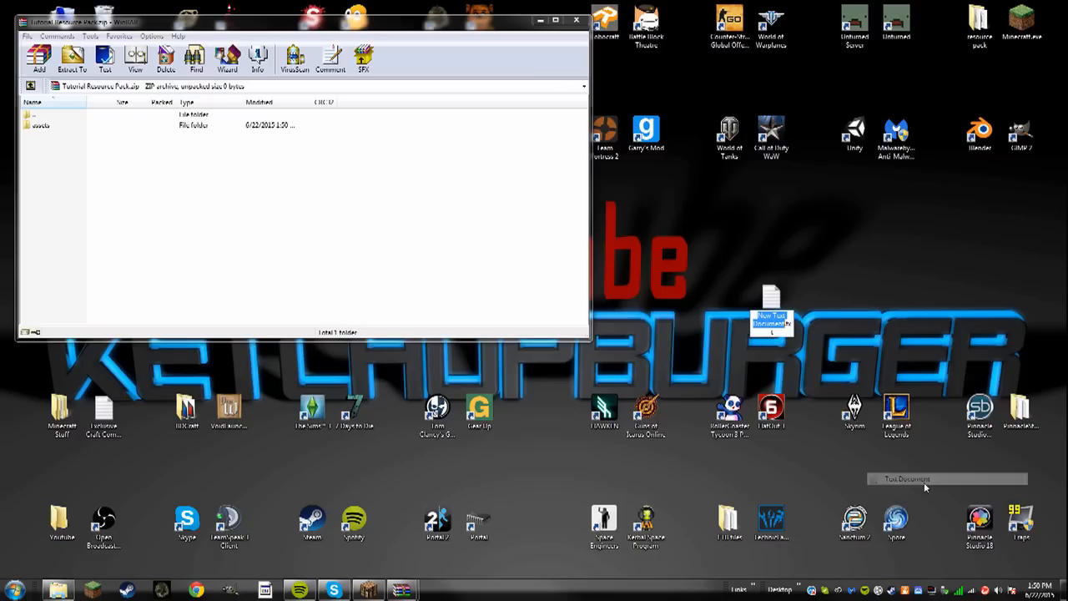
mouse_move(863, 292)
text(pack.txt)
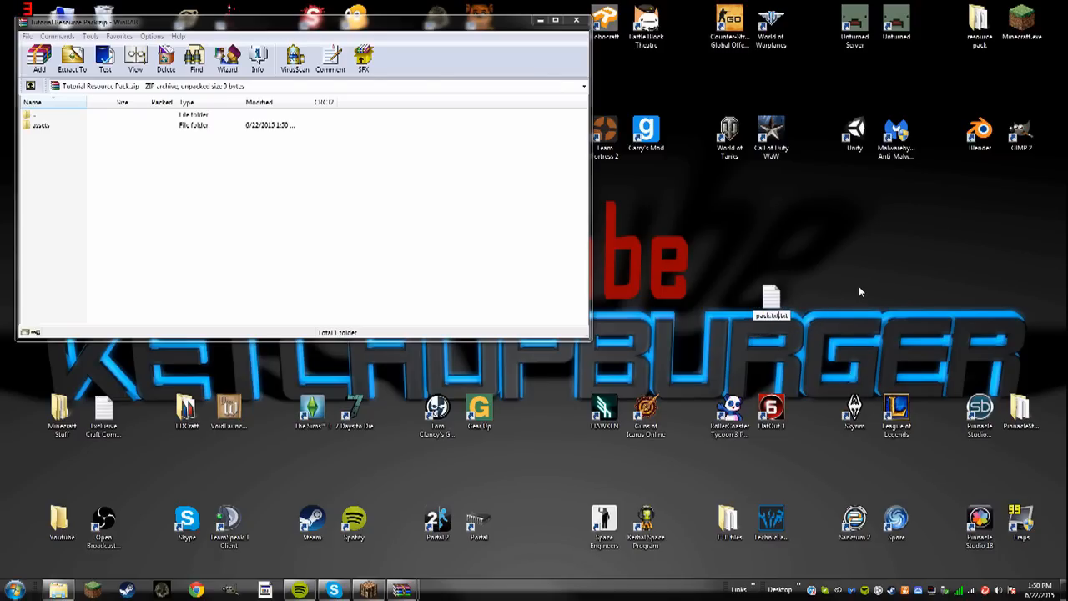
double_click(771, 298)
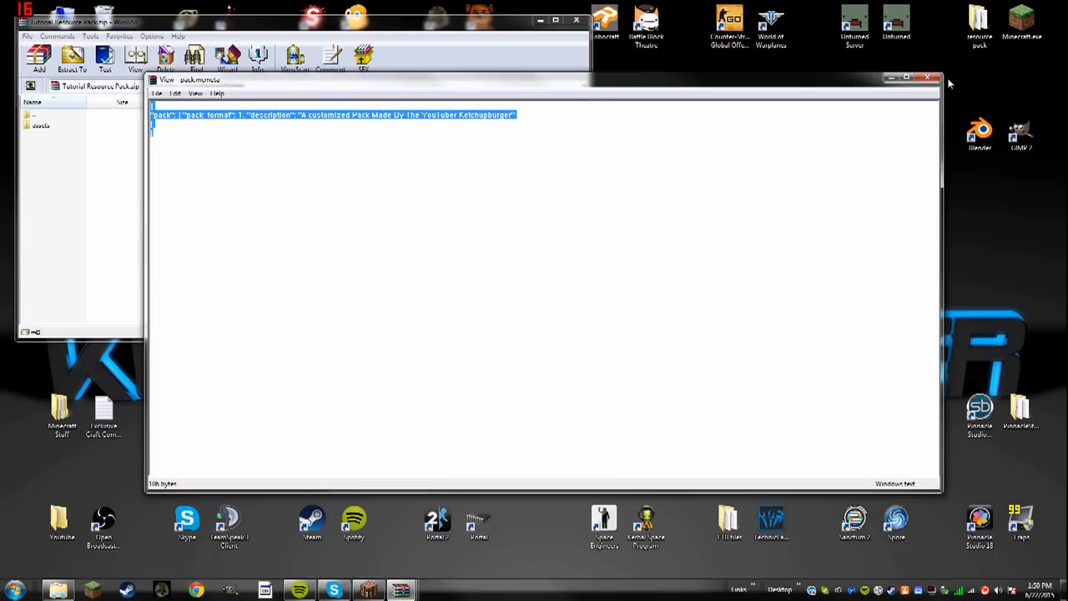
click(928, 78)
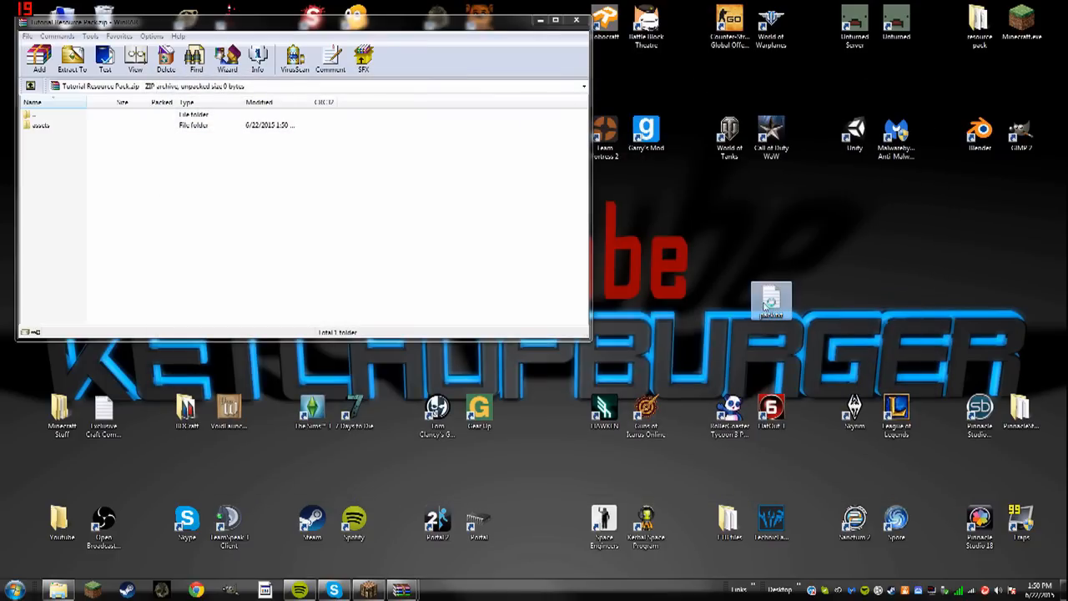
double_click(771, 301)
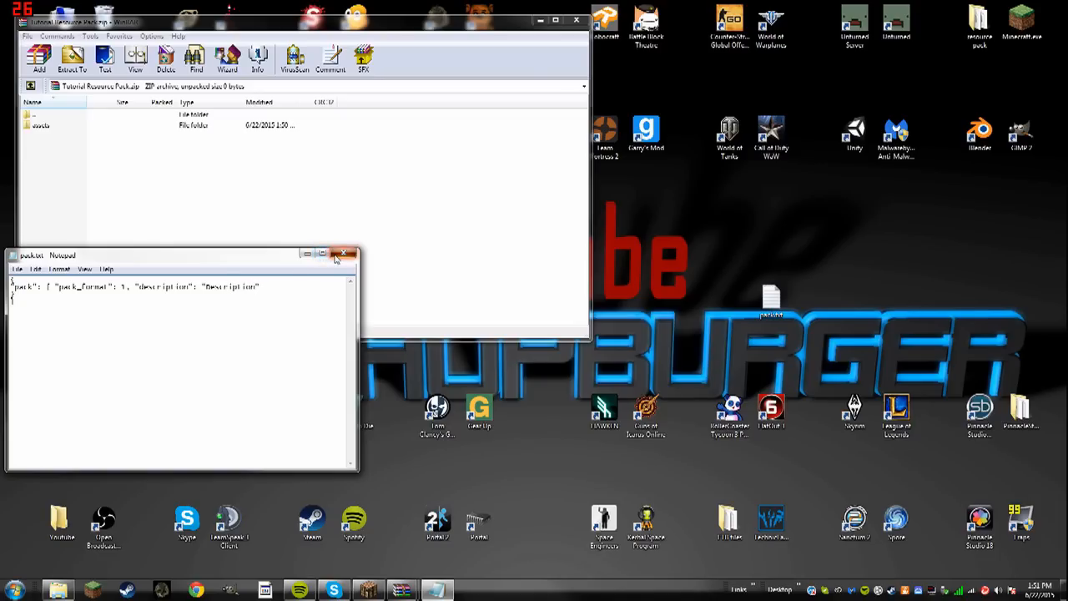
click(343, 253)
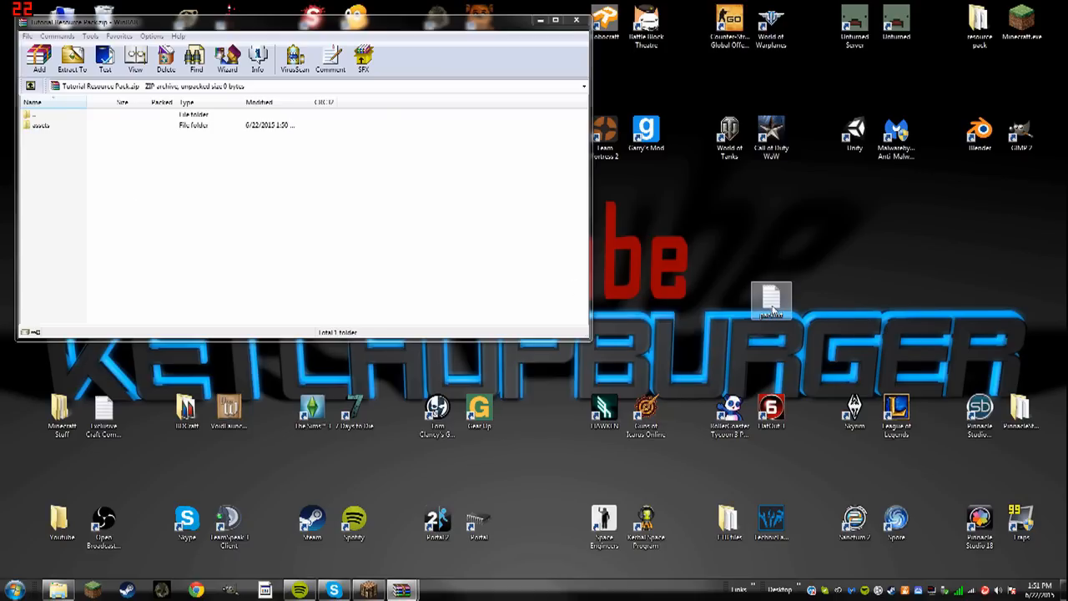
- Rename pack.txt to pack.mcmeta and add it and pack.png to the archive
click(771, 300)
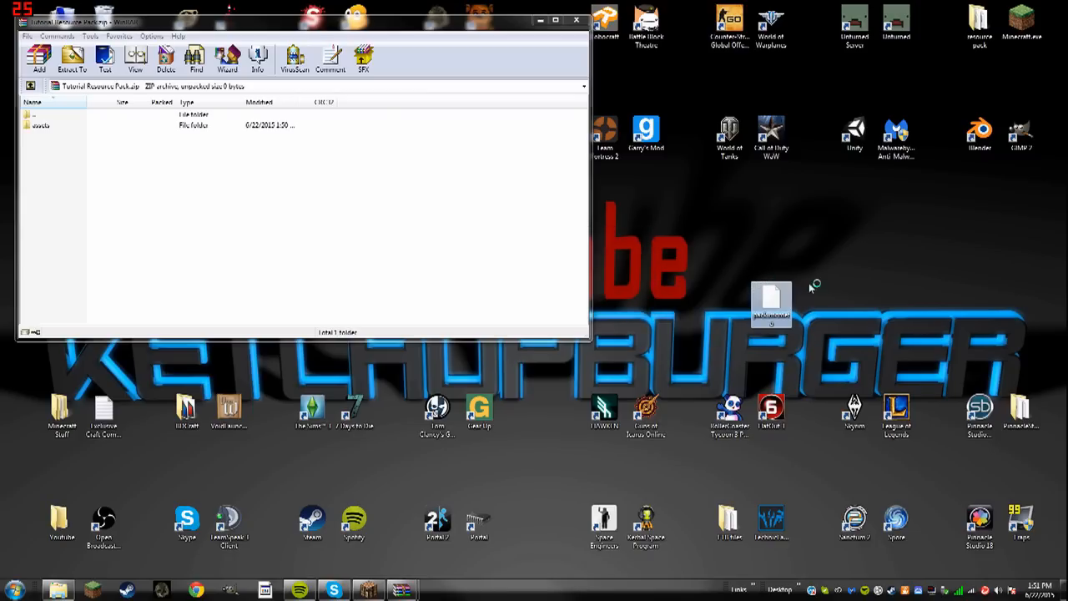
mouse_move(125, 171)
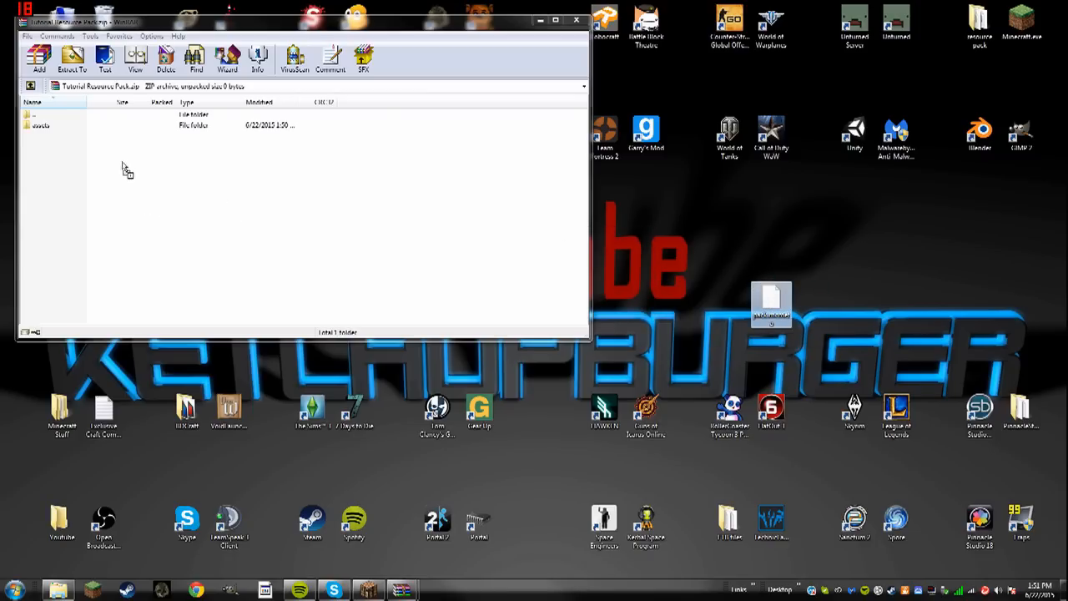
click(39, 59)
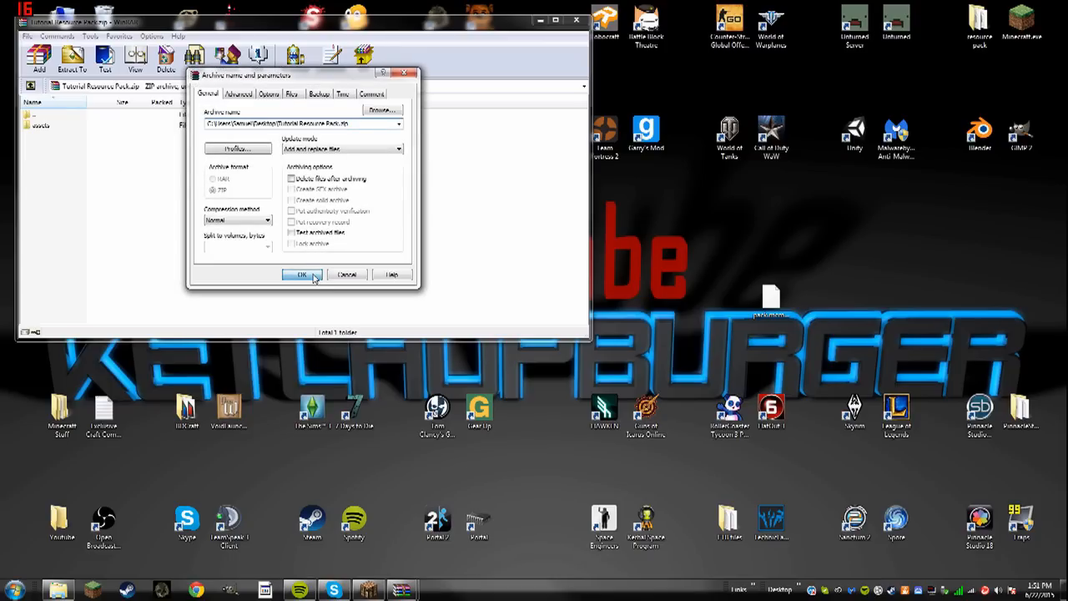
click(301, 275)
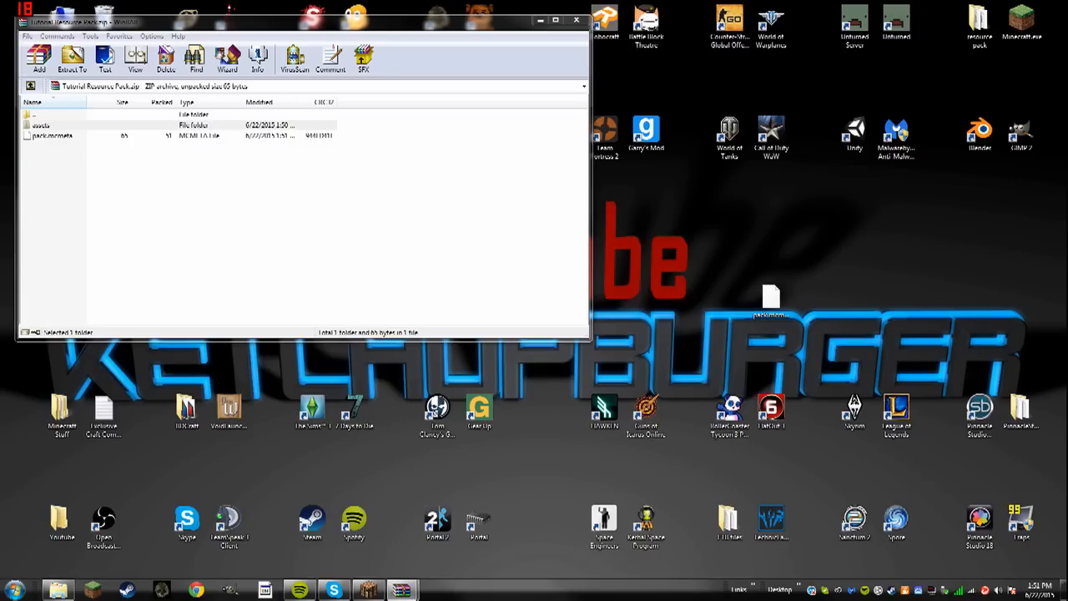
mouse_move(54, 166)
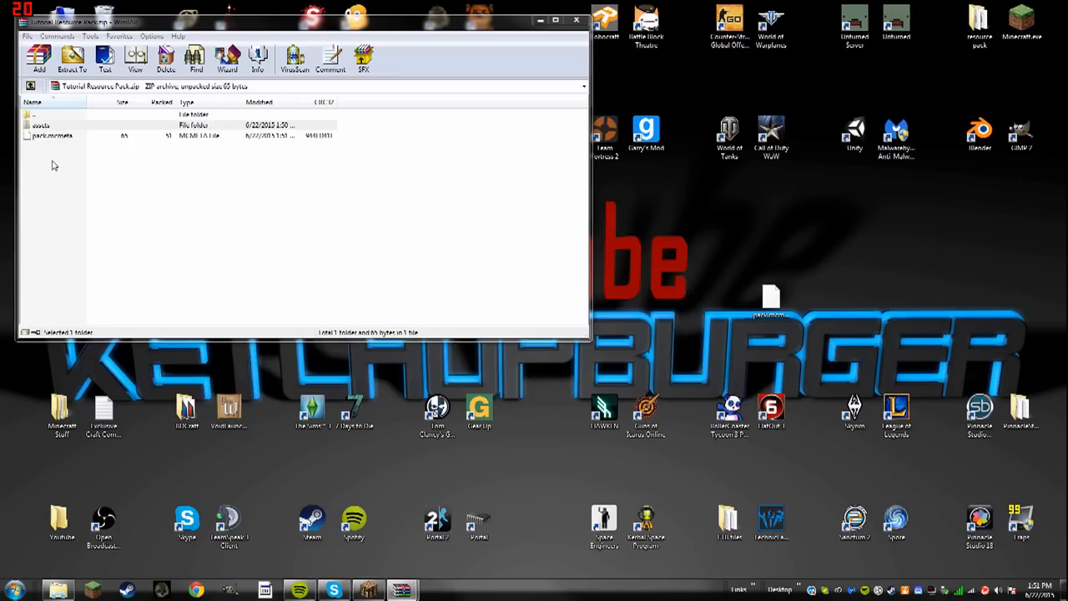
mouse_move(113, 162)
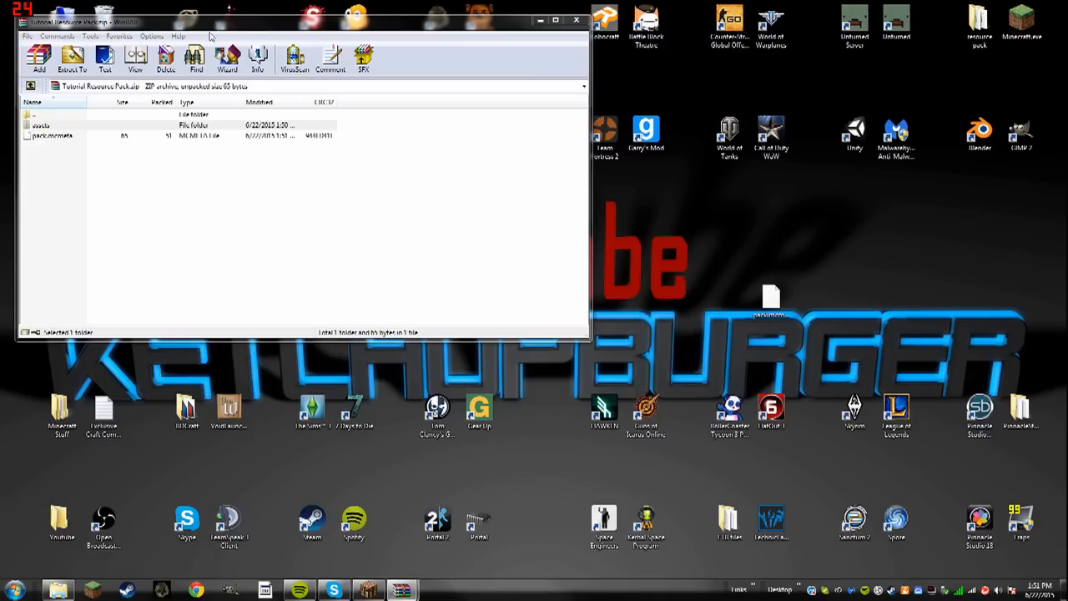
mouse_move(140, 144)
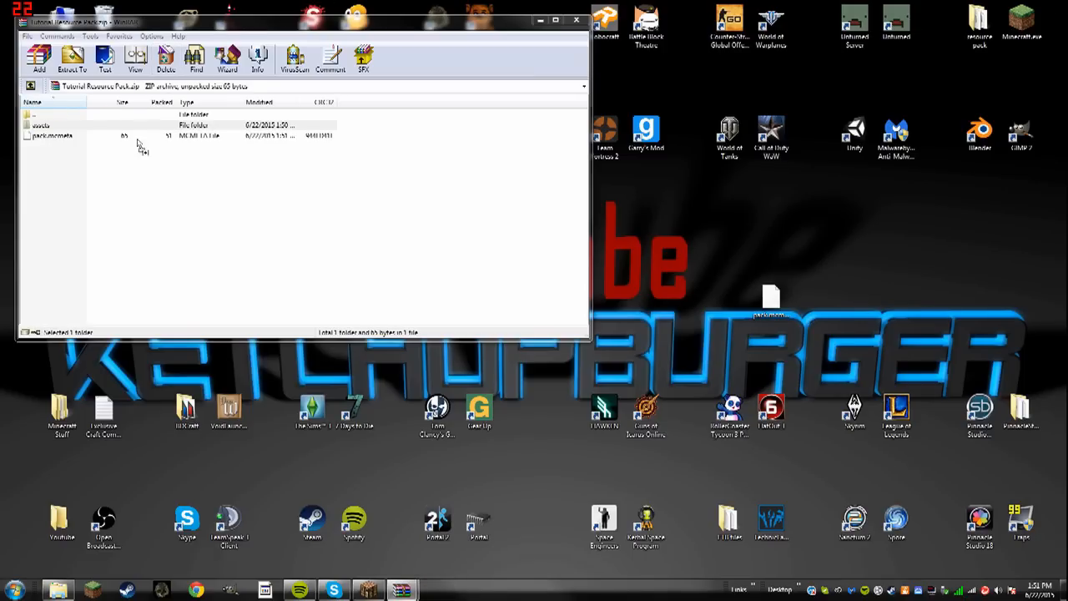
click(38, 58)
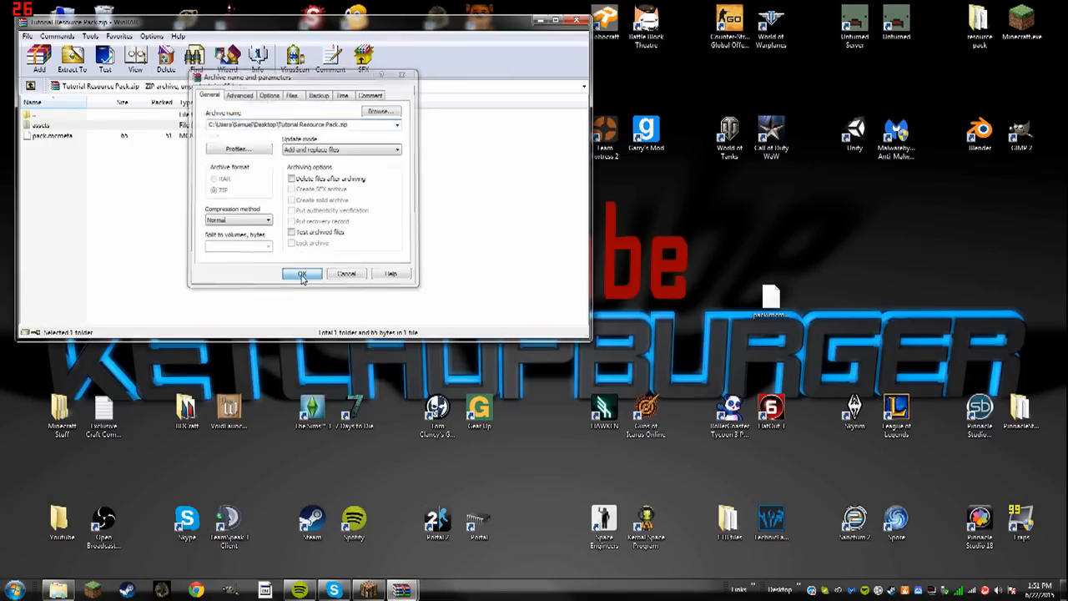
click(302, 274)
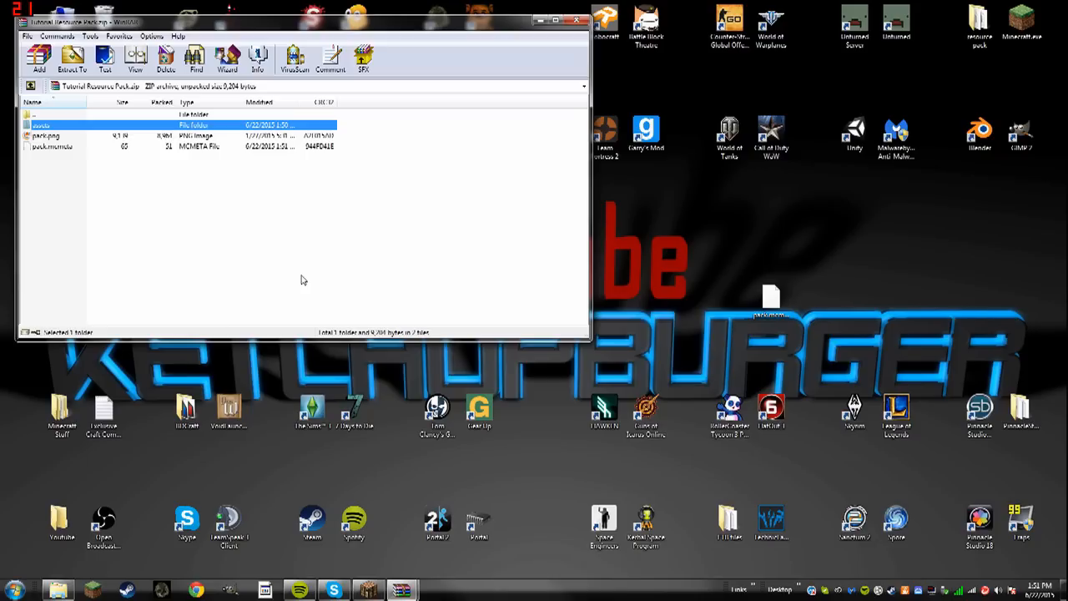
mouse_move(95, 136)
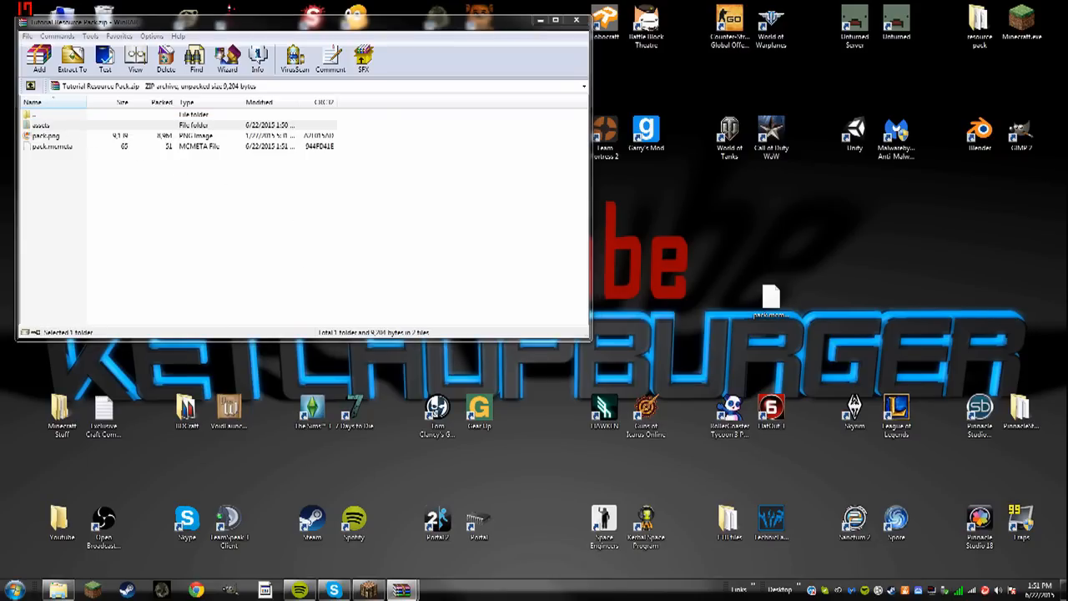
- Create a minecraft folder inside assets, then a sounds folder inside minecraft
double_click(41, 124)
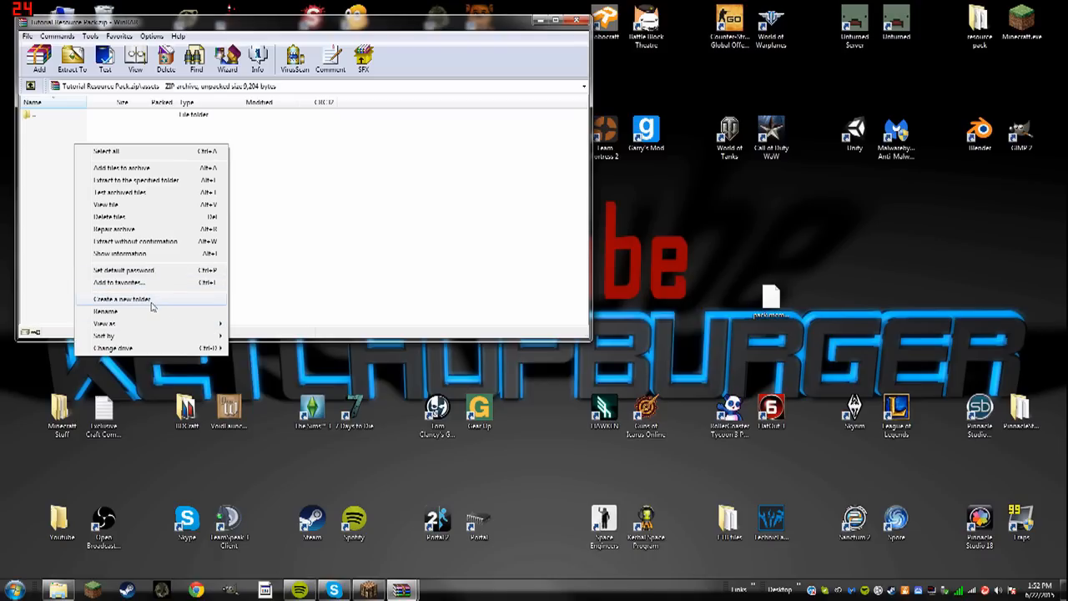
click(119, 299)
text(minecraft)
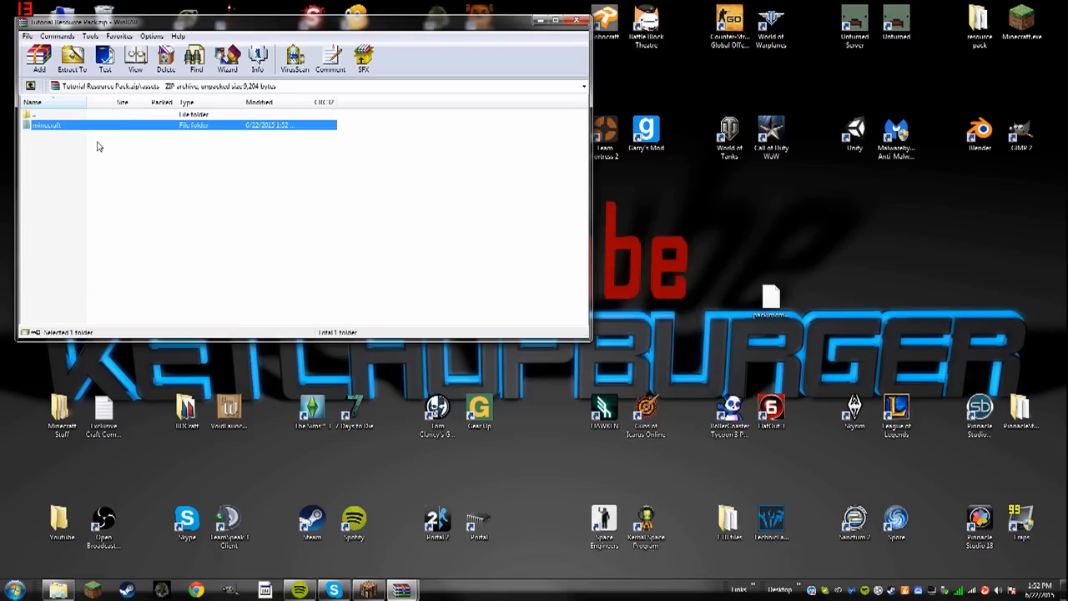
click(97, 146)
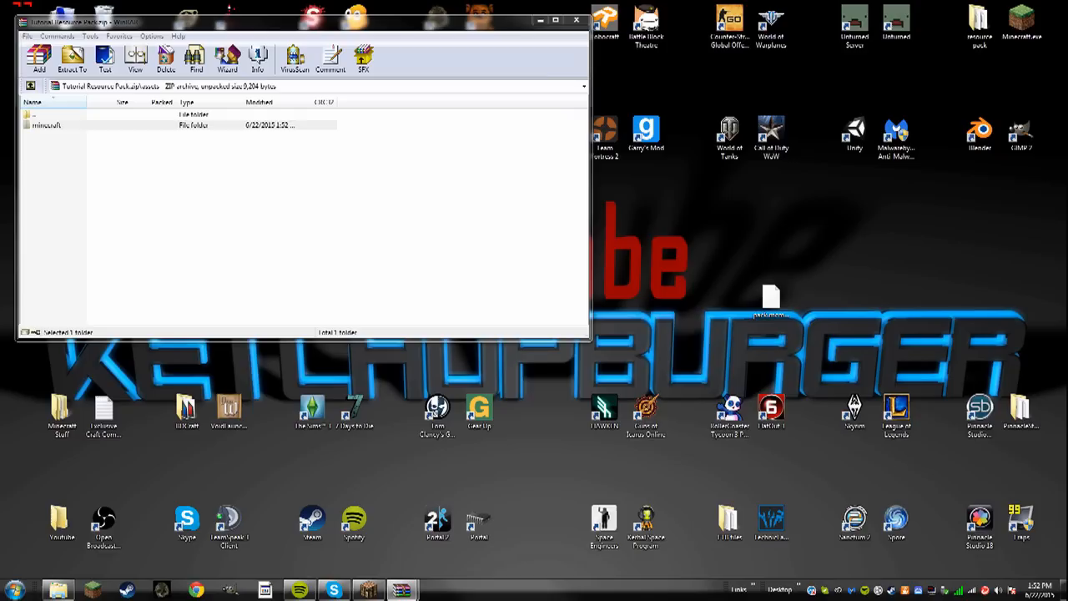
double_click(47, 125)
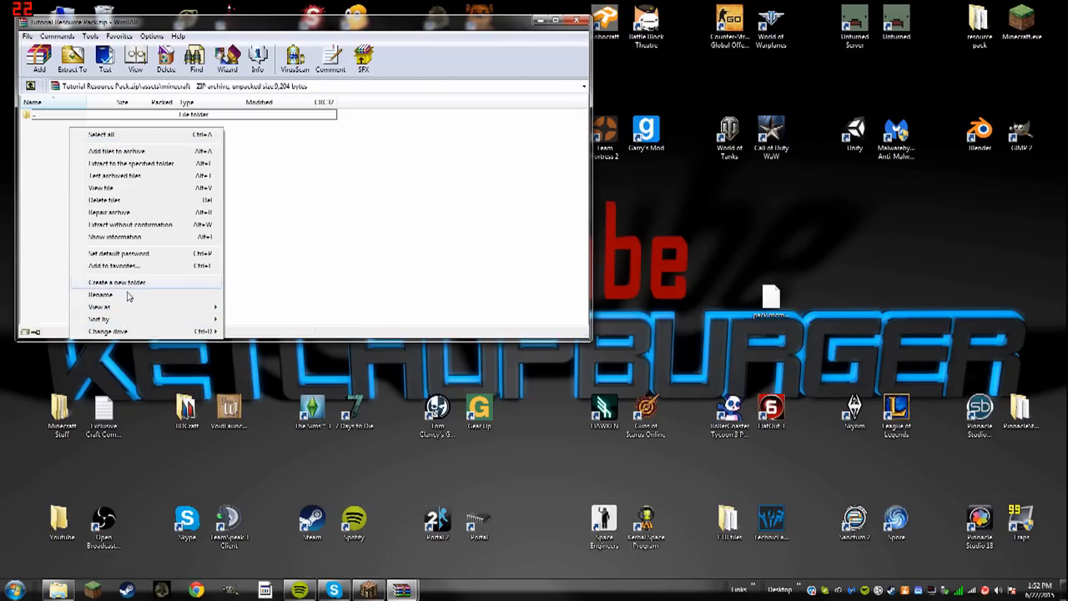
mouse_move(162, 298)
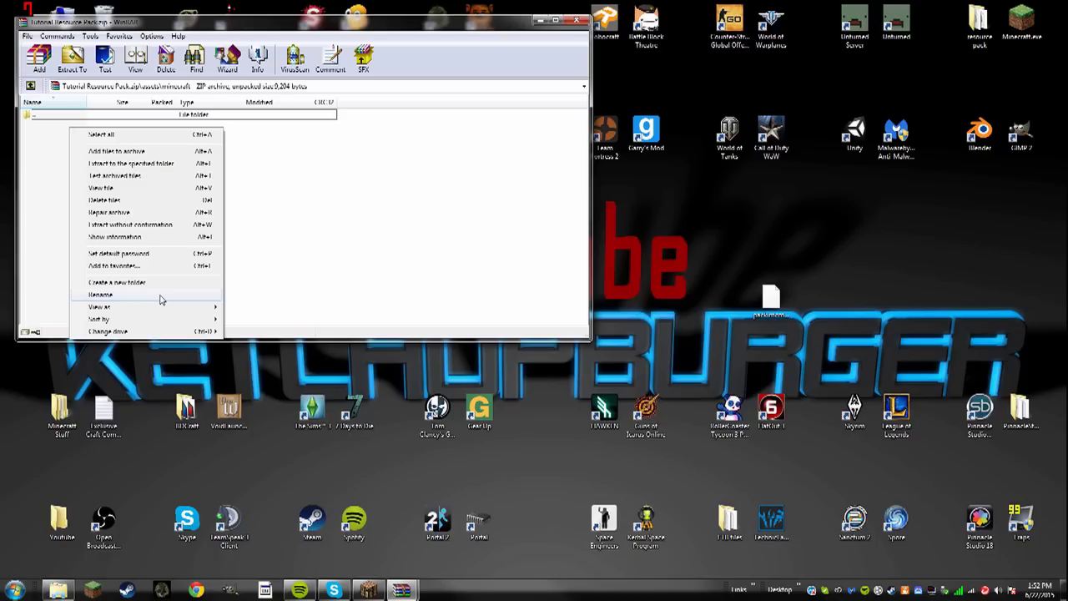
mouse_move(164, 305)
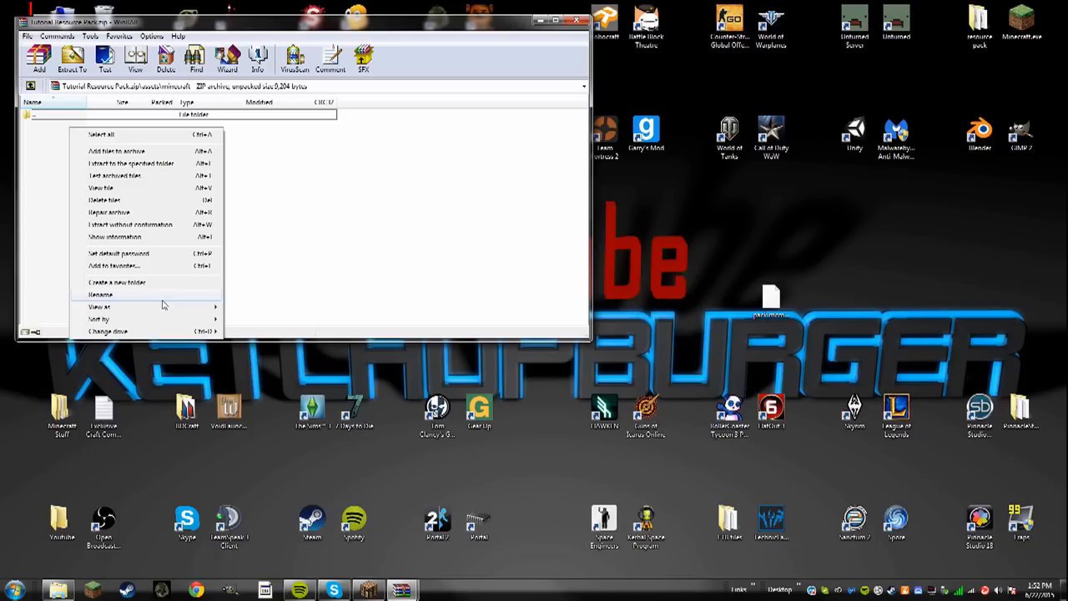
mouse_move(326, 217)
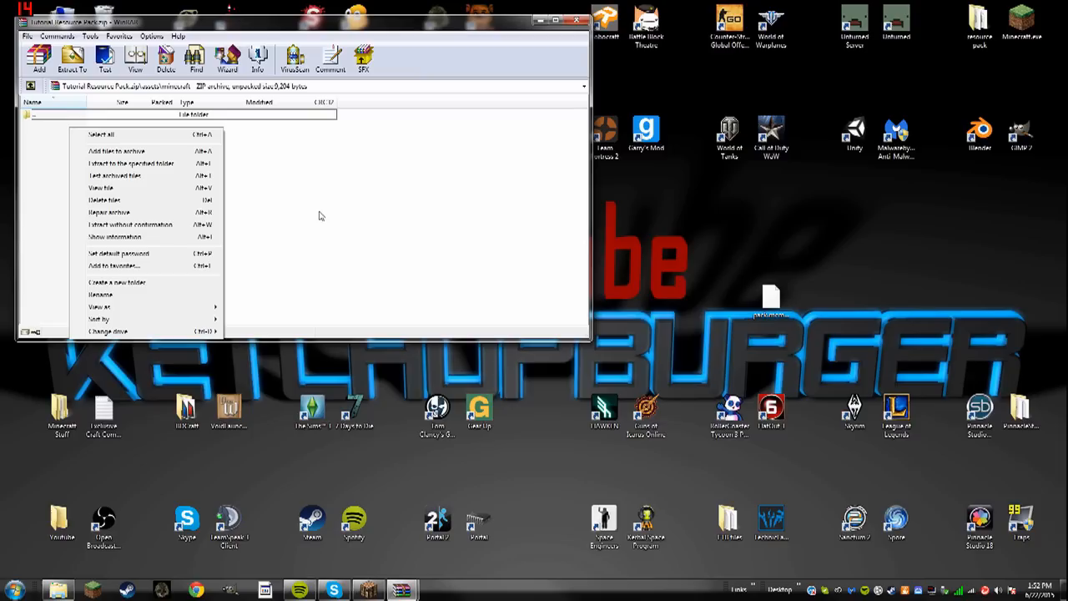
mouse_move(116, 283)
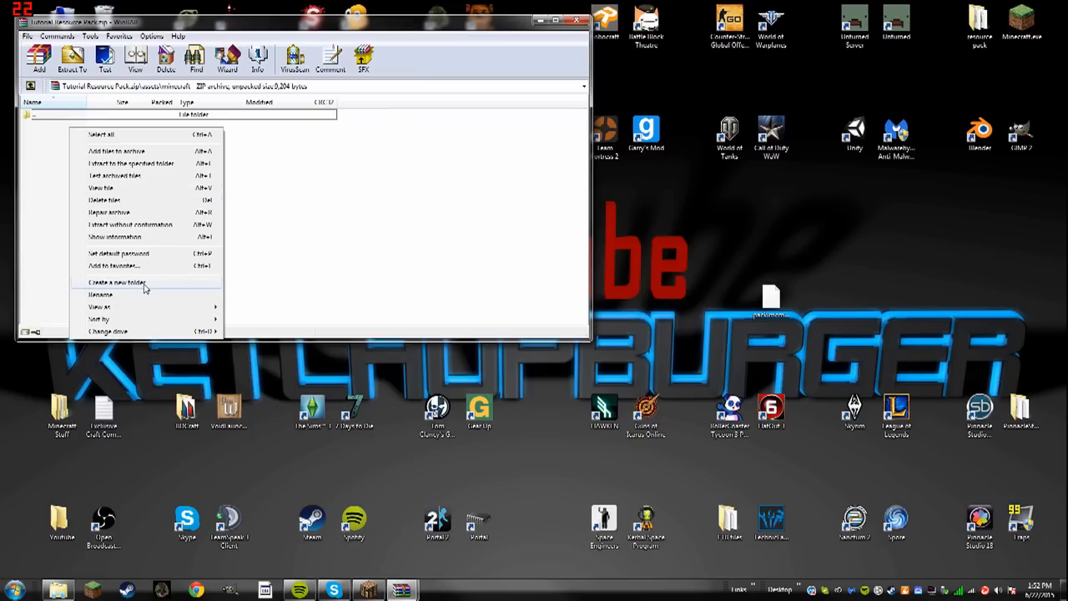
click(117, 282)
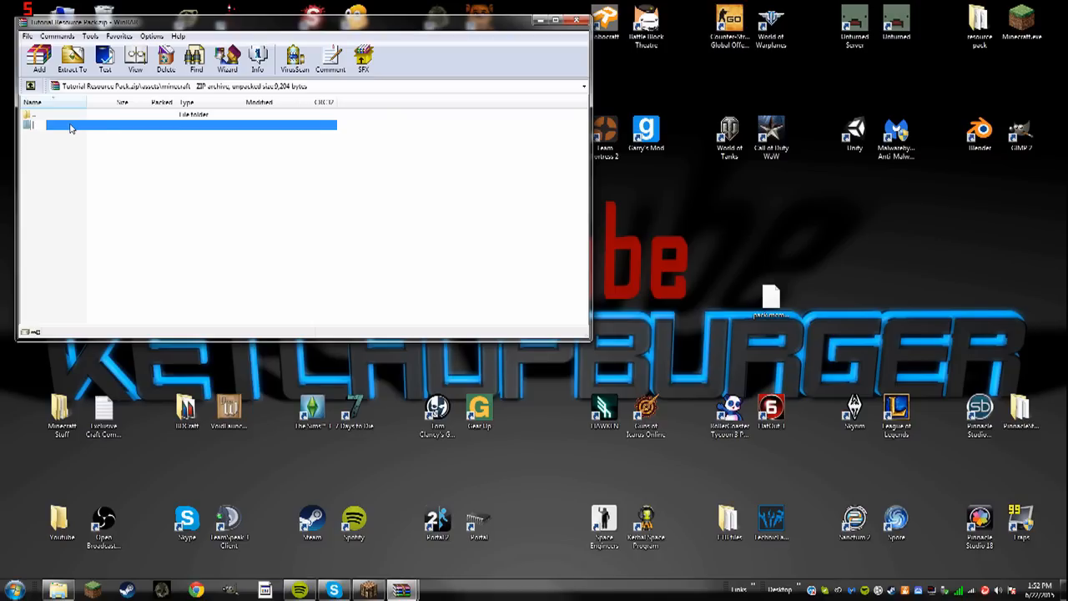
text(soul)
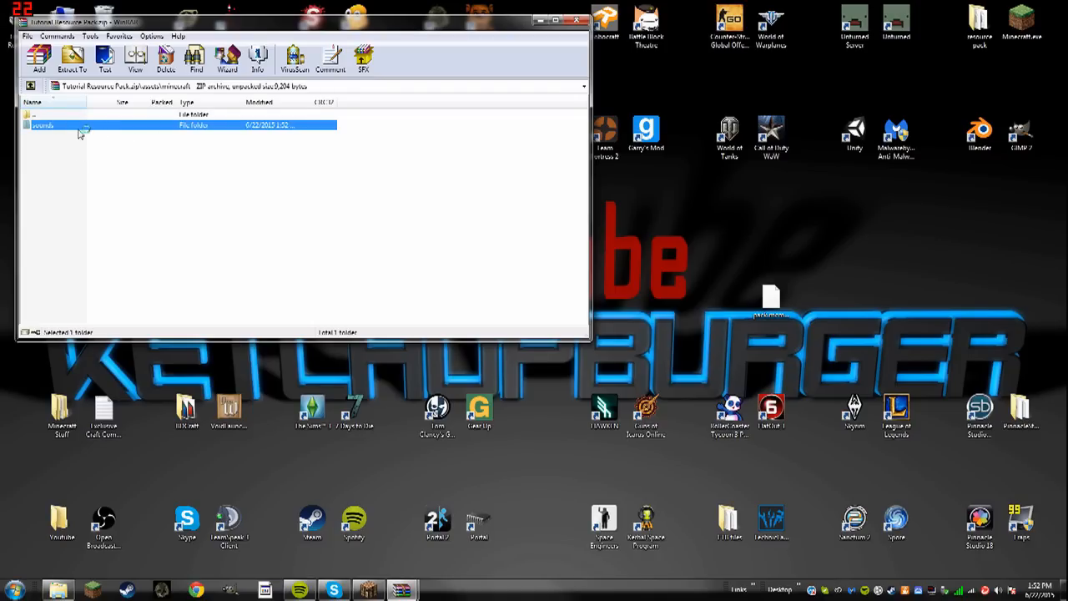
- Inside sounds, create a records folder and a second music folder
double_click(43, 126)
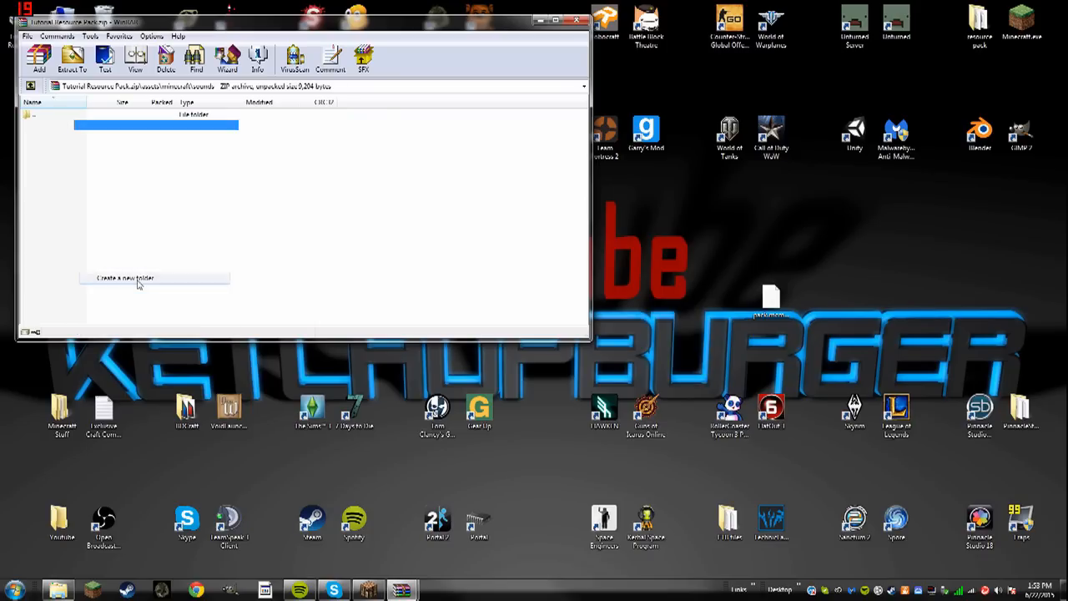
click(138, 281)
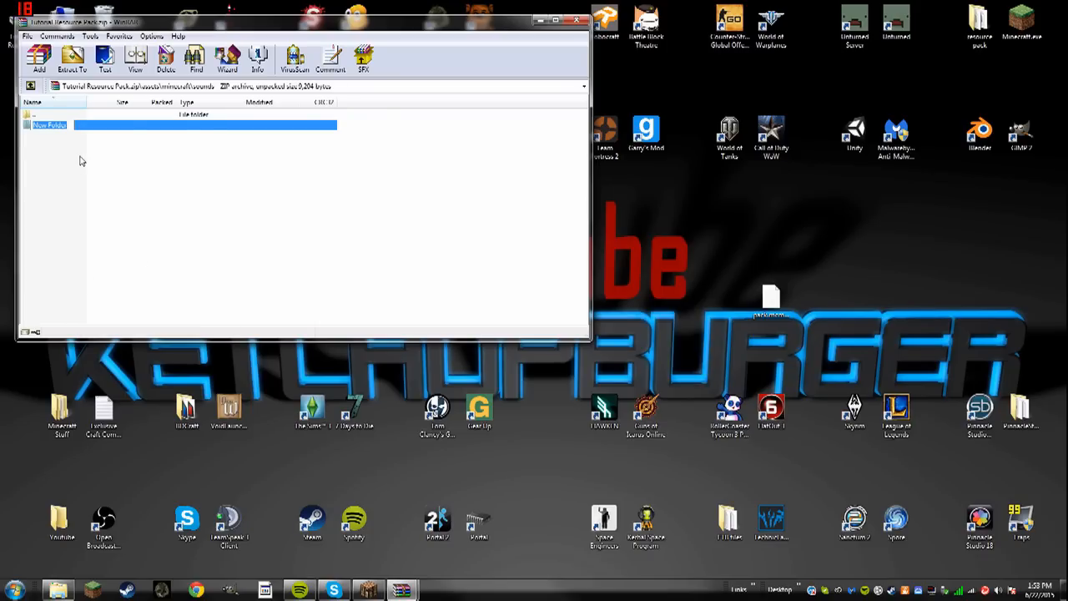
text(records)
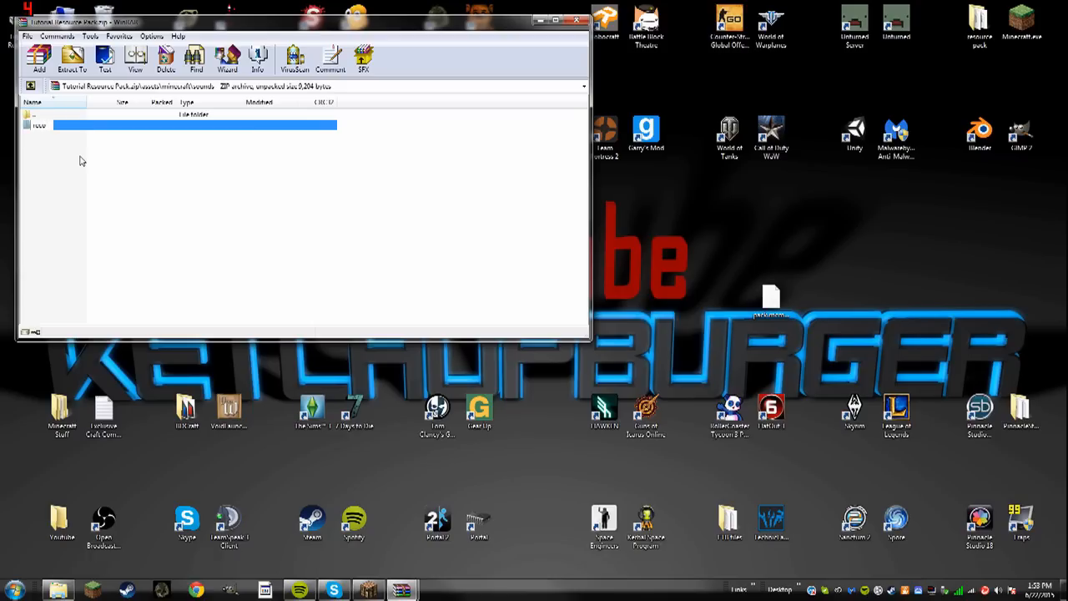
text(records)
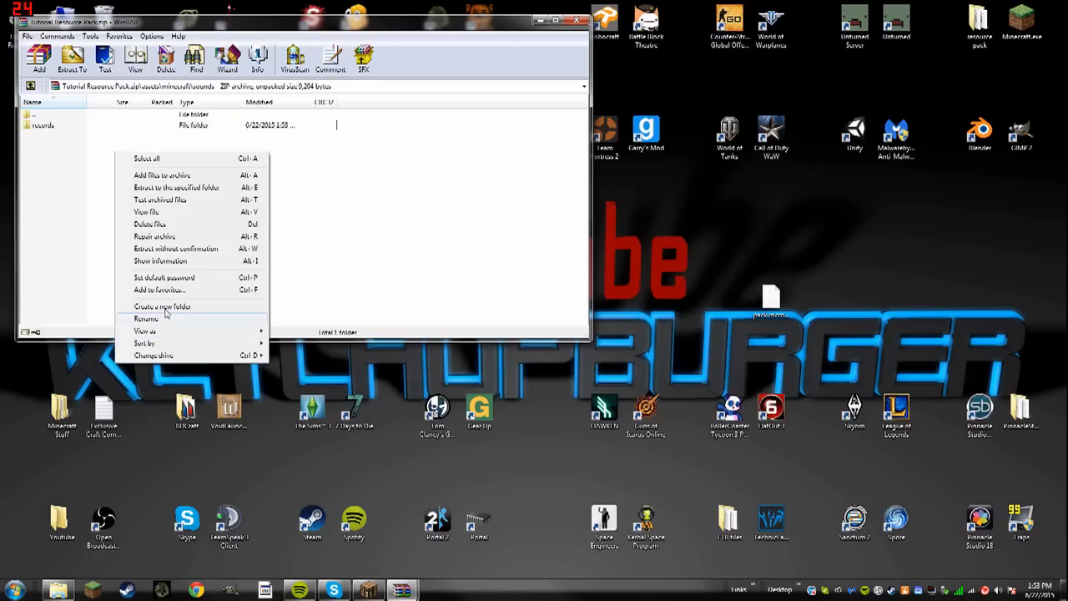
click(162, 306)
text(music)
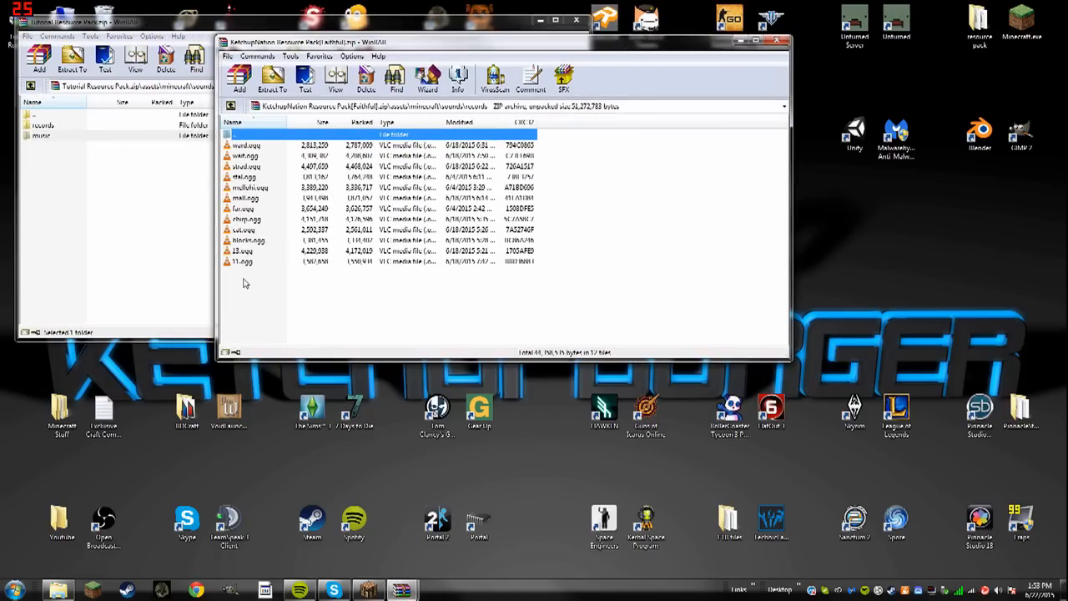
- Add the Modest Mouse OGG from the reference pack into the tutorial pack's records folder
key(ctrl+a)
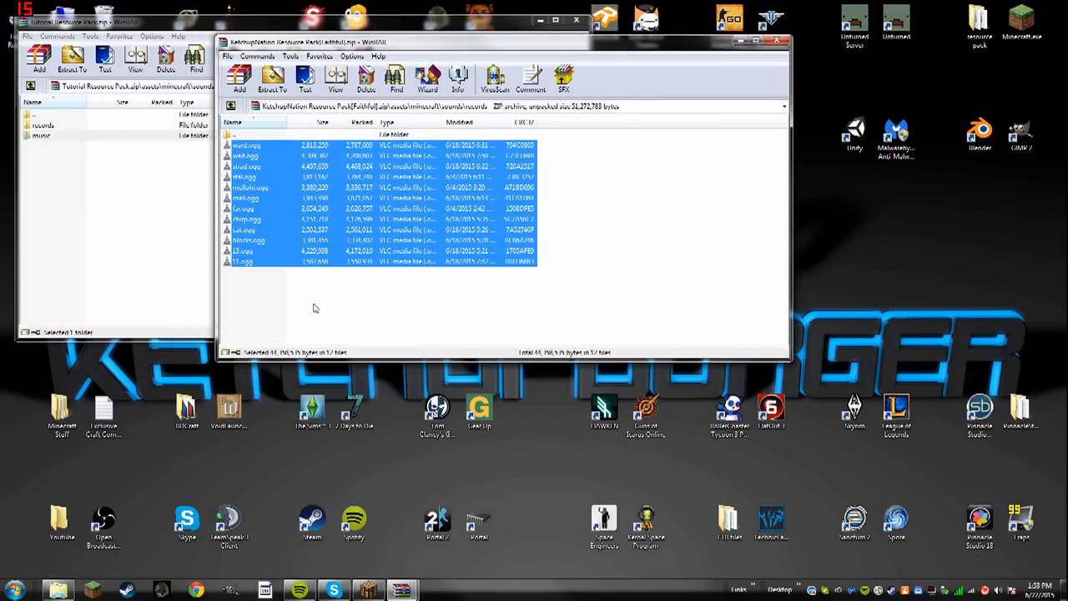
mouse_move(352, 233)
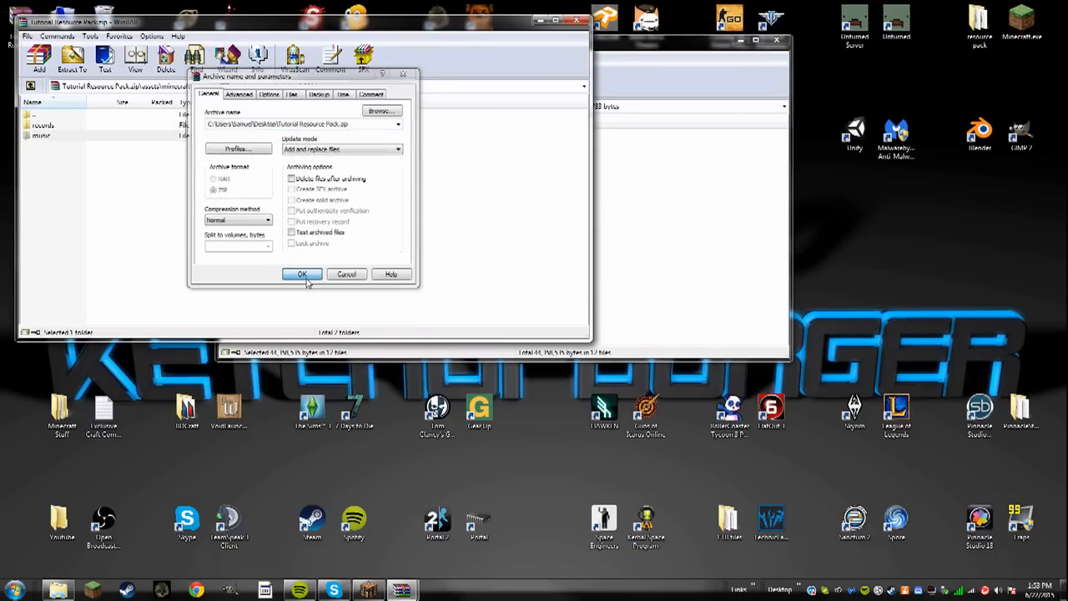
click(303, 273)
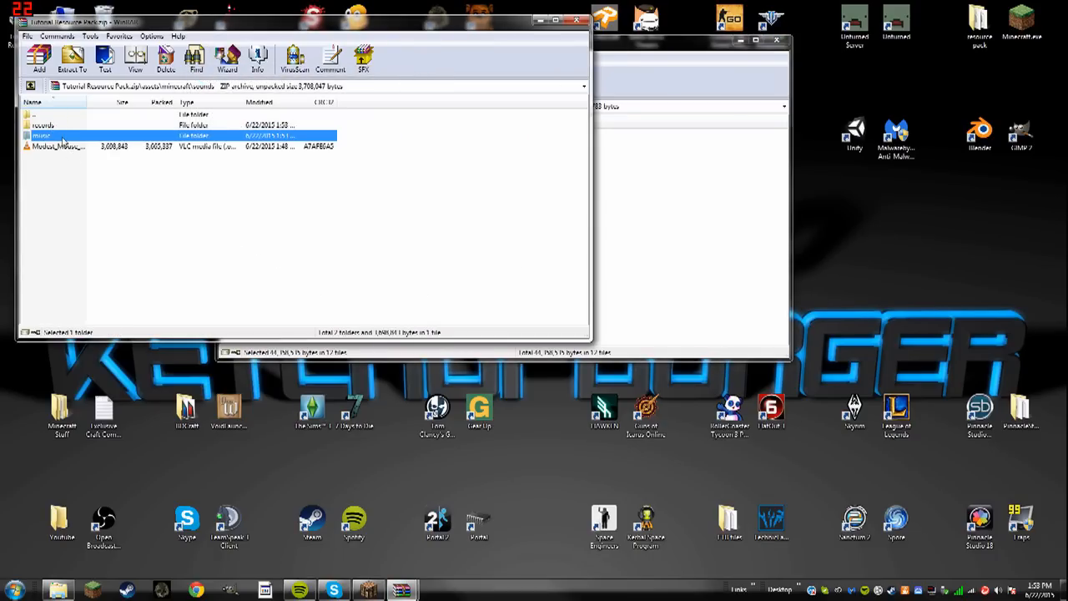
click(59, 146)
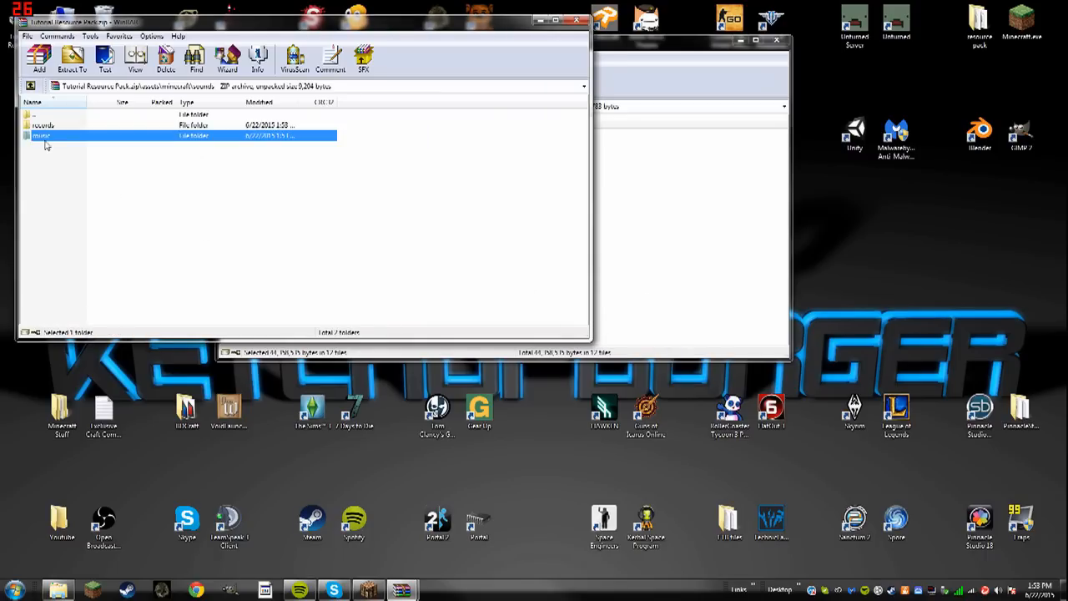
double_click(43, 124)
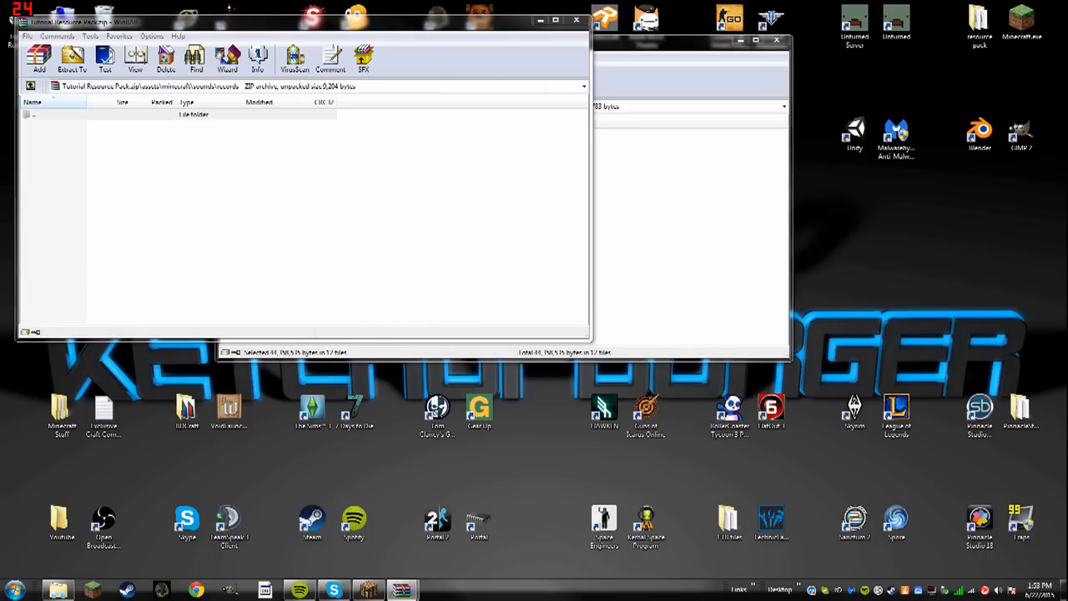
click(38, 58)
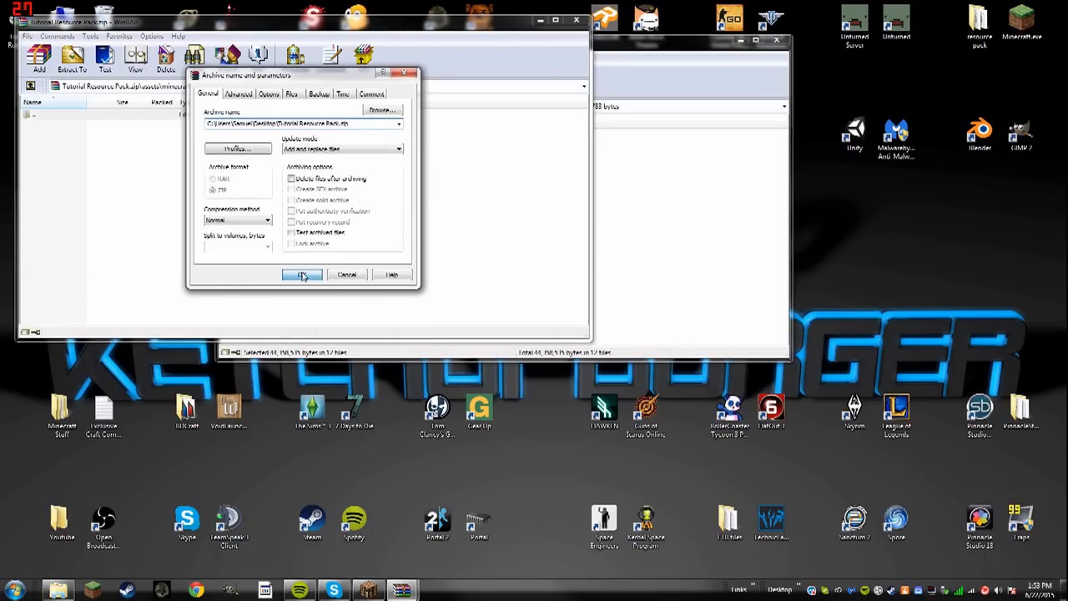
click(302, 275)
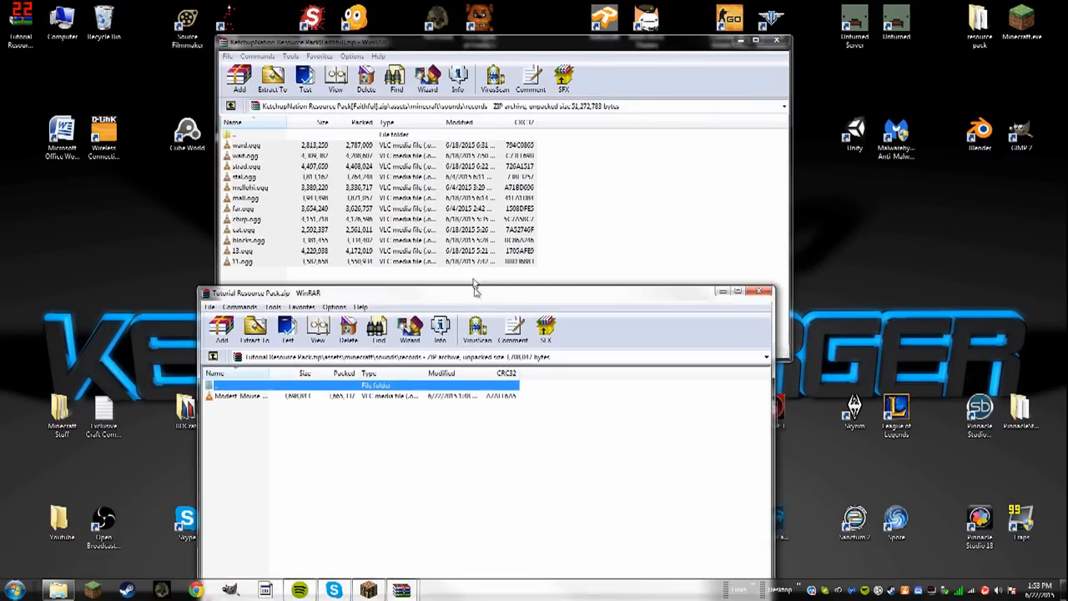
- Move the tutorial pack window aside and rename the added OGG to mall.ogg
drag(476, 292, 292, 256)
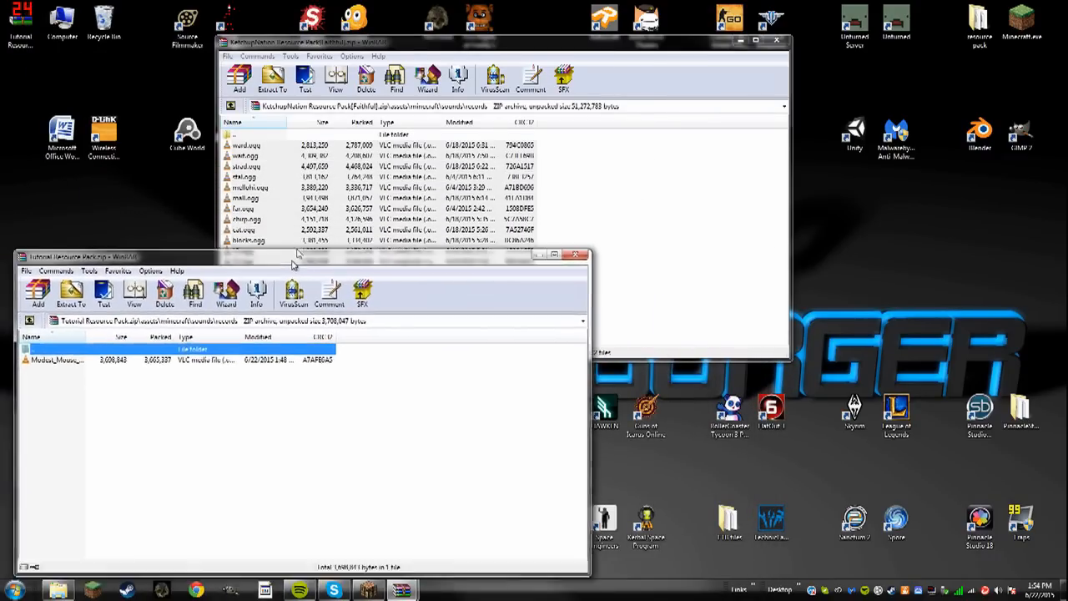
drag(292, 256, 292, 243)
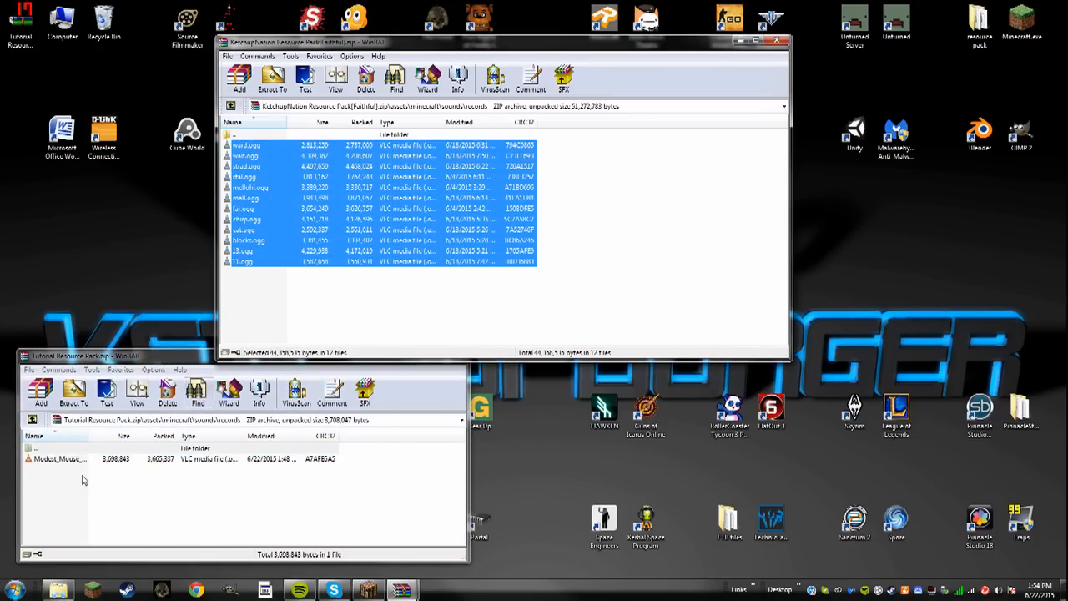
right_click(59, 459)
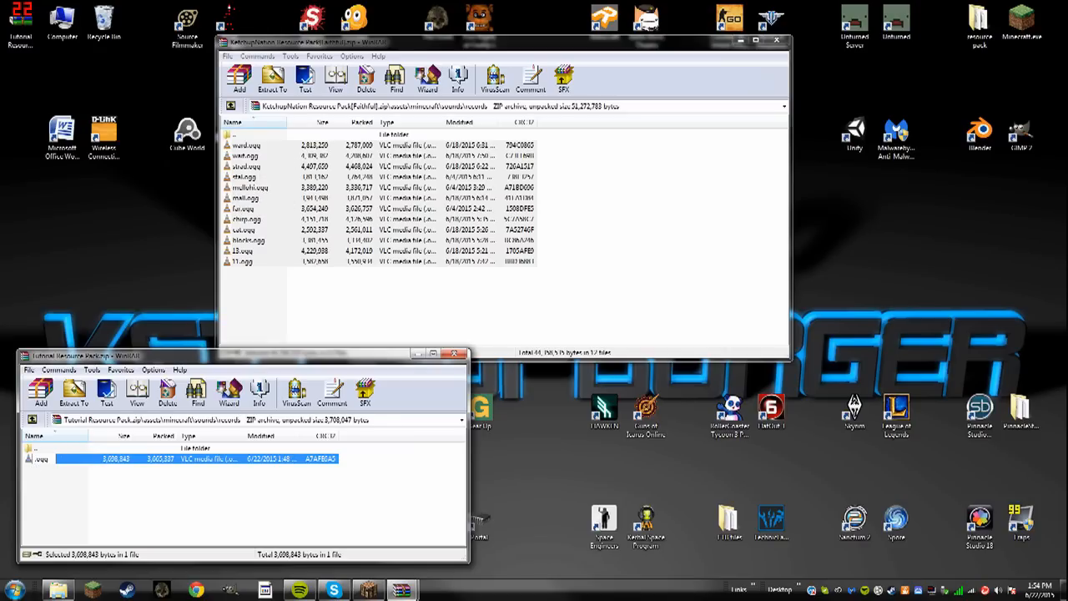
mouse_move(84, 452)
text(mall)
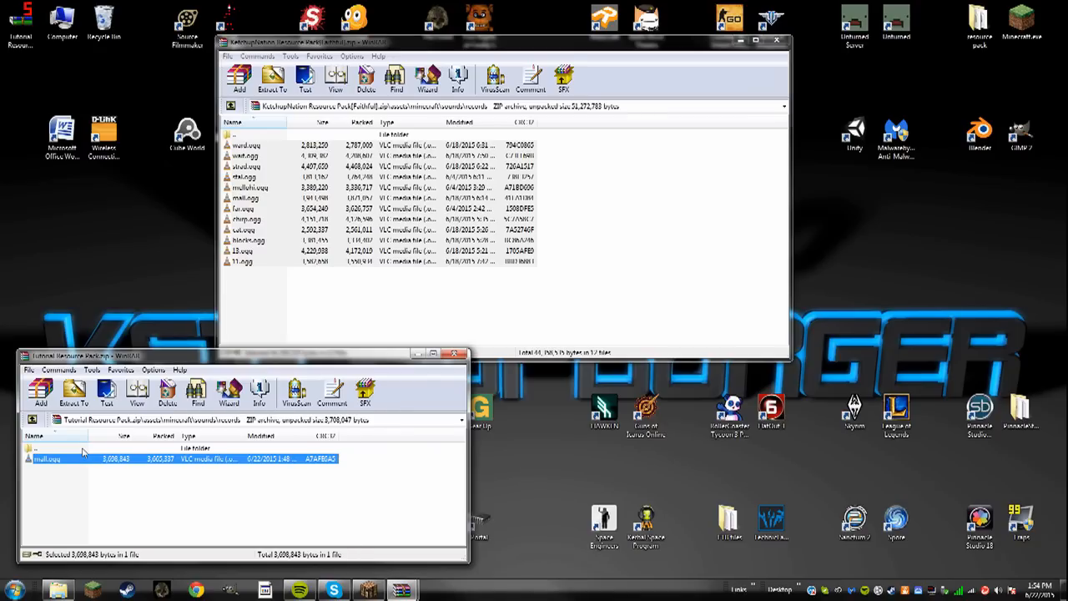
mouse_move(157, 453)
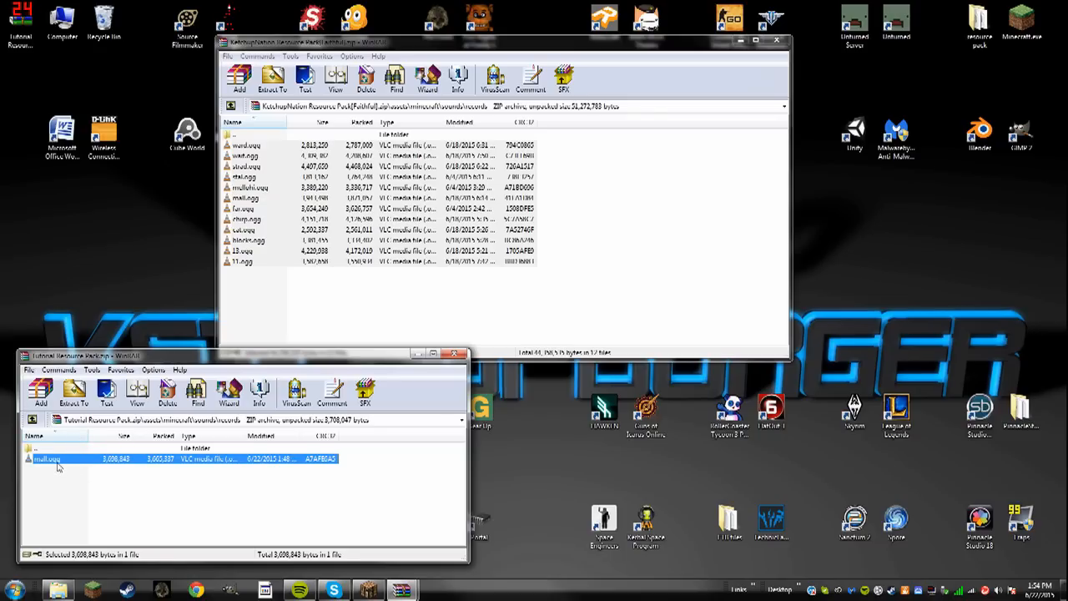
mouse_move(54, 465)
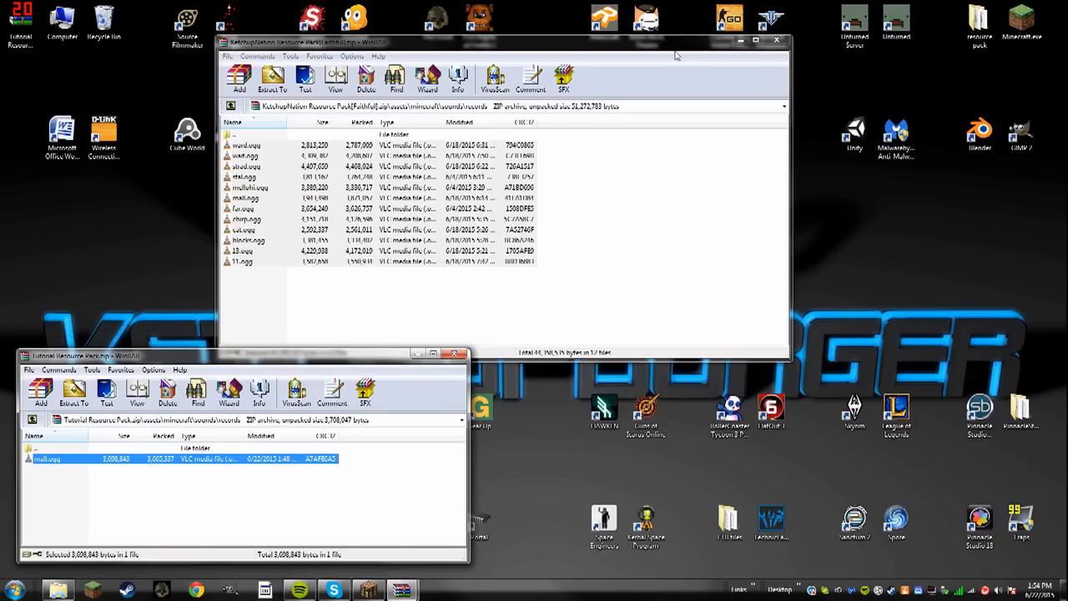
click(776, 41)
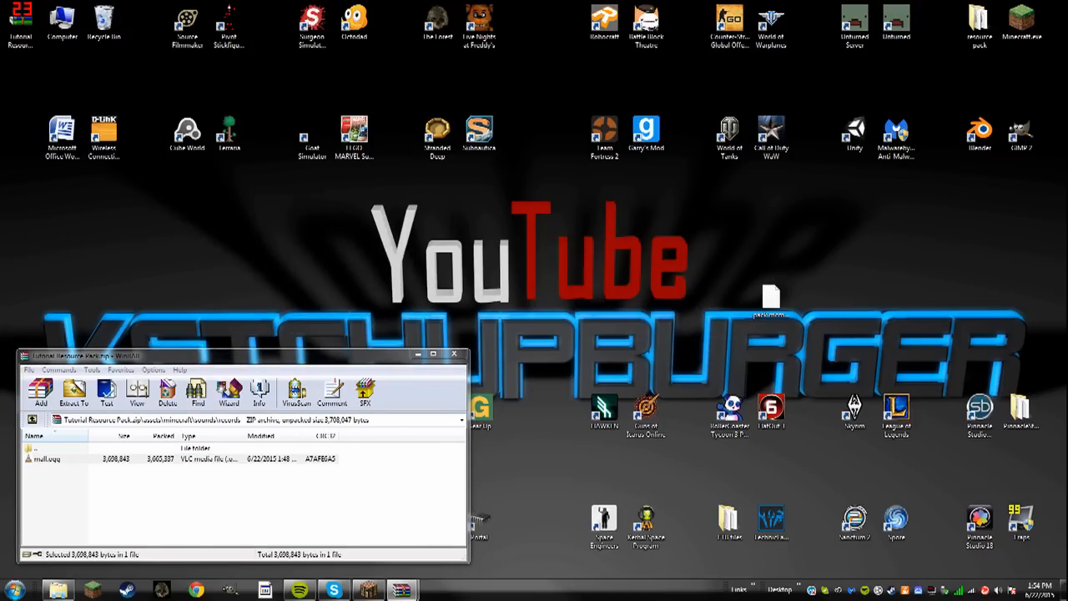
- Move the archive window up, check the empty music folder, and navigate back to minecraft
drag(242, 355, 242, 132)
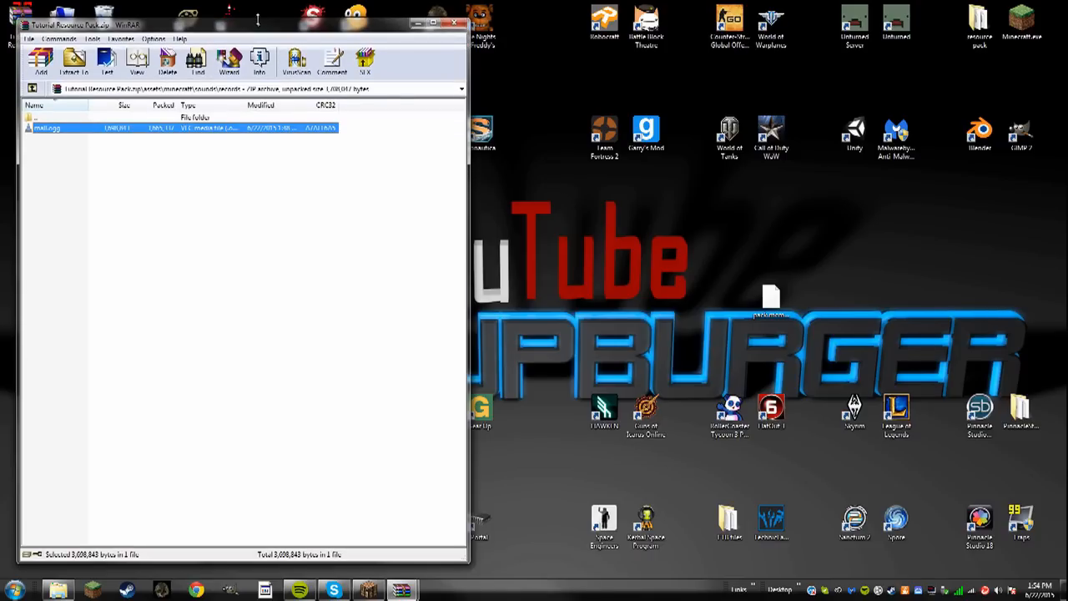
double_click(33, 117)
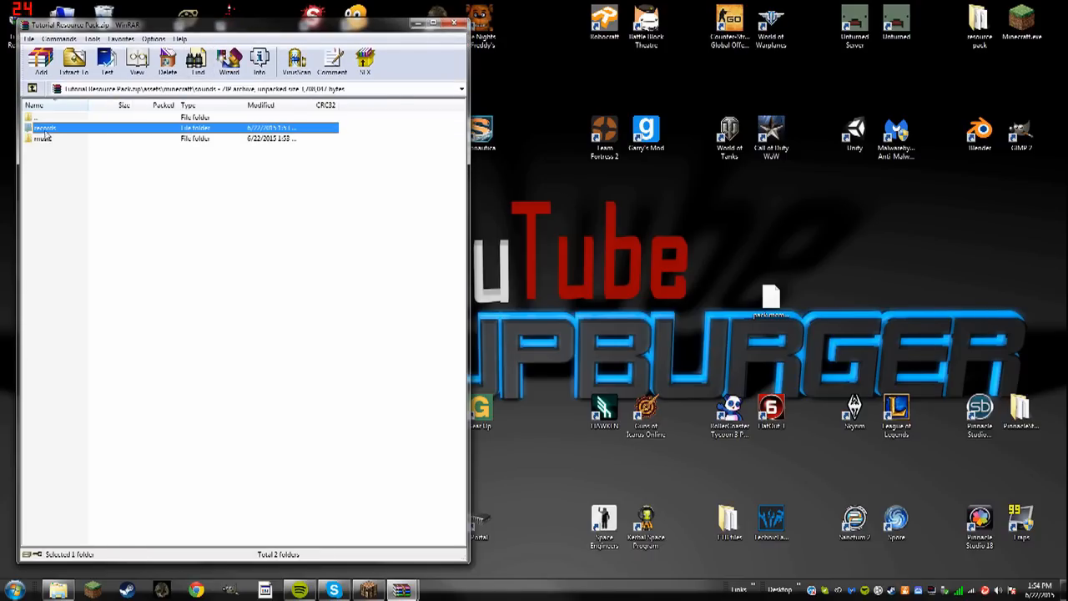
double_click(46, 127)
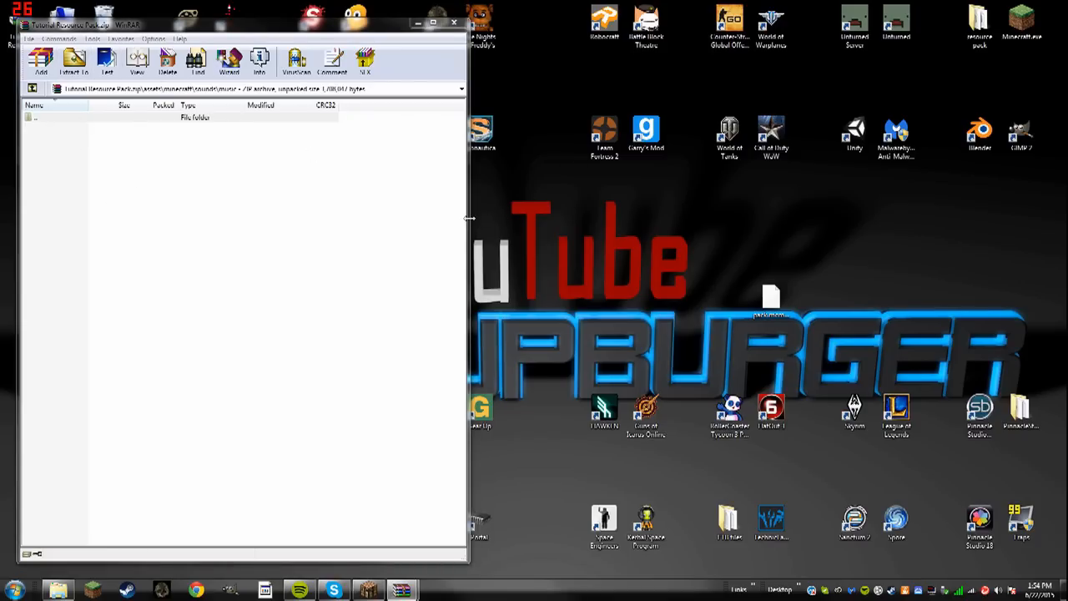
click(433, 21)
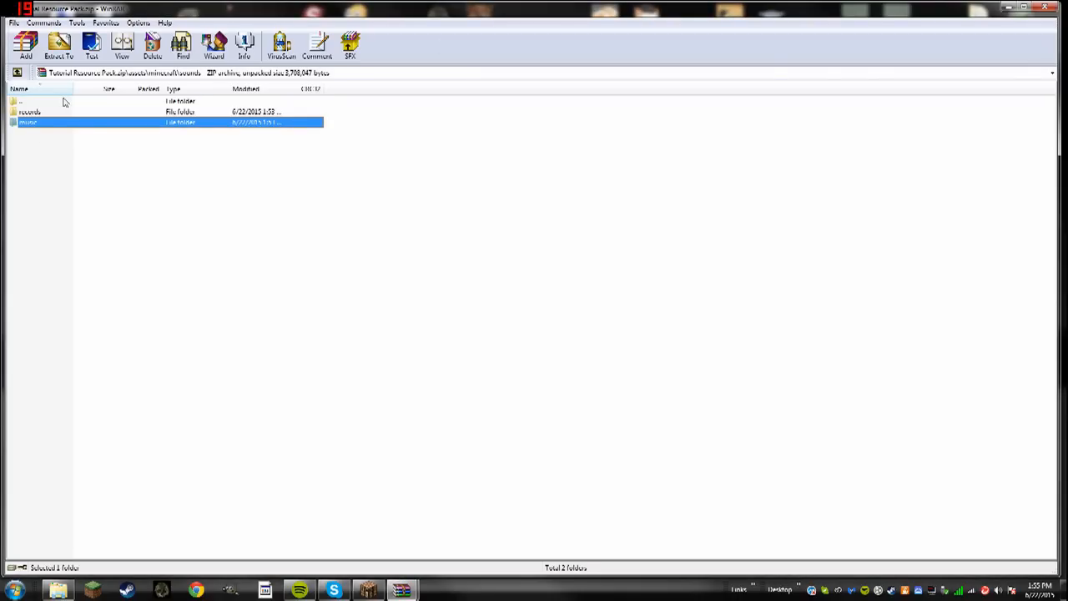
mouse_move(59, 108)
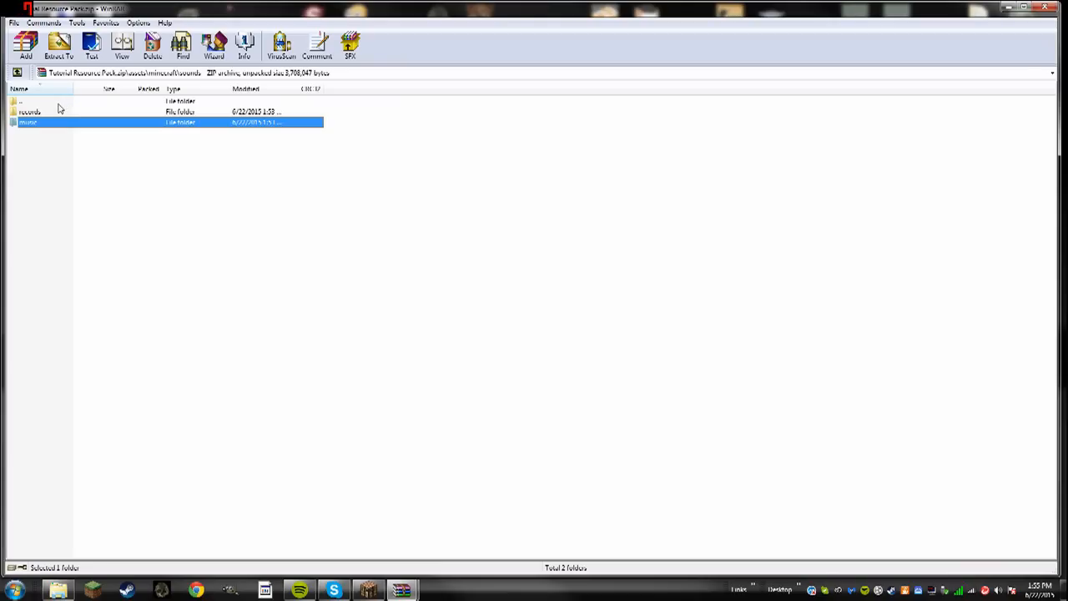
mouse_move(50, 118)
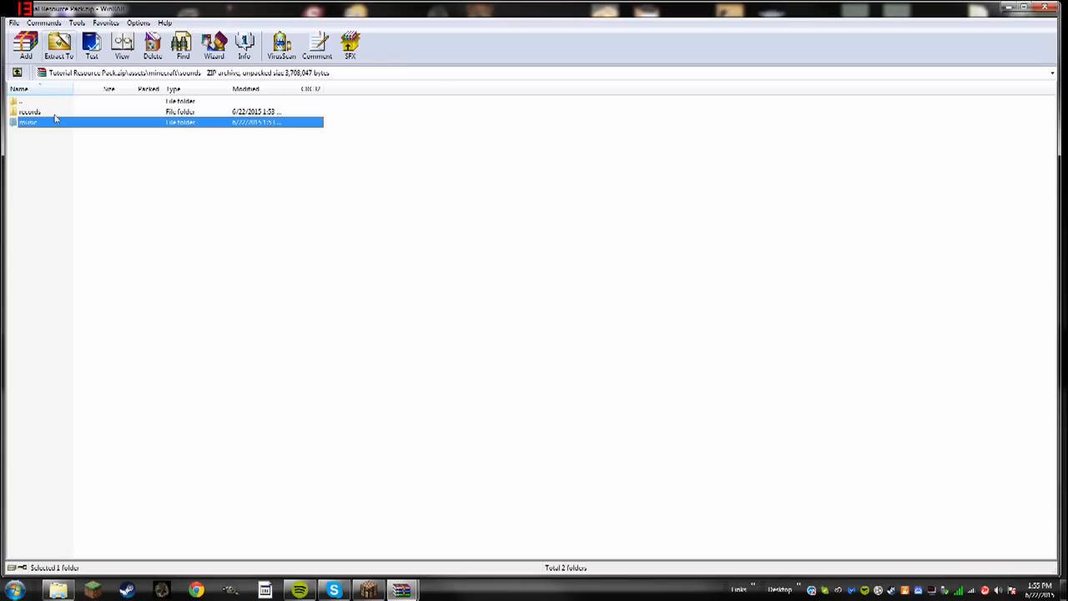
double_click(29, 111)
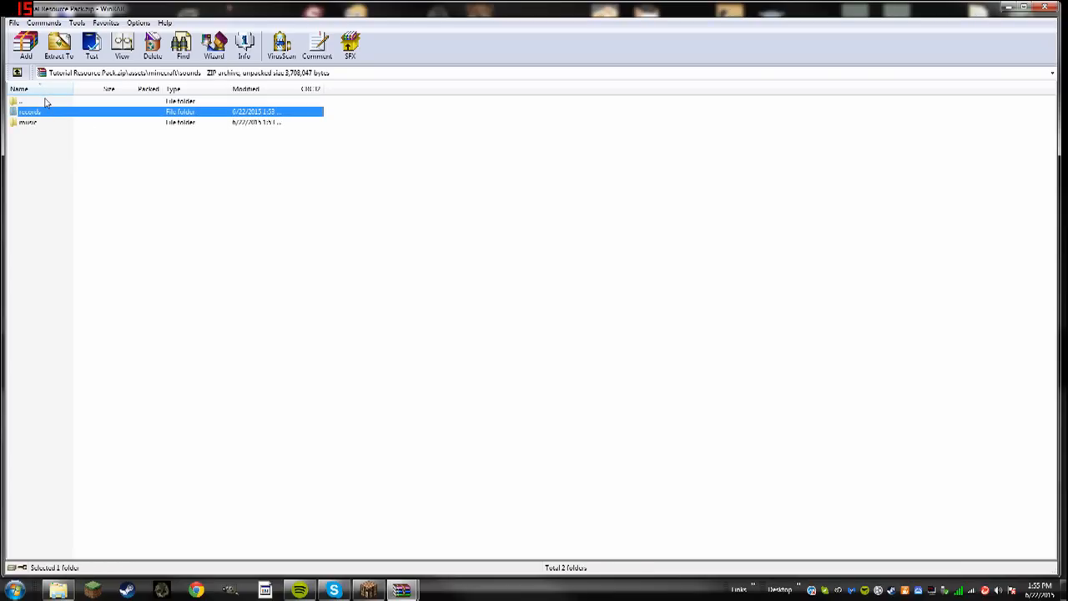
double_click(21, 100)
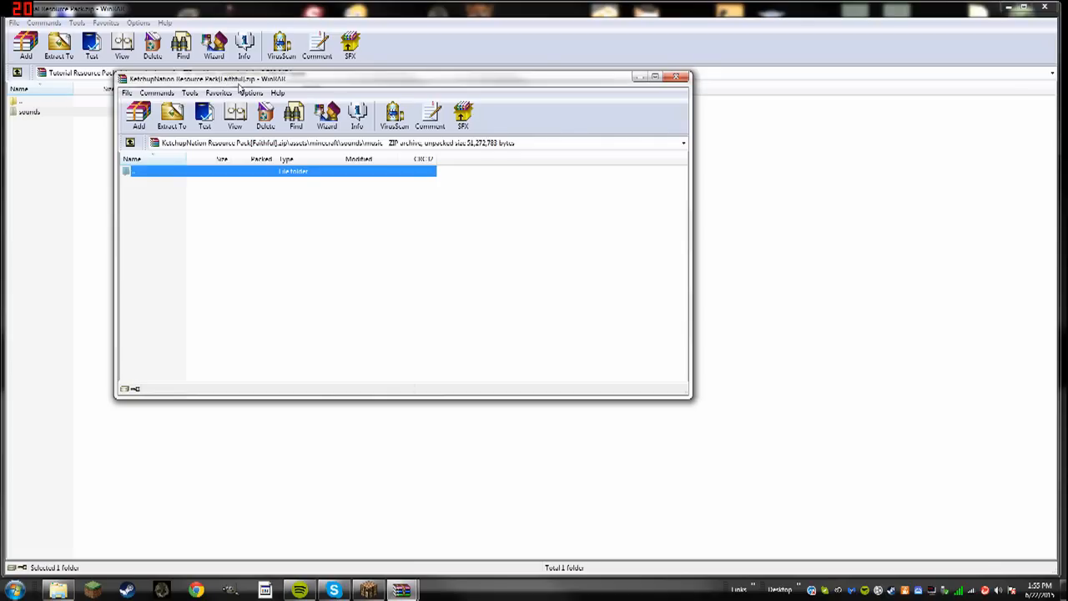
mouse_move(142, 82)
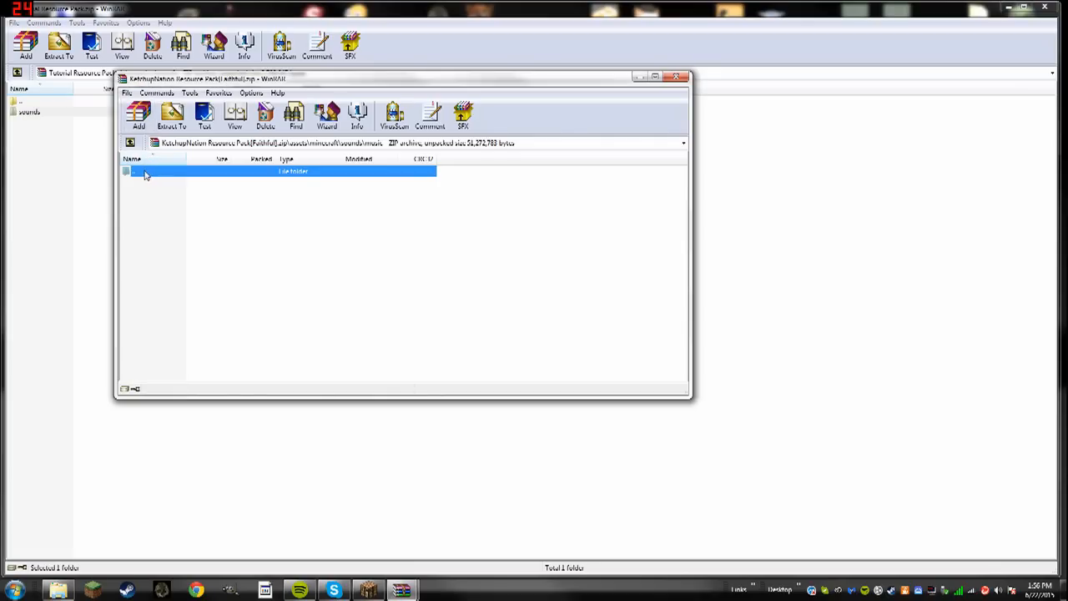
- Browse the Faithful pack's models and lang folders, then select all twelve OGGs in sounds/records
double_click(133, 171)
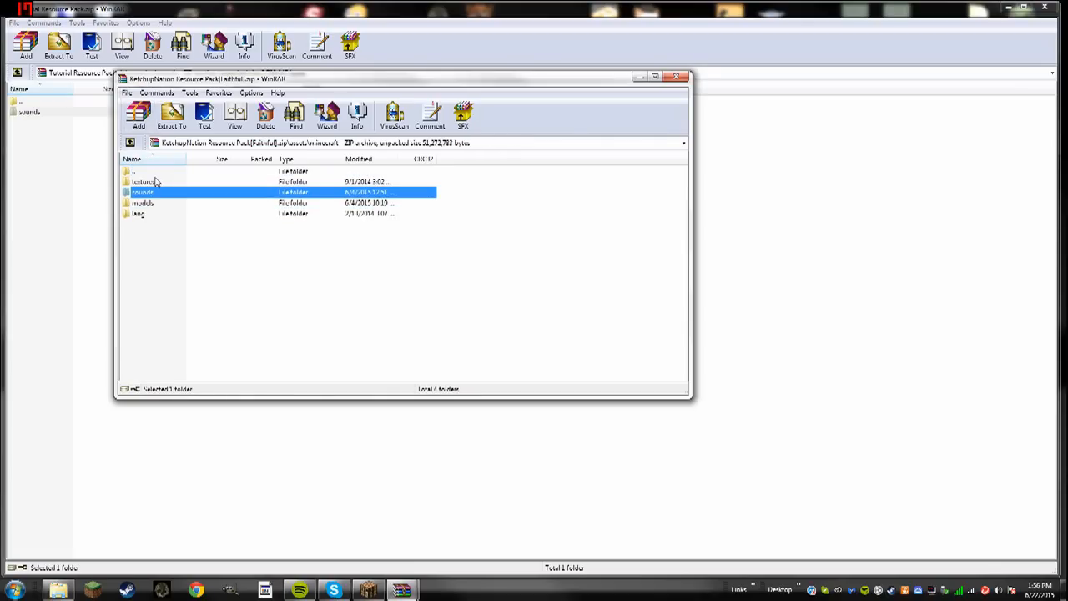
click(144, 182)
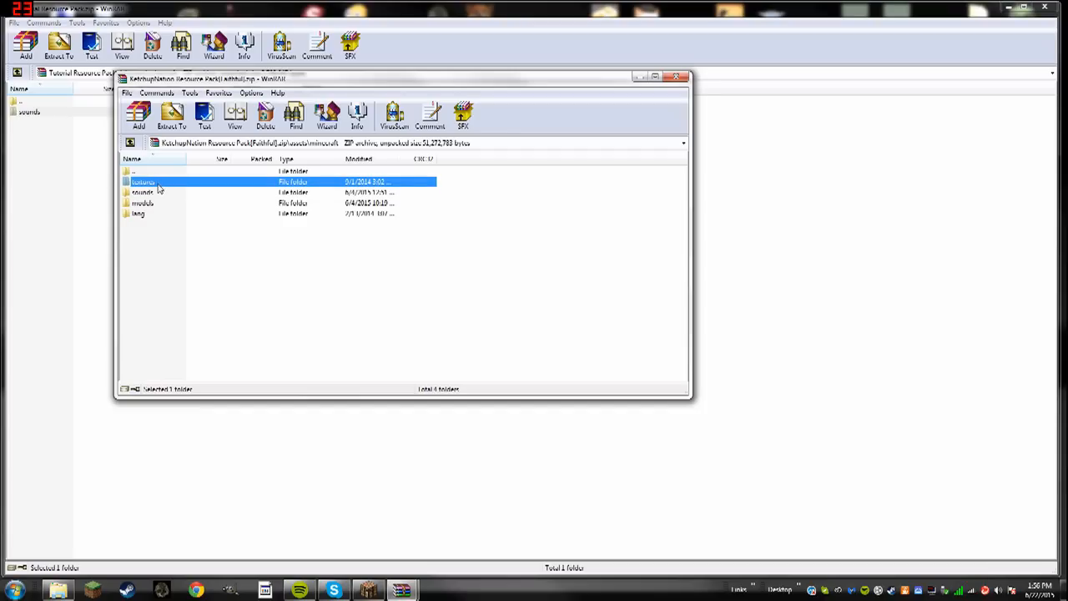
mouse_move(132, 204)
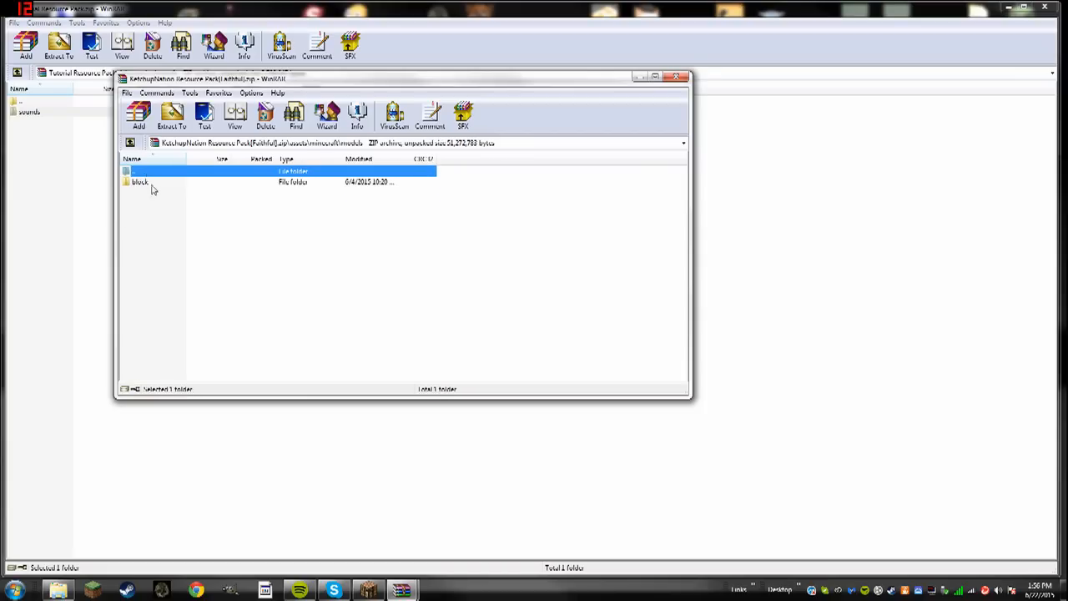
double_click(134, 171)
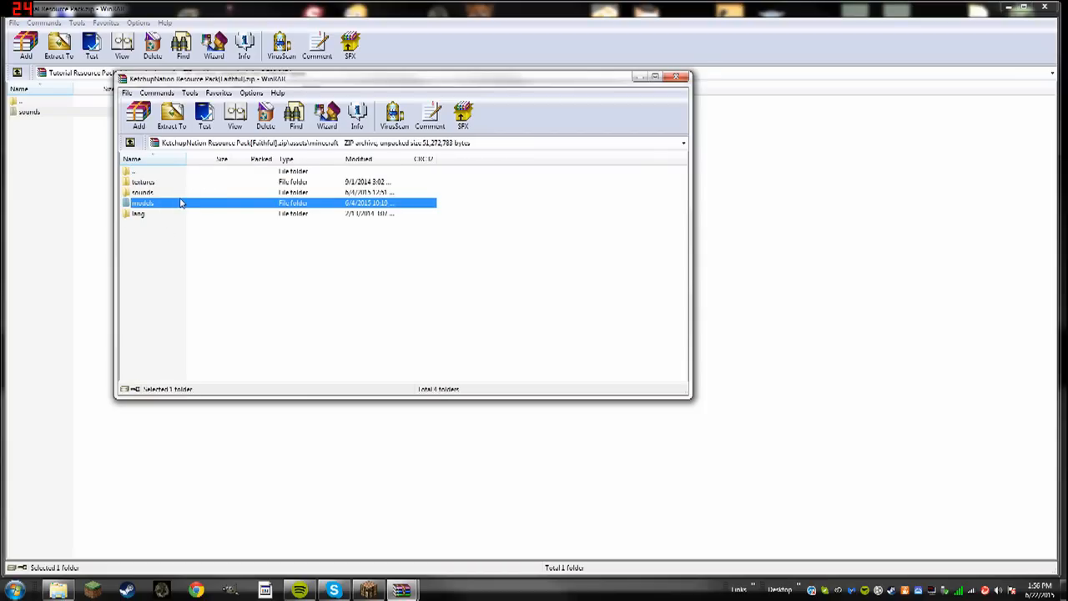
double_click(139, 213)
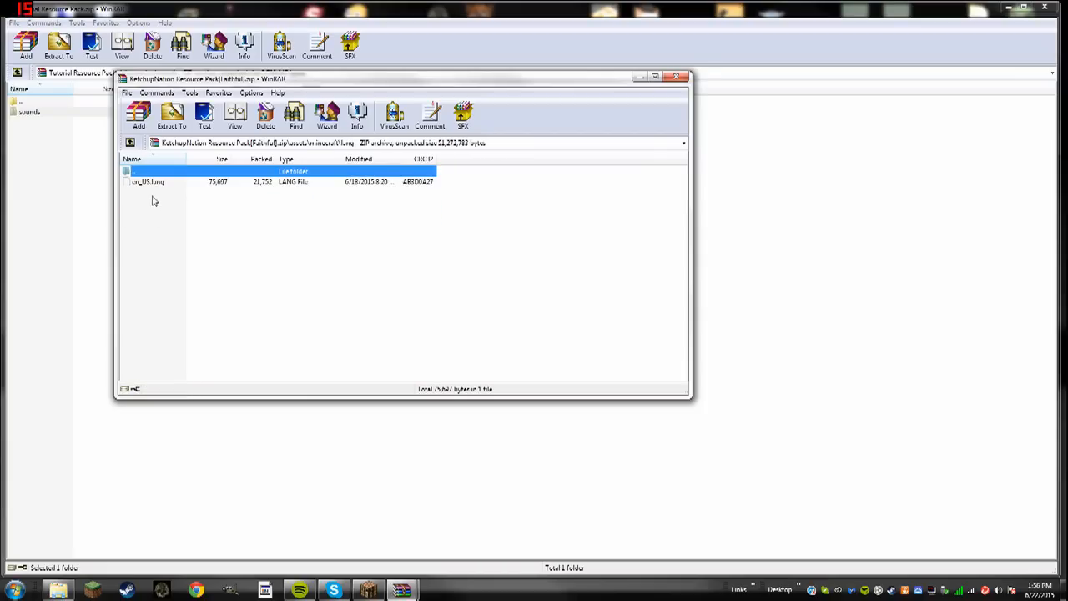
mouse_move(144, 173)
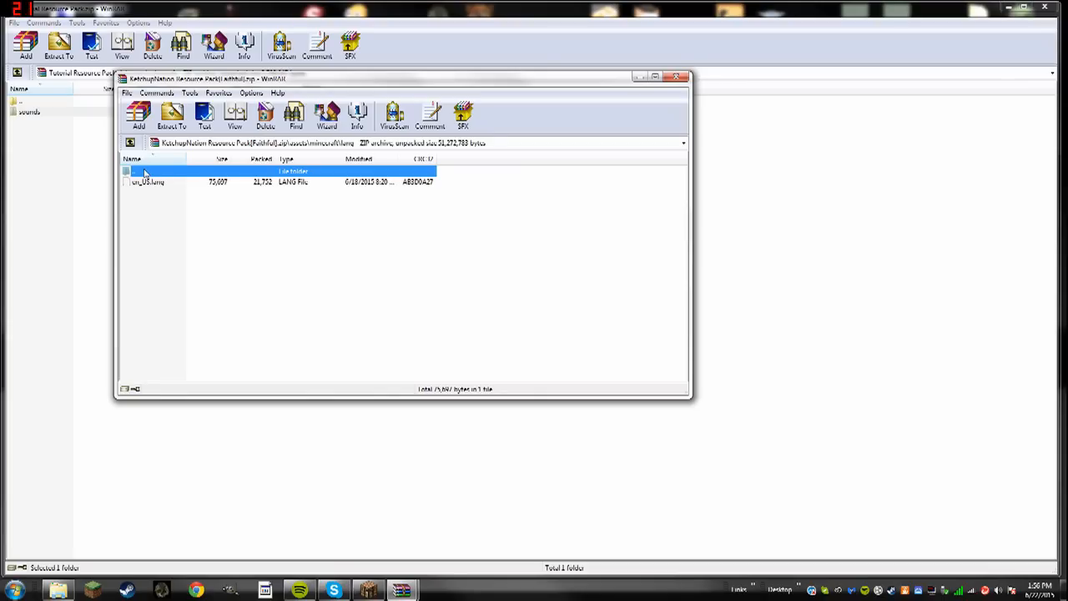
double_click(146, 171)
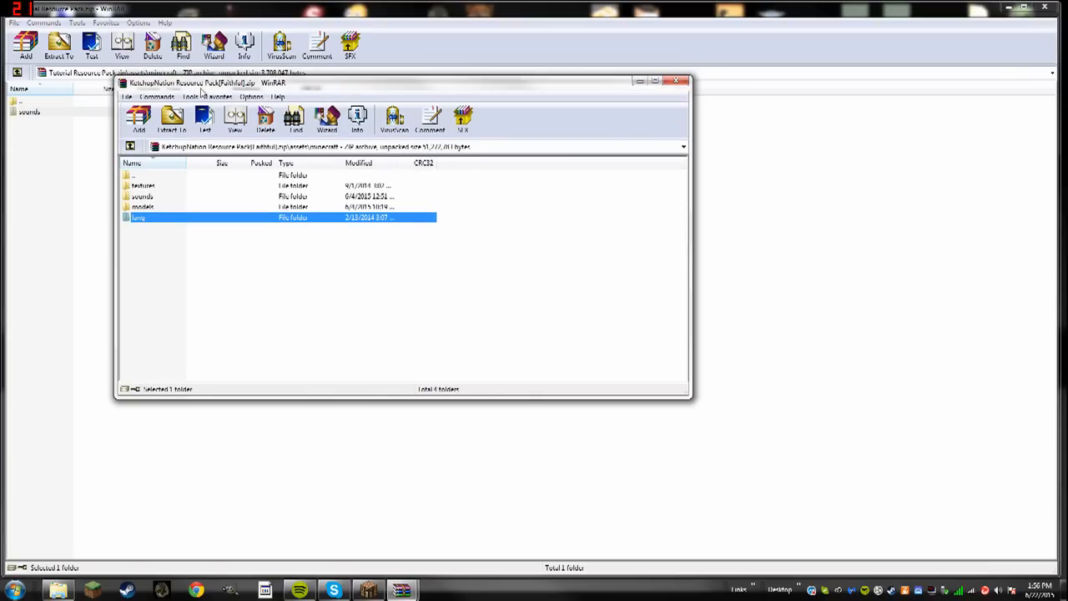
double_click(142, 196)
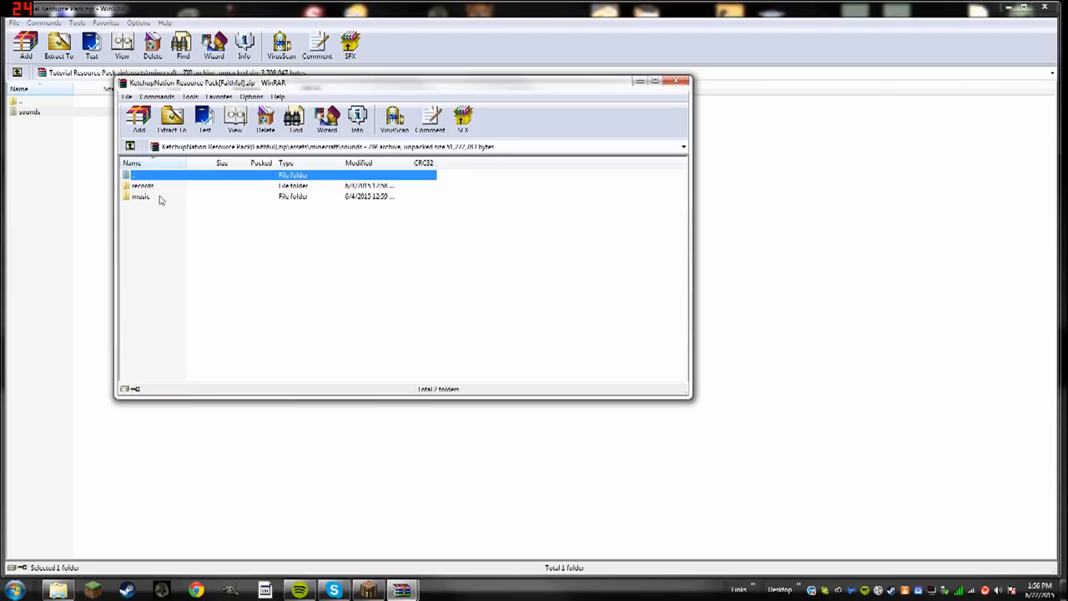
double_click(141, 185)
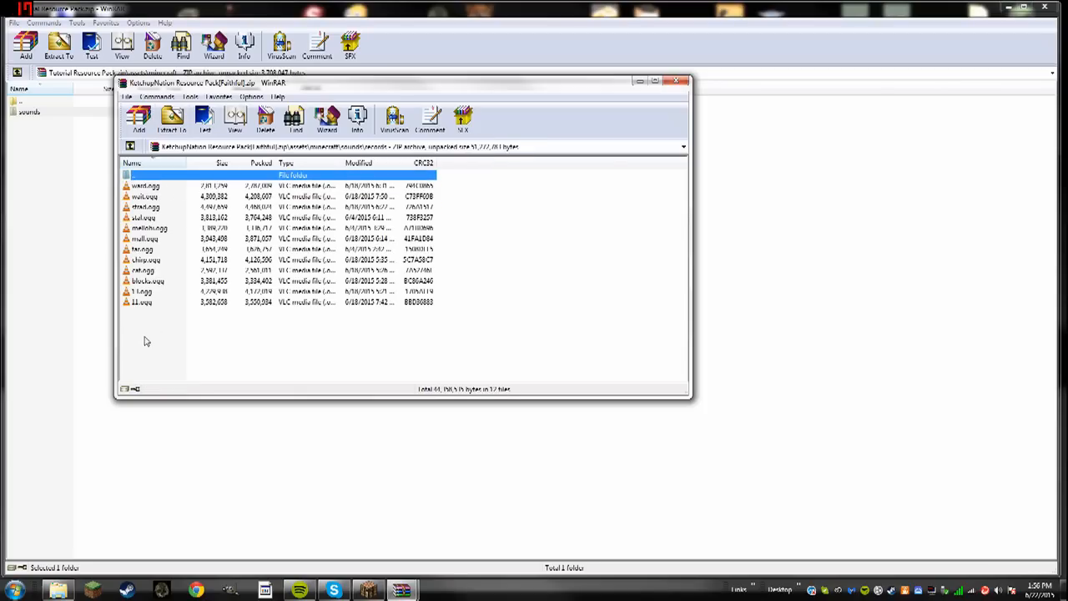
key(ctrl+a)
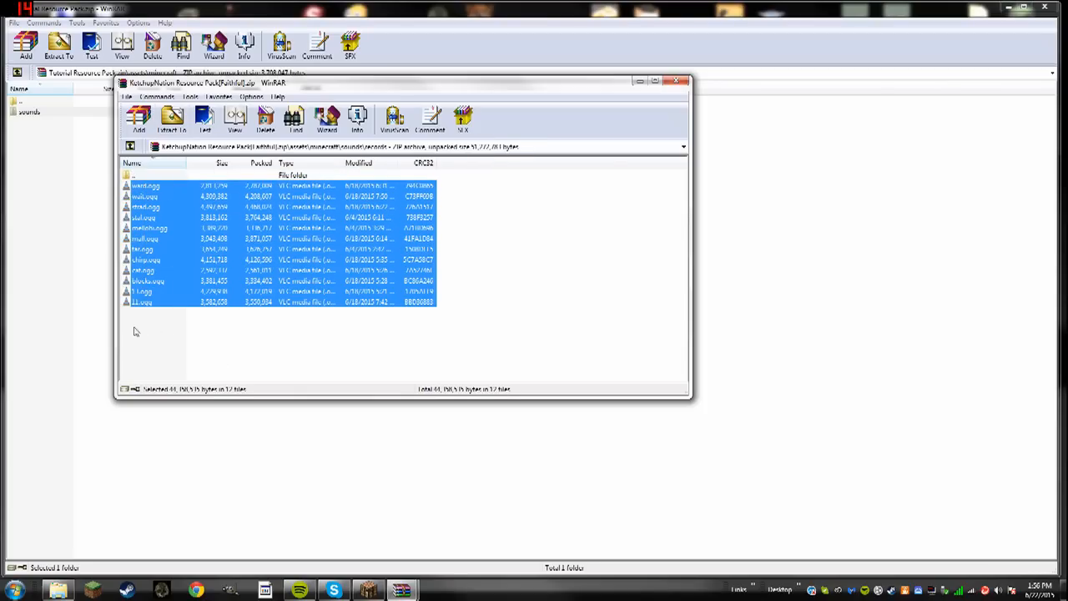
mouse_move(445, 256)
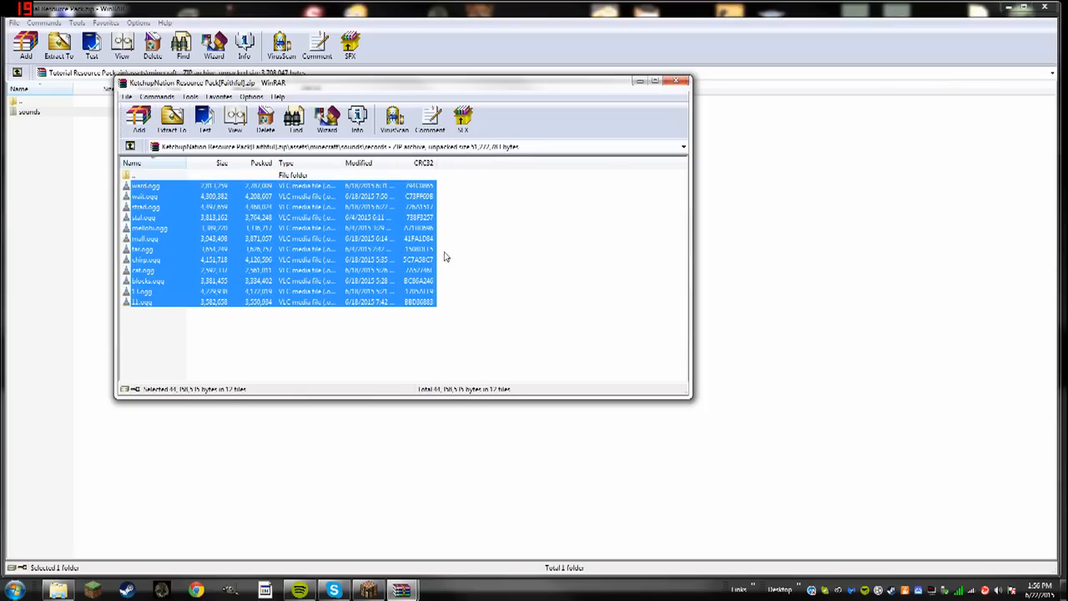
mouse_move(621, 167)
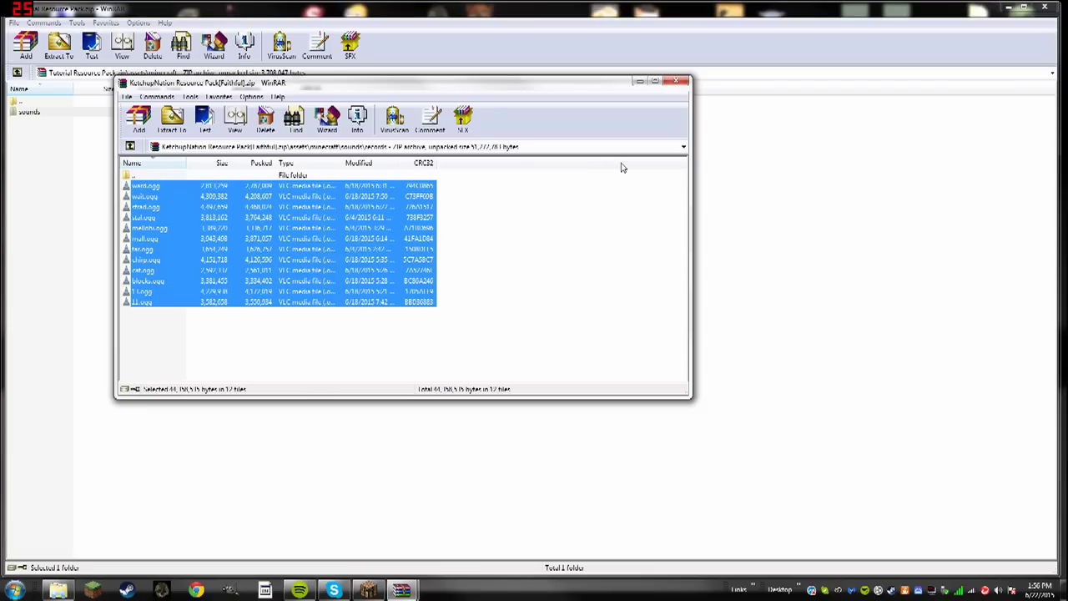
- Close the Faithful pack, check pack.png and pack.mcmeta, and open assets/minecraft
click(684, 81)
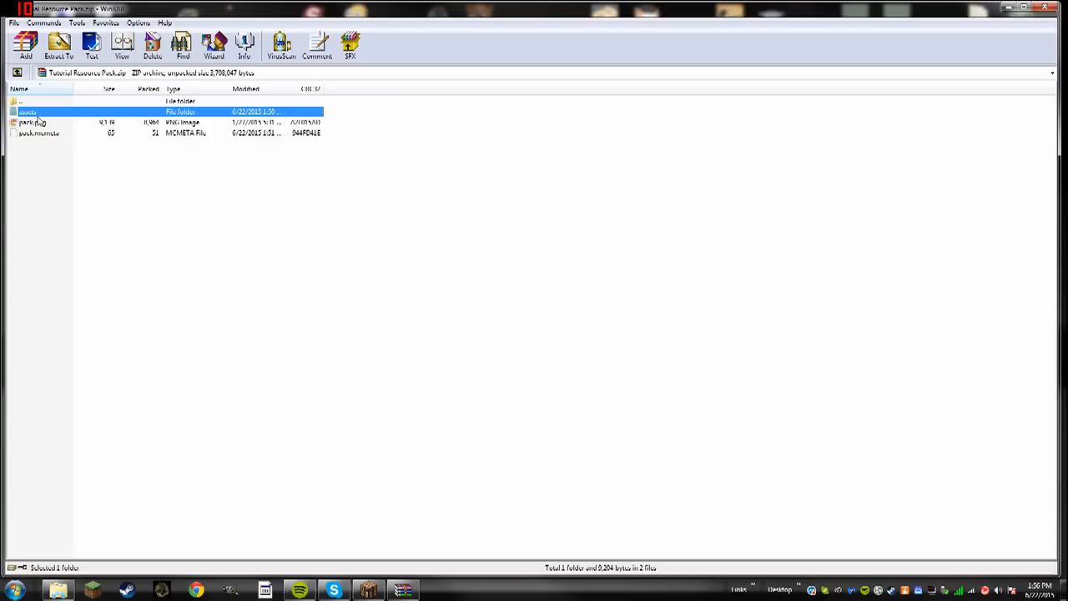
click(33, 122)
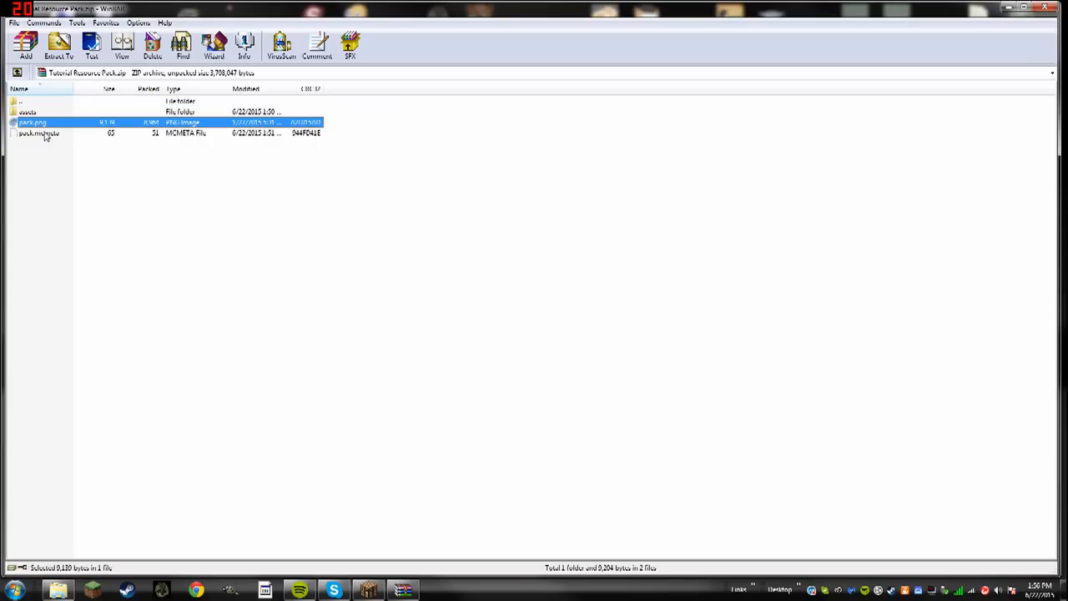
click(37, 132)
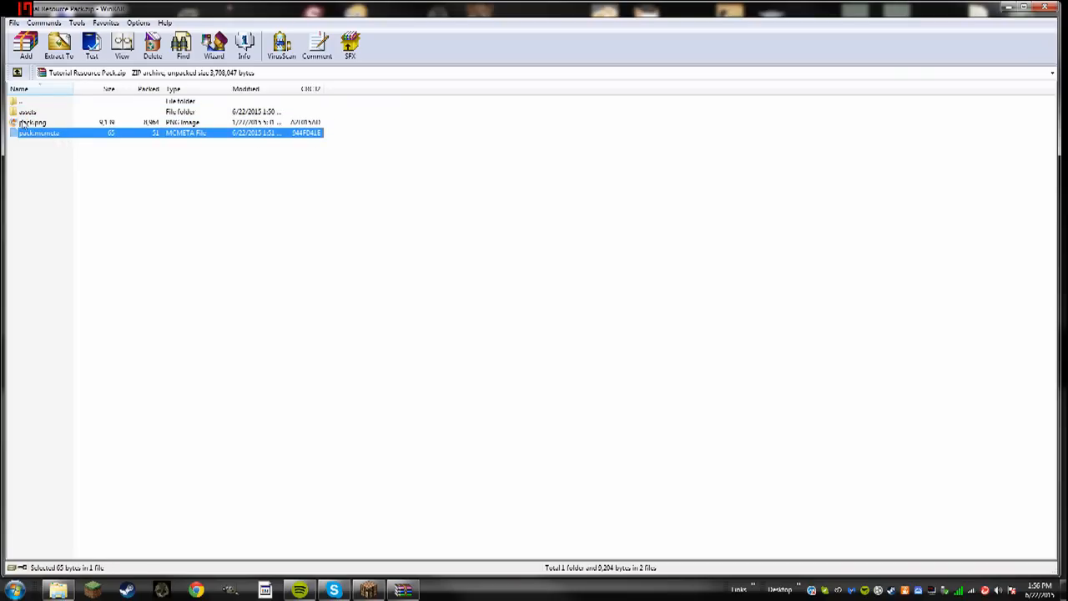
double_click(27, 112)
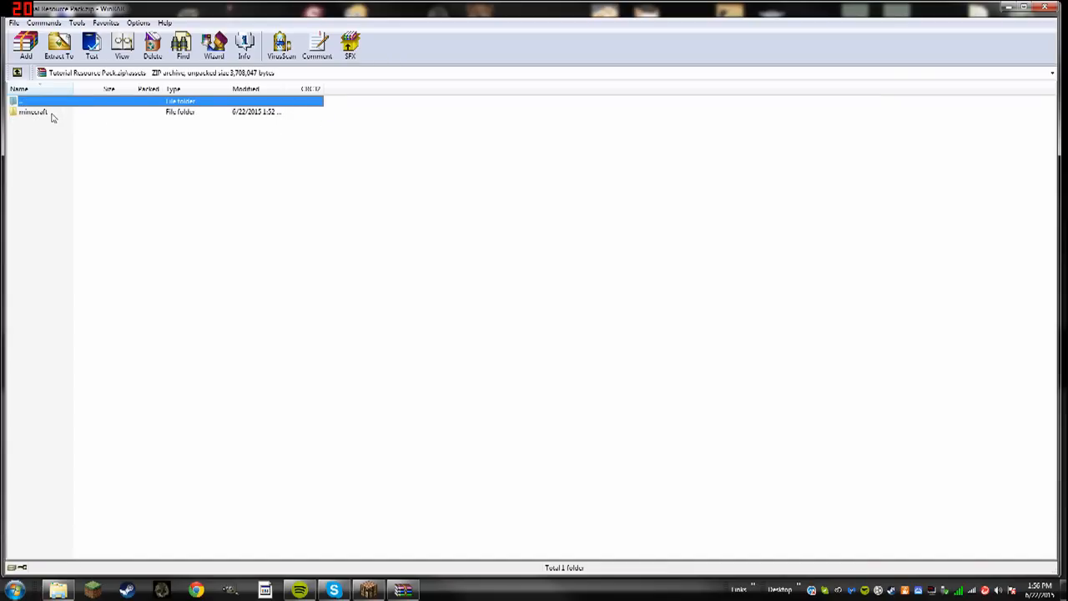
double_click(34, 111)
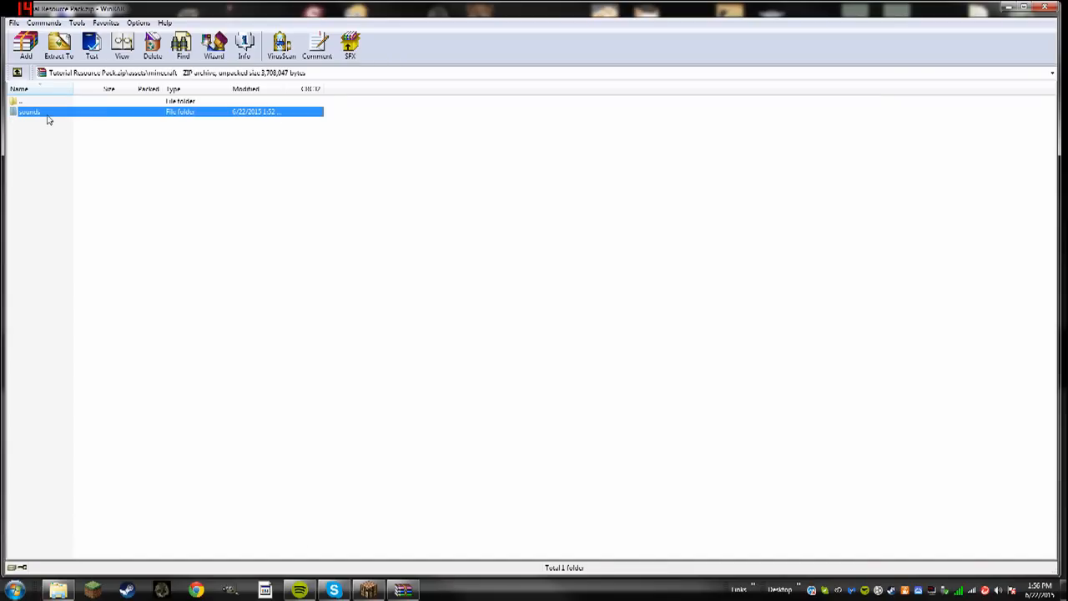
- Confirm records holds only mall.ogg, then open the empty music folder in sounds
double_click(29, 111)
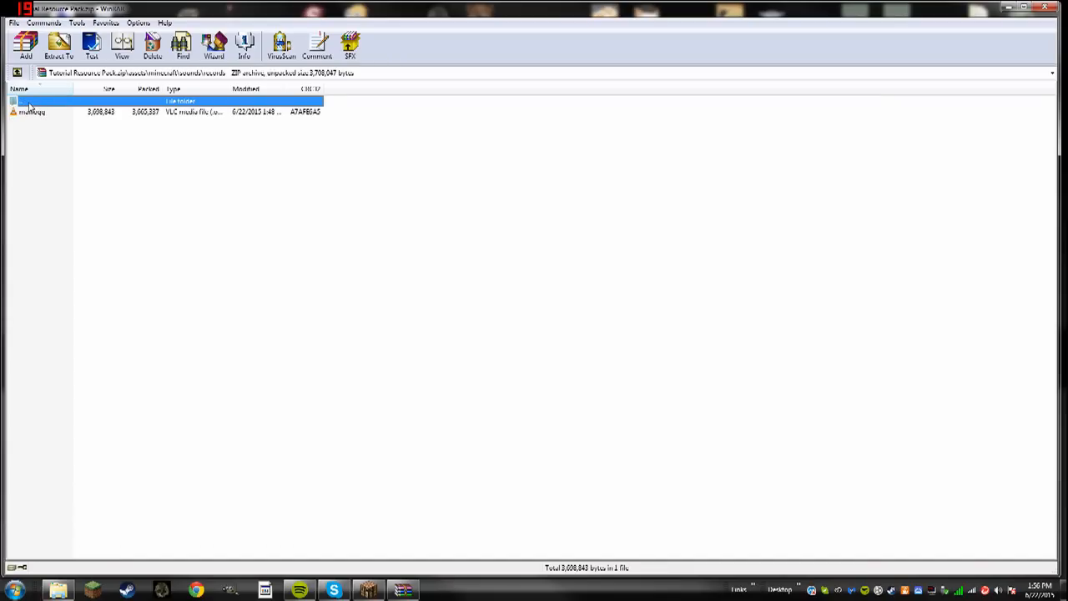
double_click(25, 100)
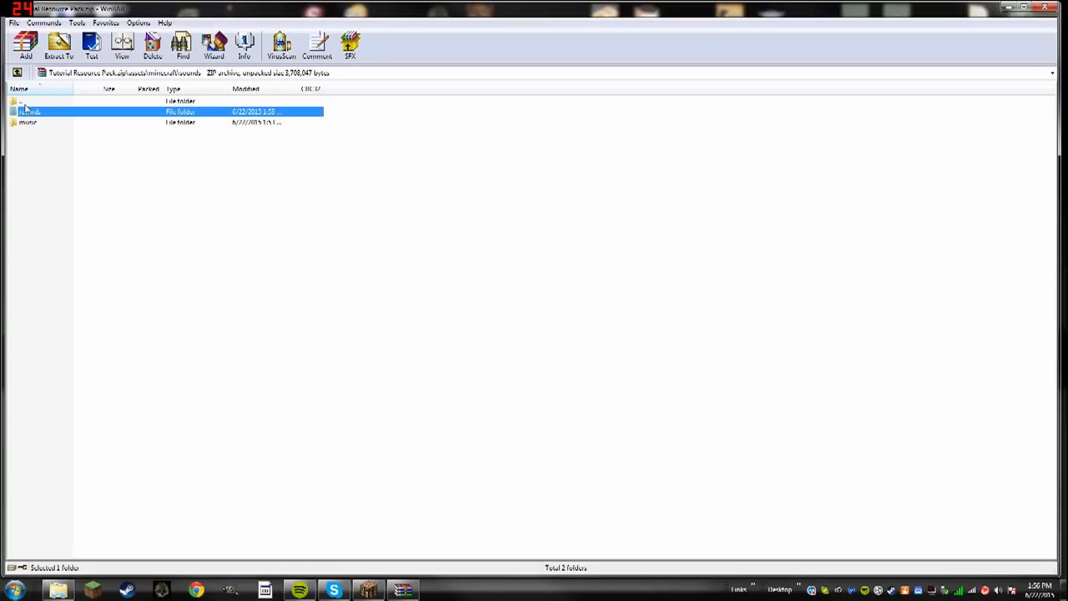
double_click(29, 111)
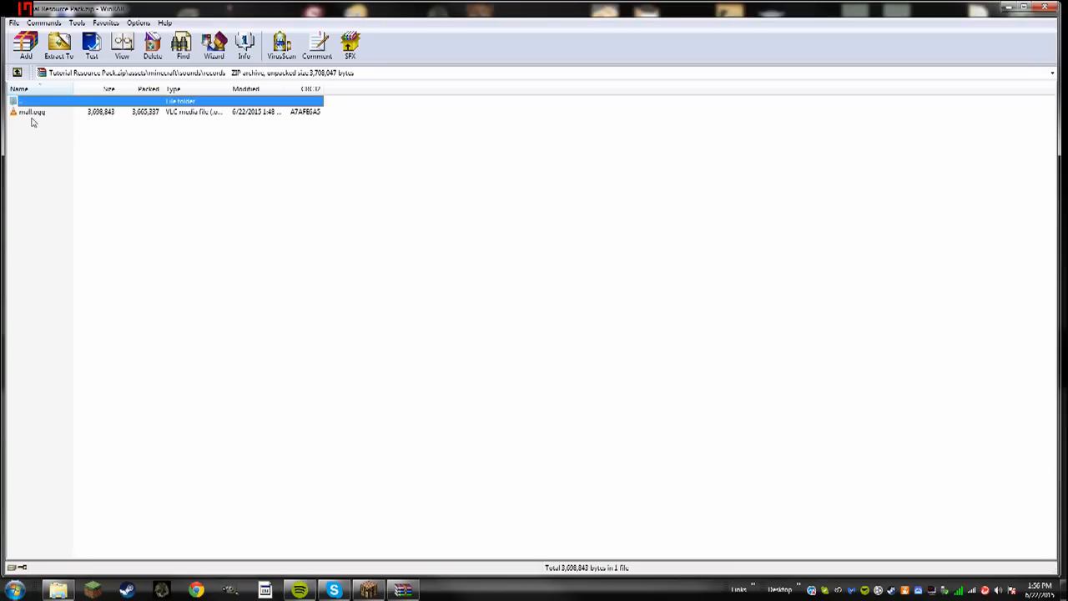
click(33, 111)
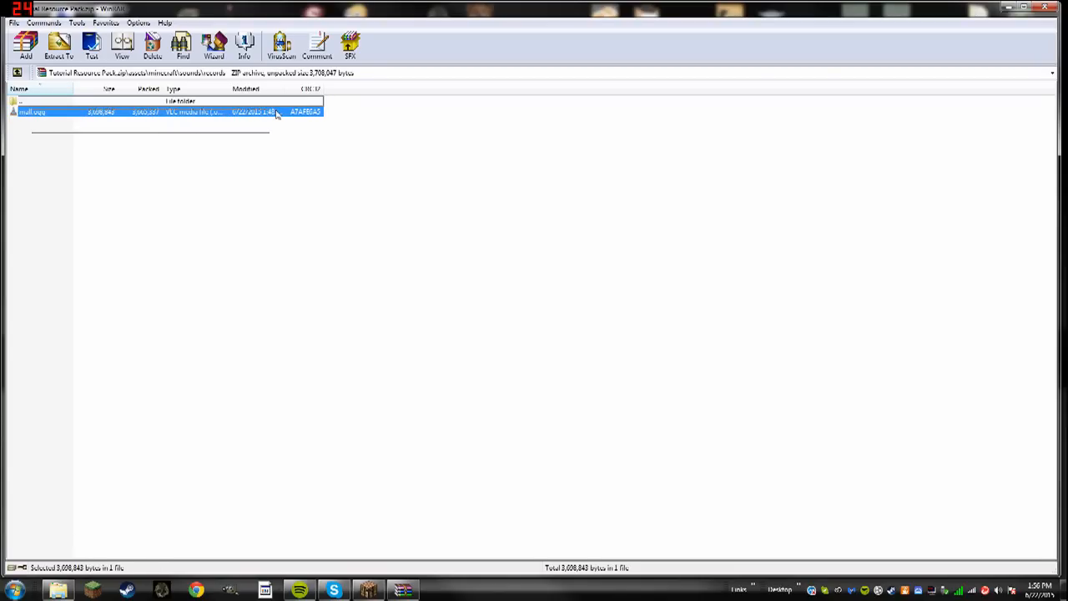
mouse_move(198, 179)
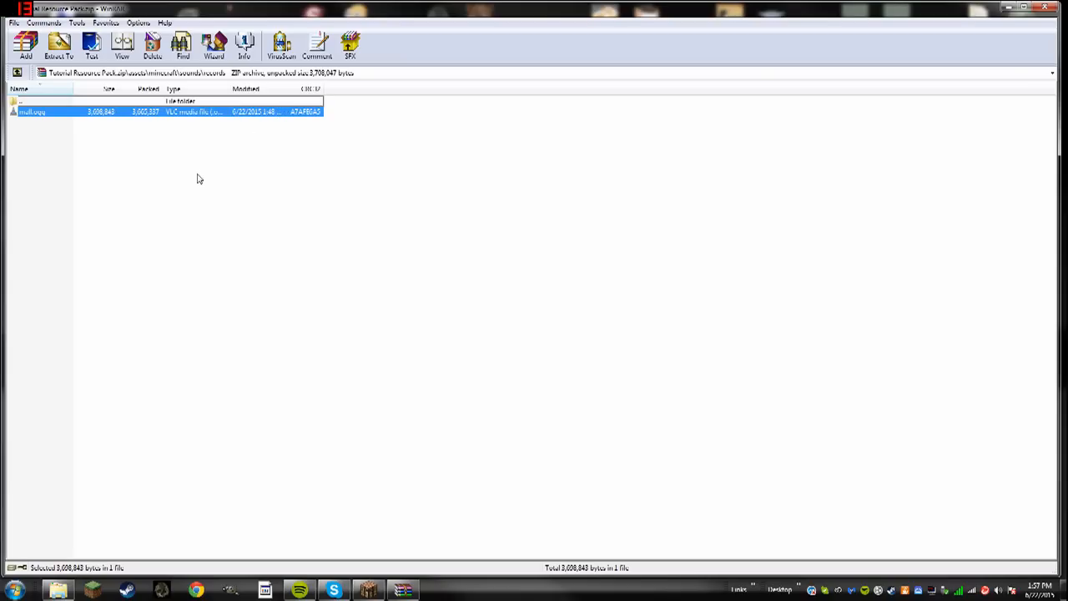
double_click(25, 100)
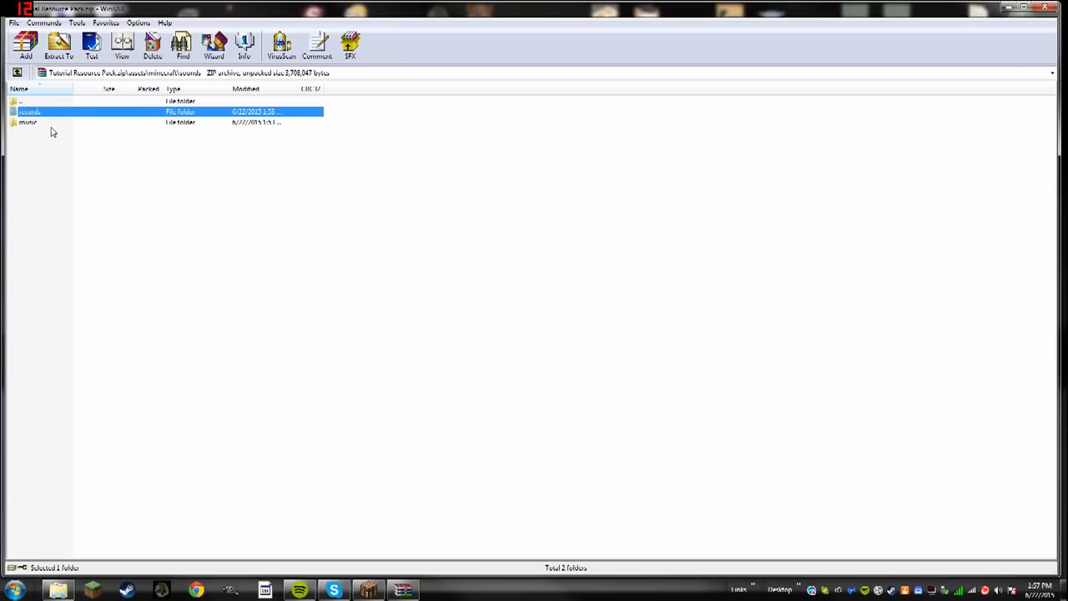
double_click(28, 123)
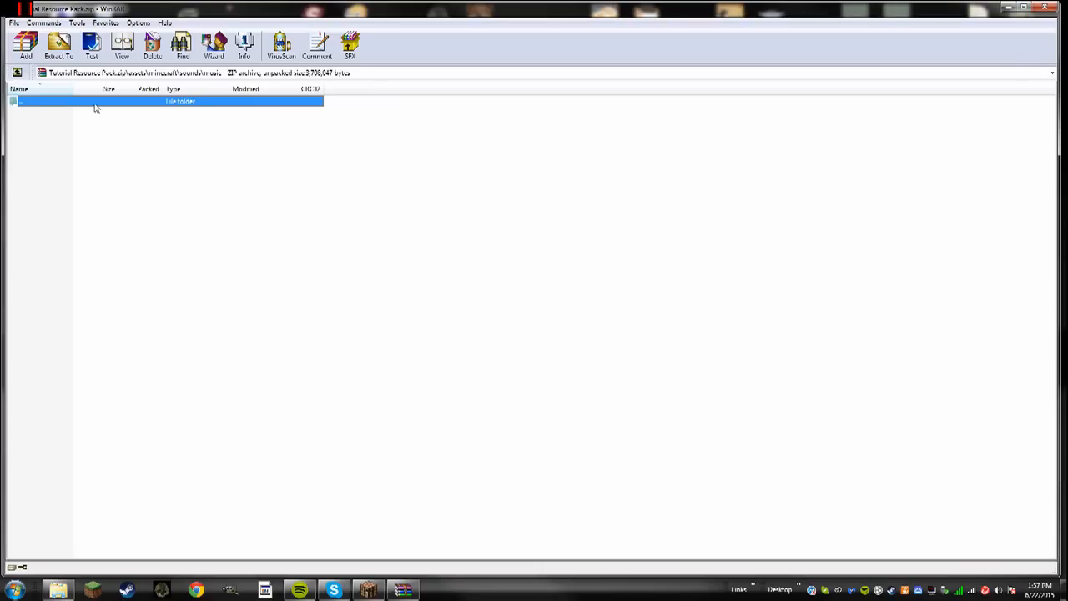
mouse_move(143, 115)
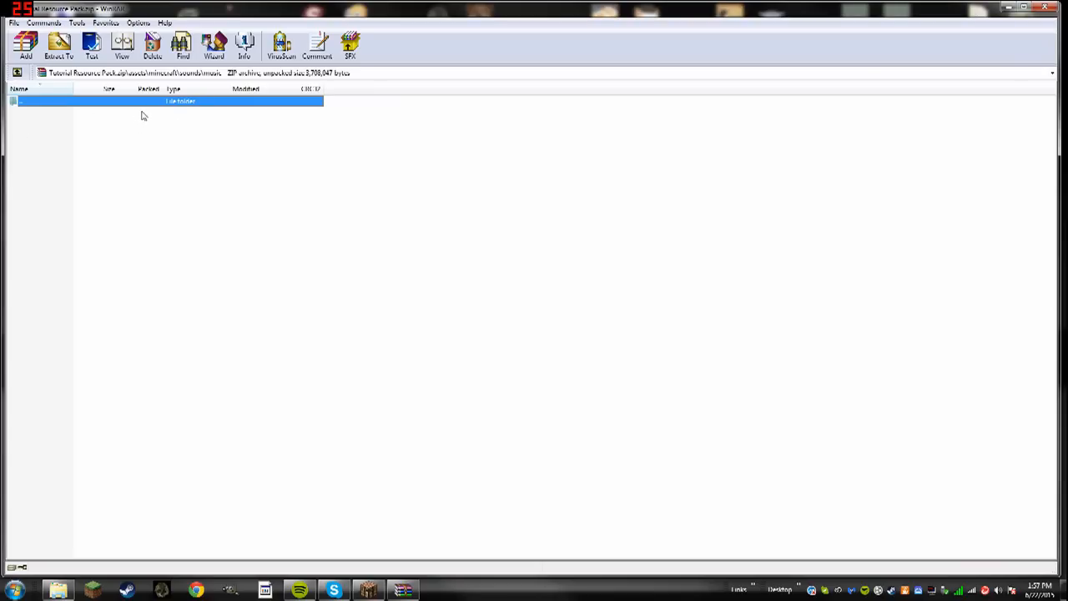
mouse_move(144, 111)
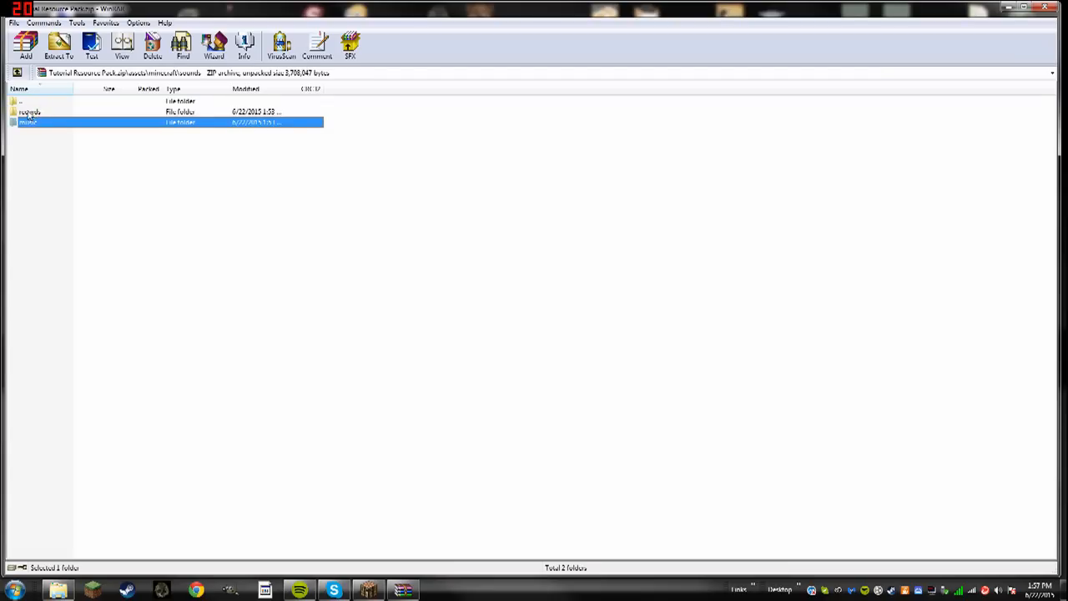
mouse_move(104, 134)
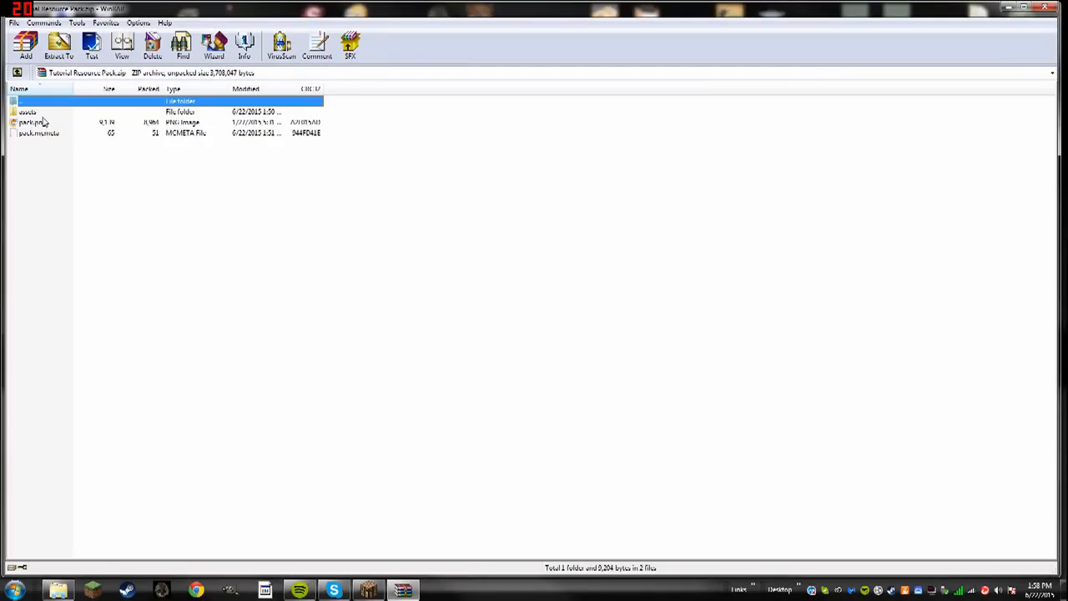
- Check assets/minecraft, return to the archive top level, and open Explorer at AppData\Roaming
click(34, 122)
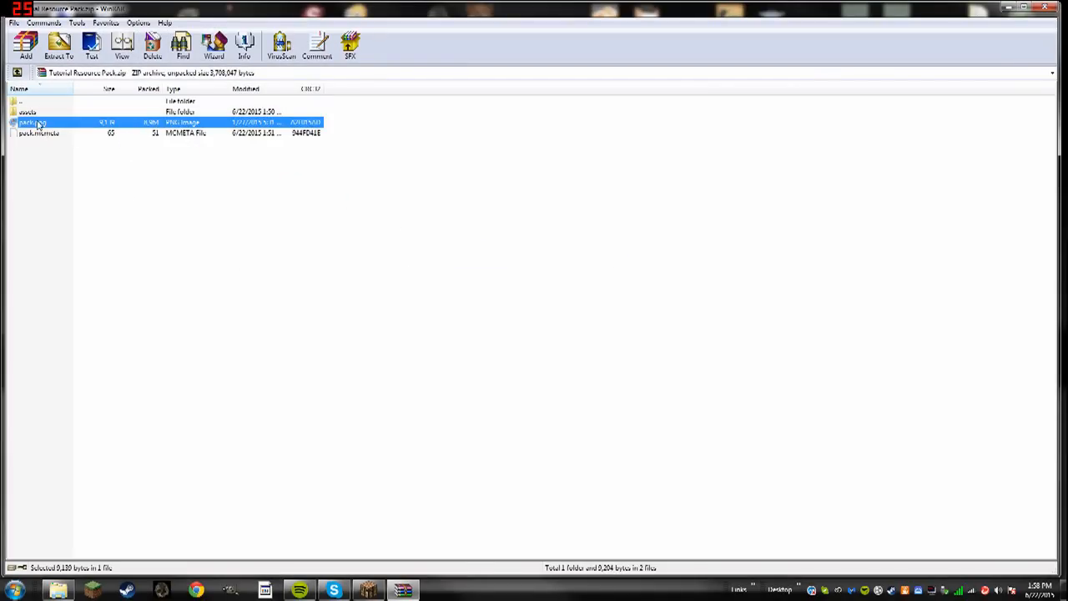
mouse_move(551, 25)
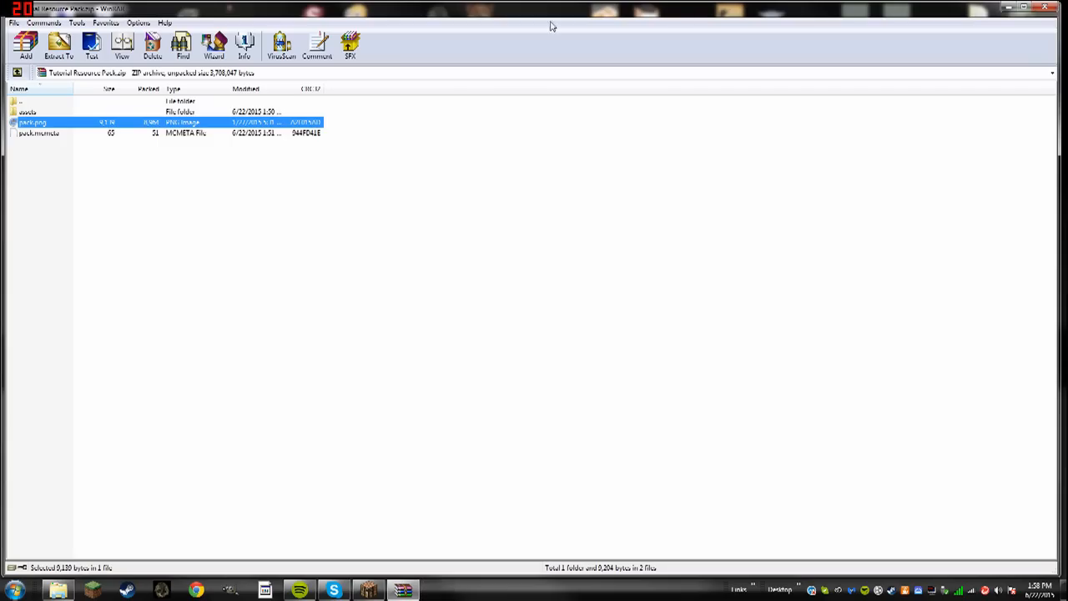
double_click(27, 111)
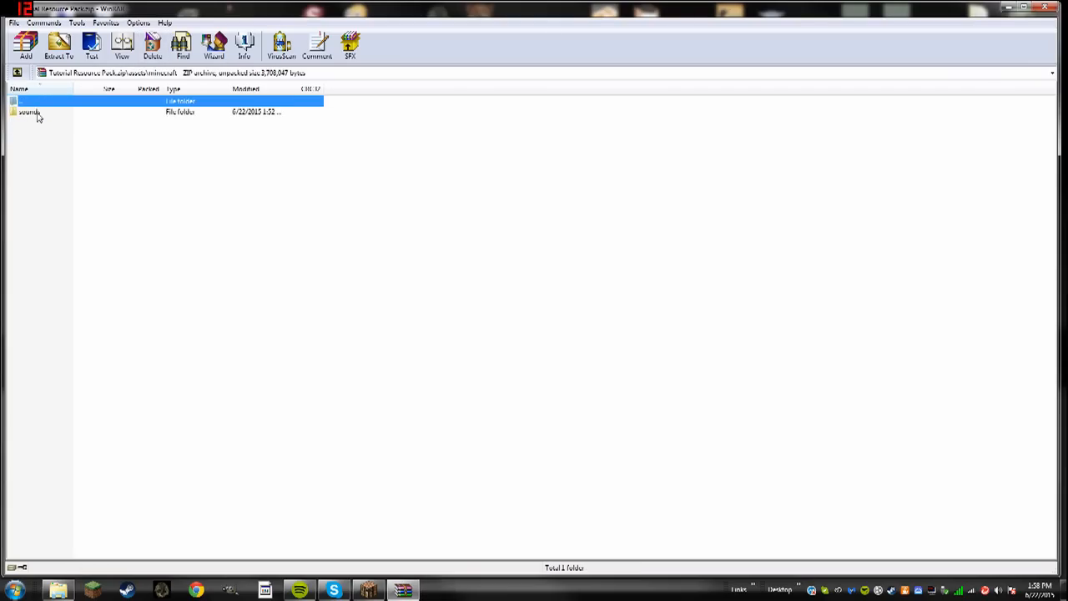
click(29, 112)
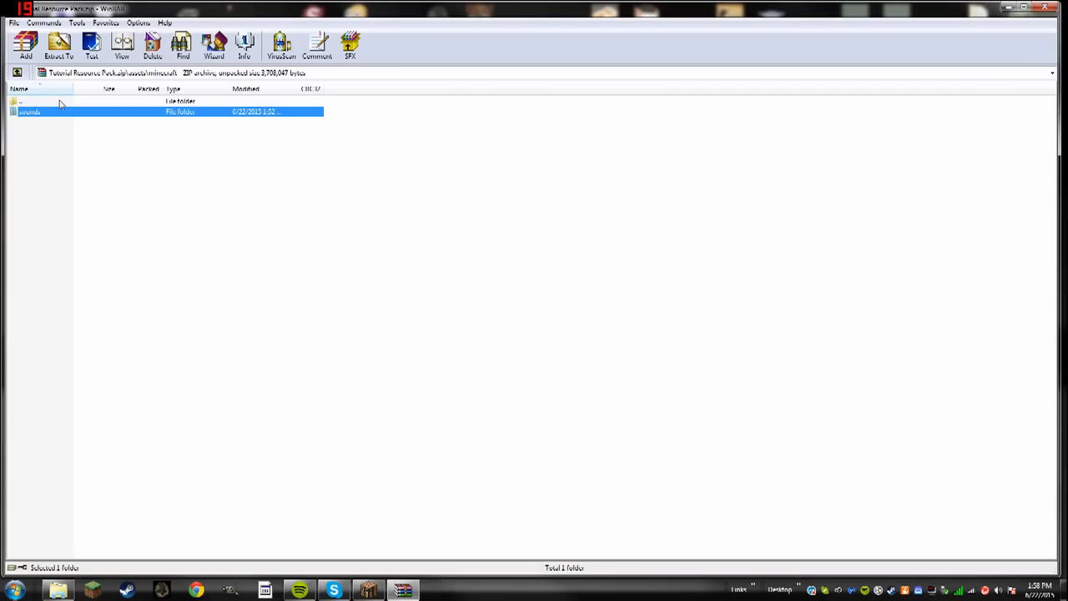
double_click(29, 101)
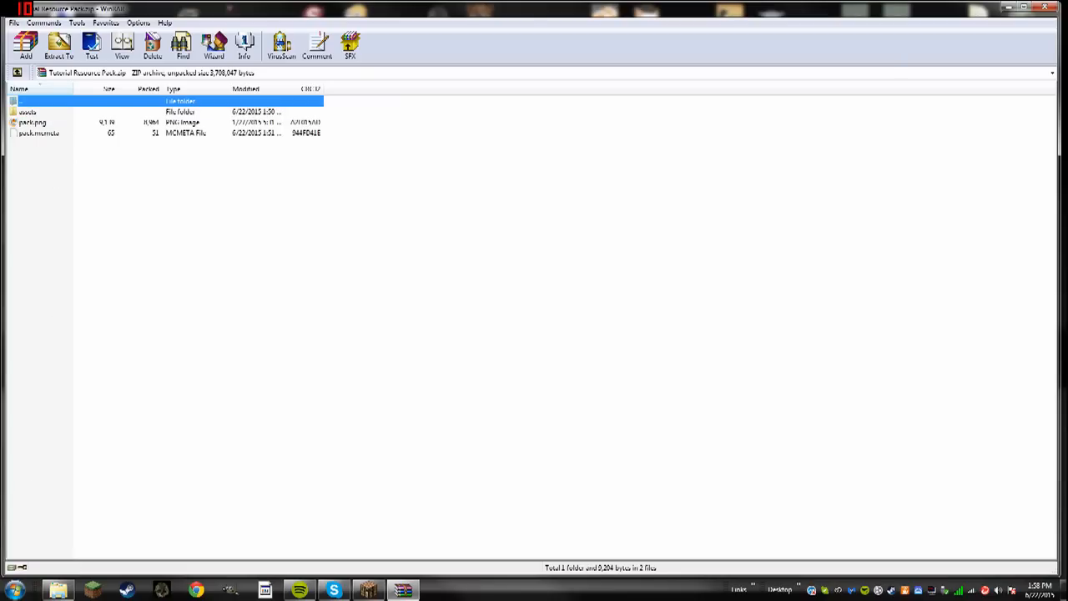
click(11, 590)
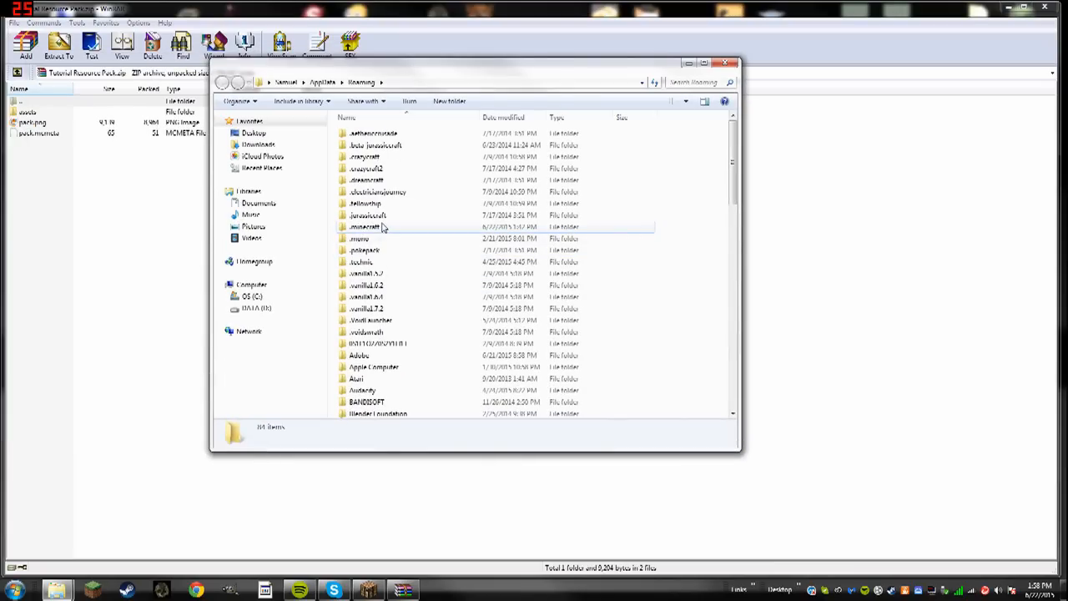
- Open .minecraft's resourcepacks folder in Explorer and close the WinRAR window
double_click(365, 227)
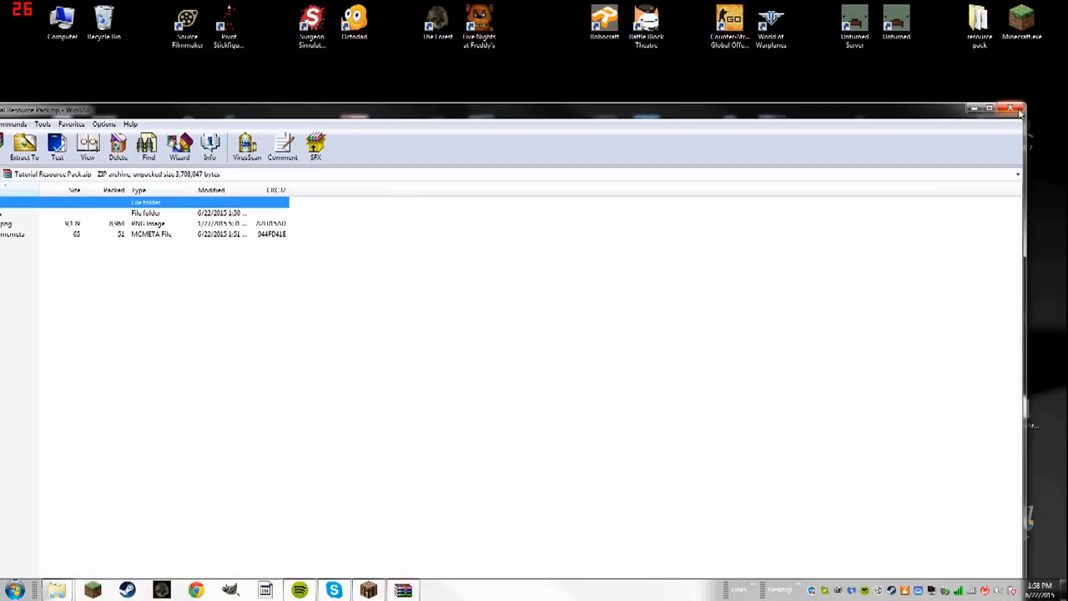
click(1019, 108)
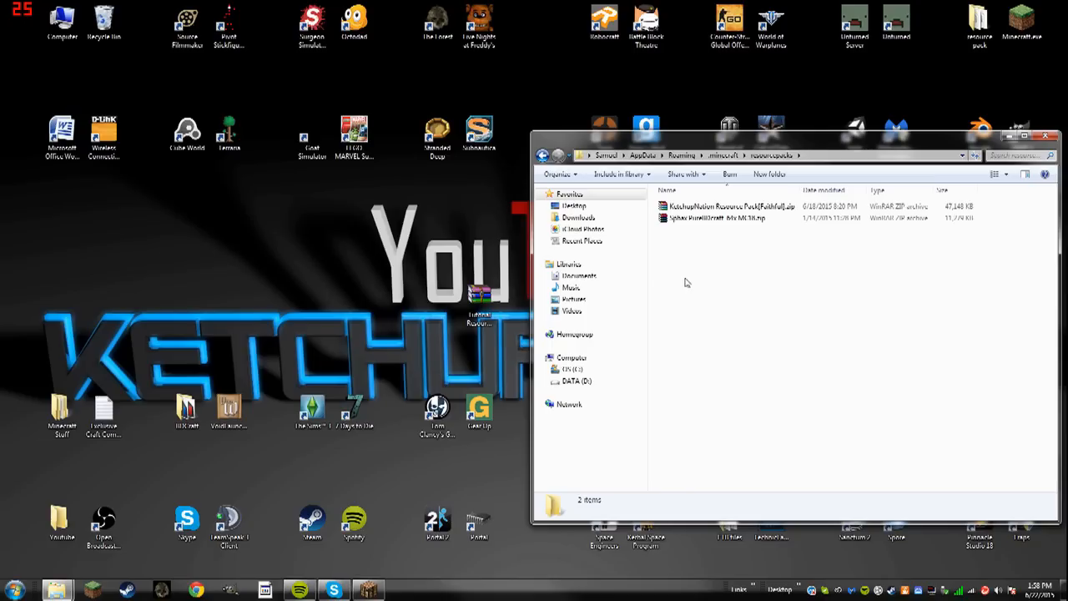
mouse_move(546, 214)
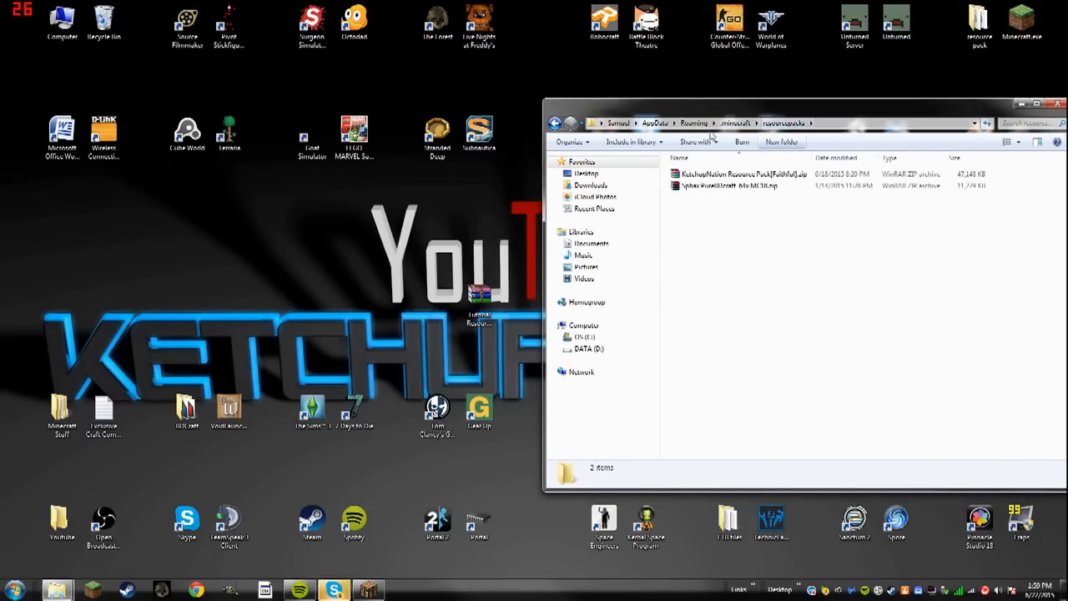
click(554, 123)
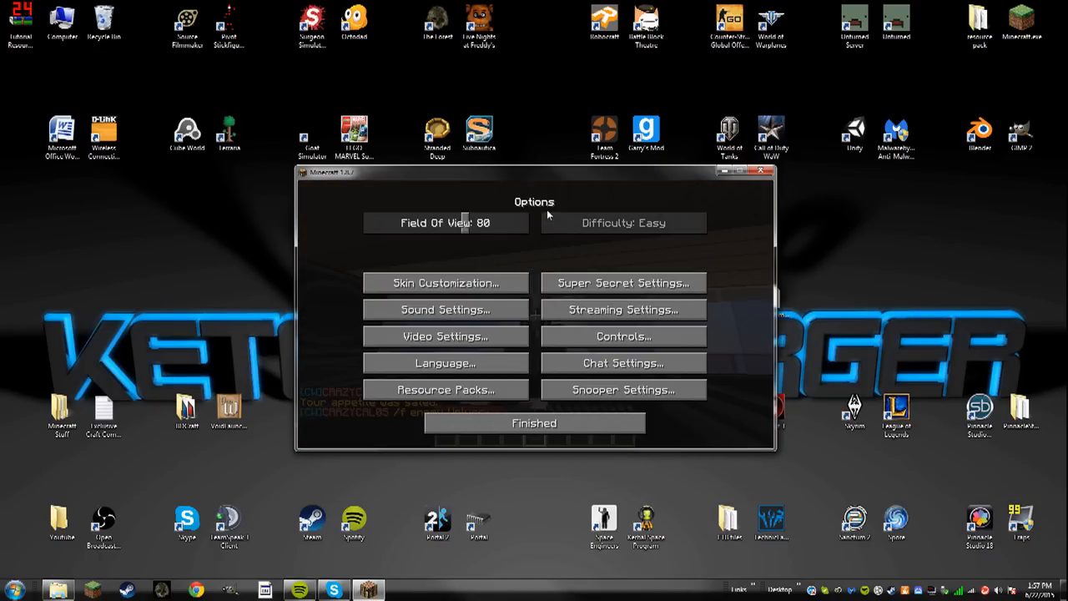
- Lower the Minecraft master volume to 21% in Sound Settings
click(444, 309)
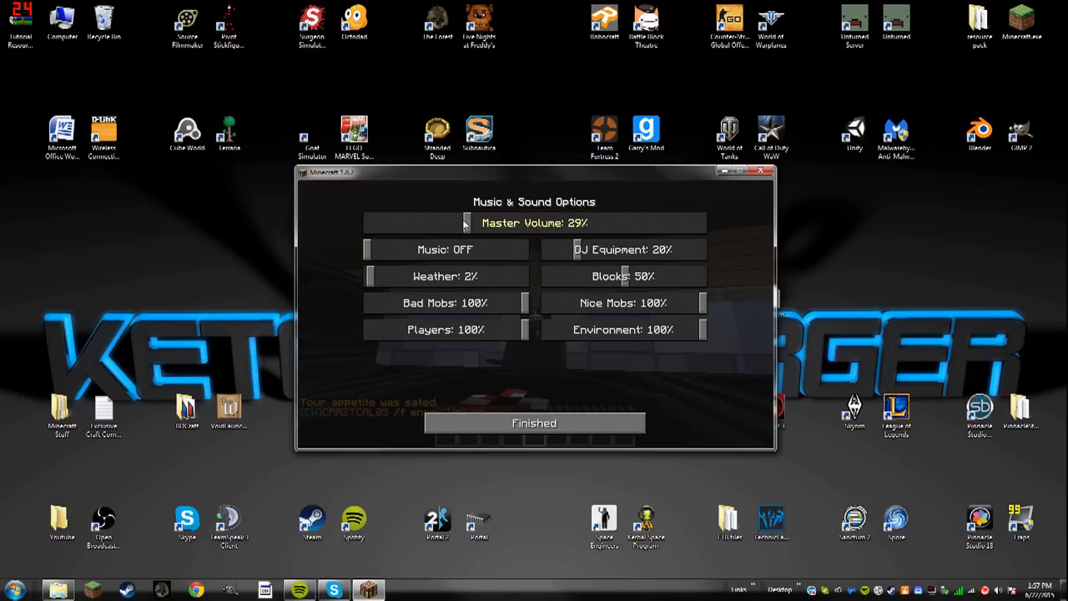
drag(468, 223, 438, 222)
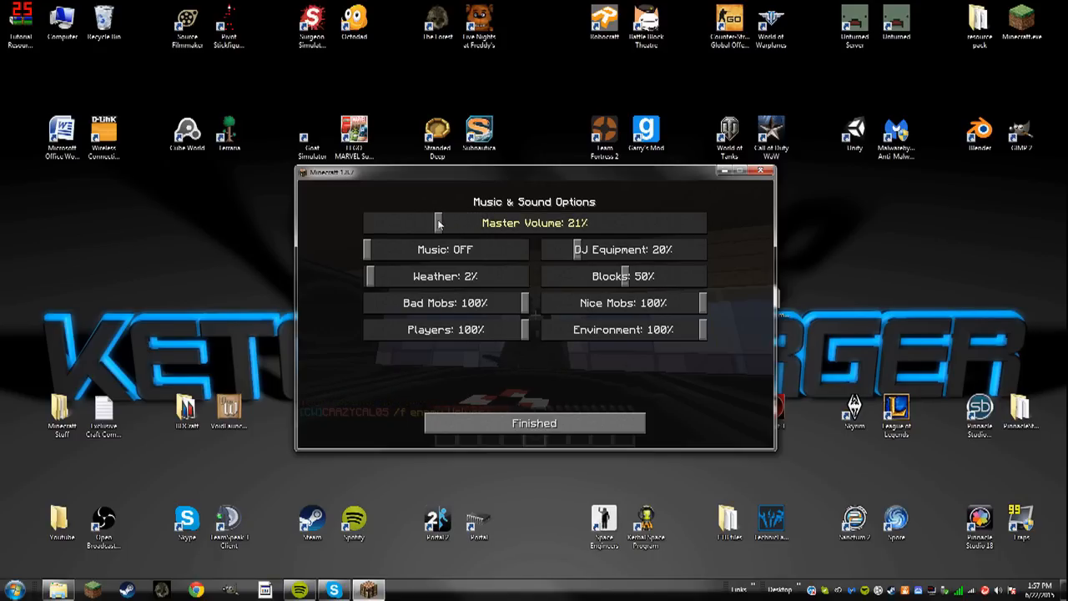
click(534, 422)
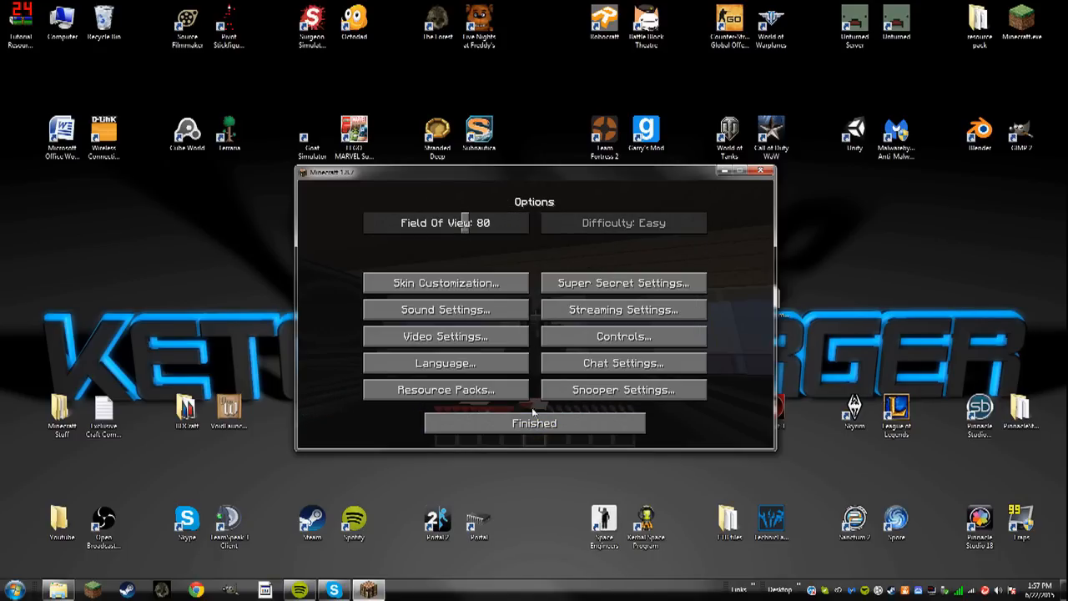
- Check that KetchupNation Resource Pack is selected, resume the game, then leave it
click(446, 390)
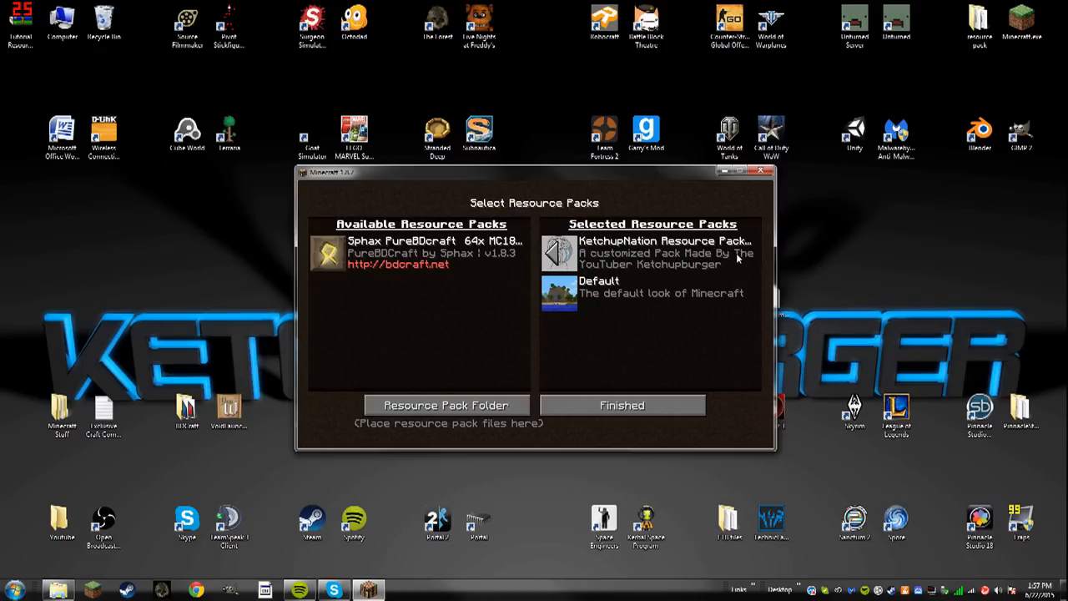
mouse_move(622, 404)
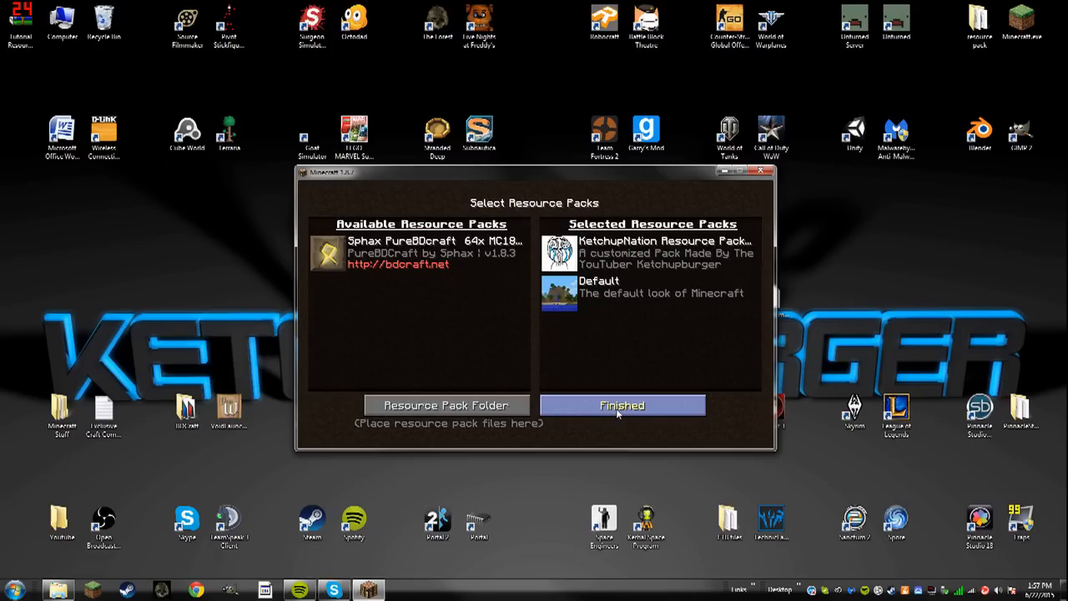
click(621, 405)
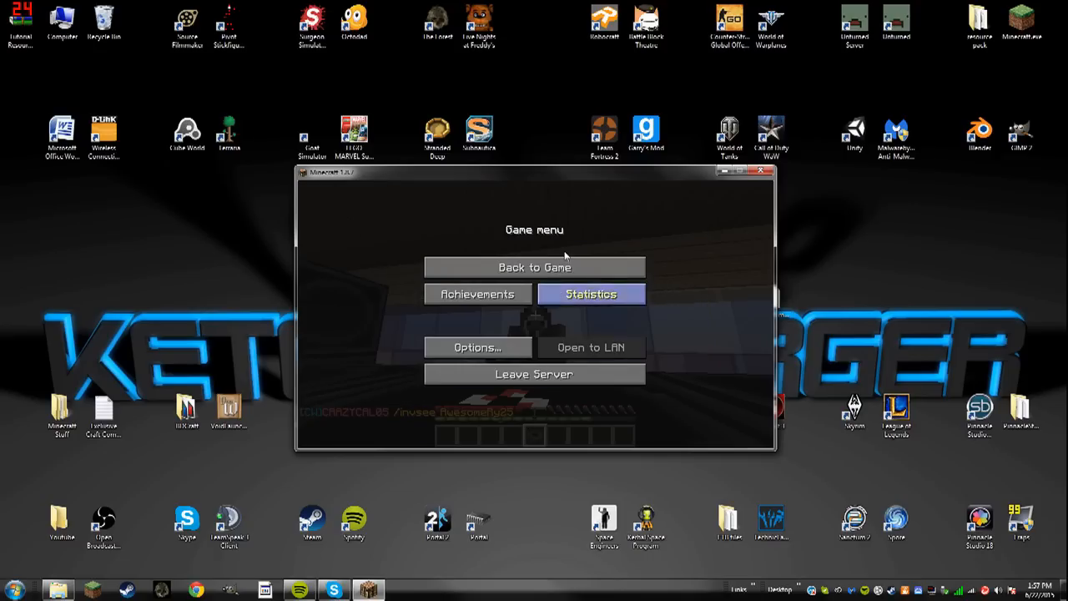
click(534, 267)
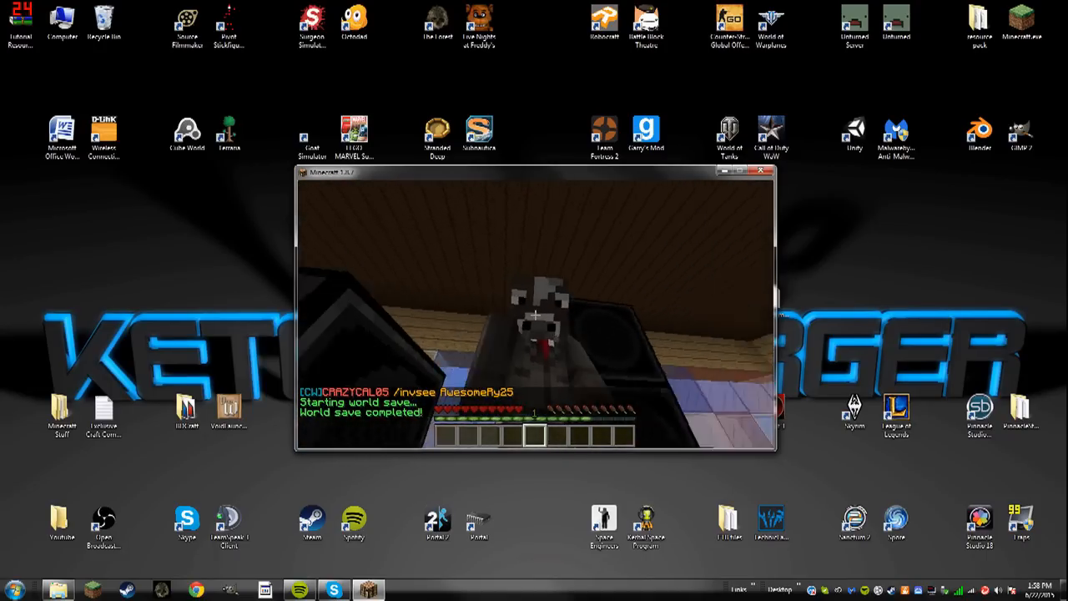
key(Escape)
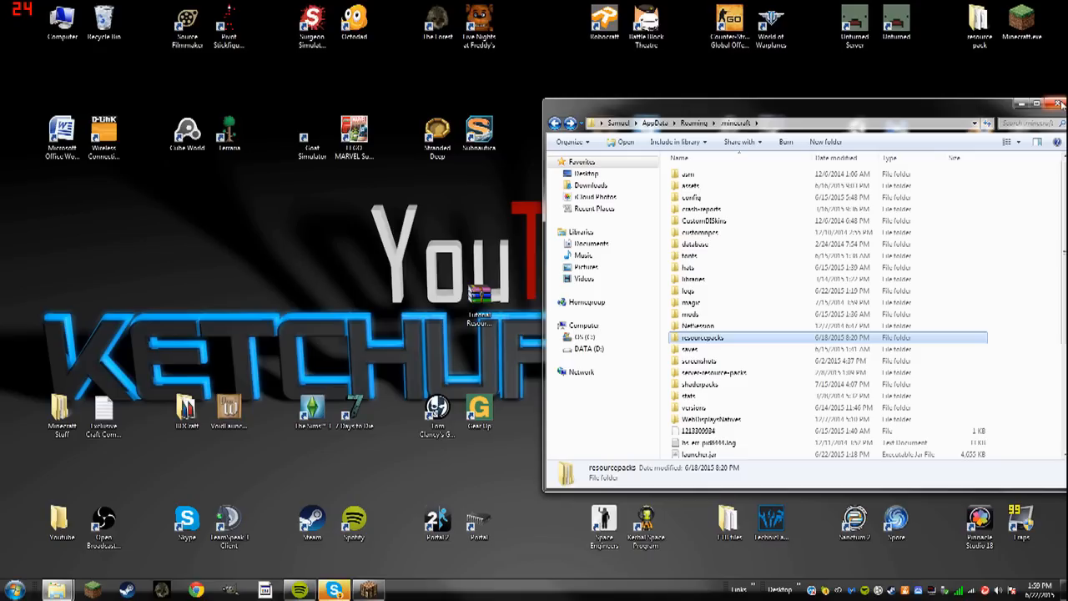
mouse_move(1058, 102)
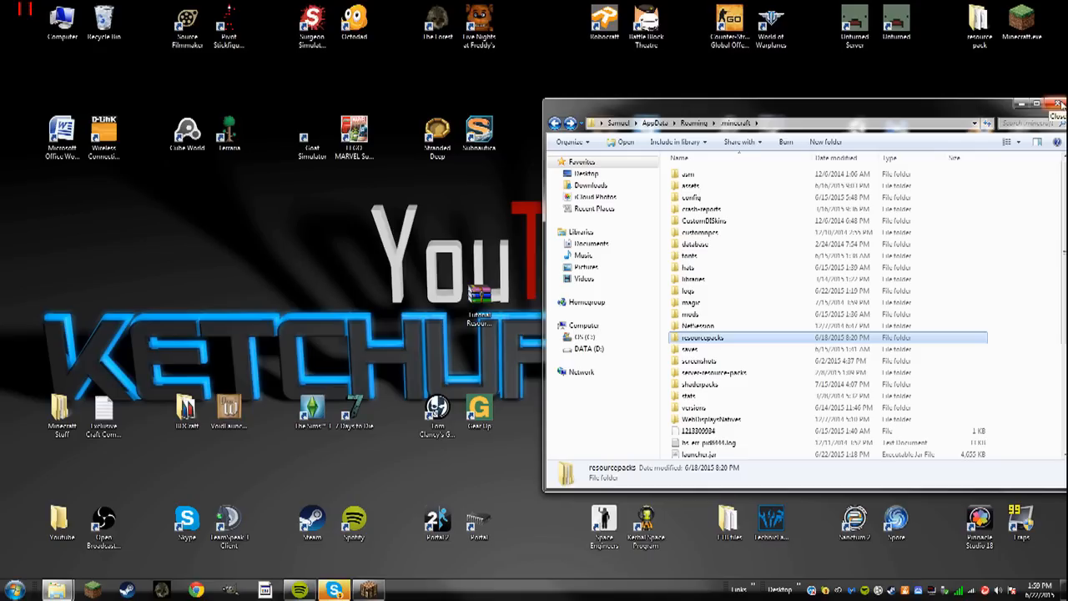
mouse_move(1014, 83)
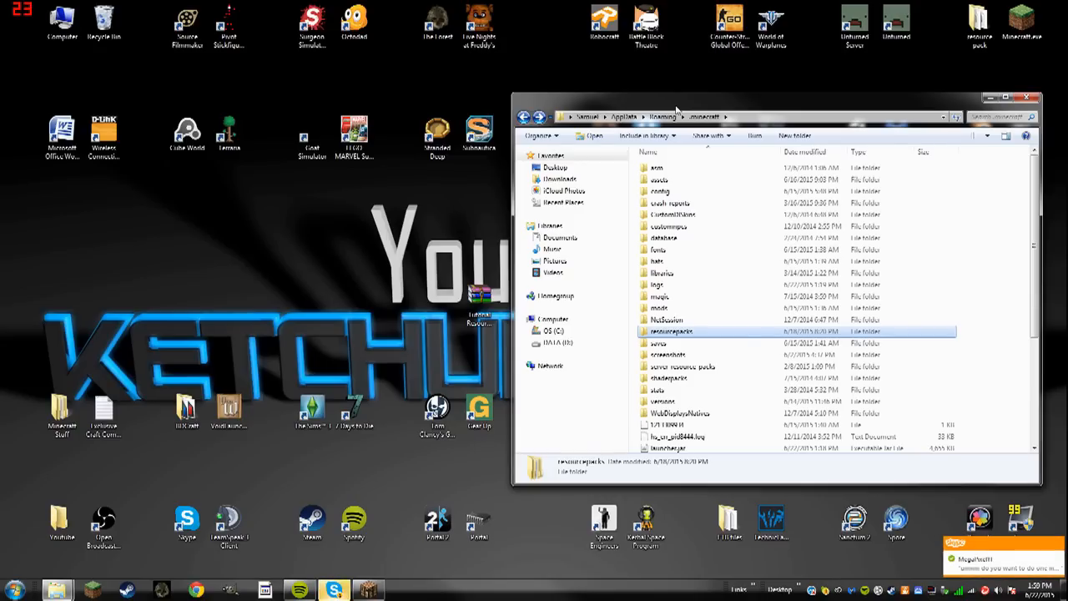
mouse_move(1016, 72)
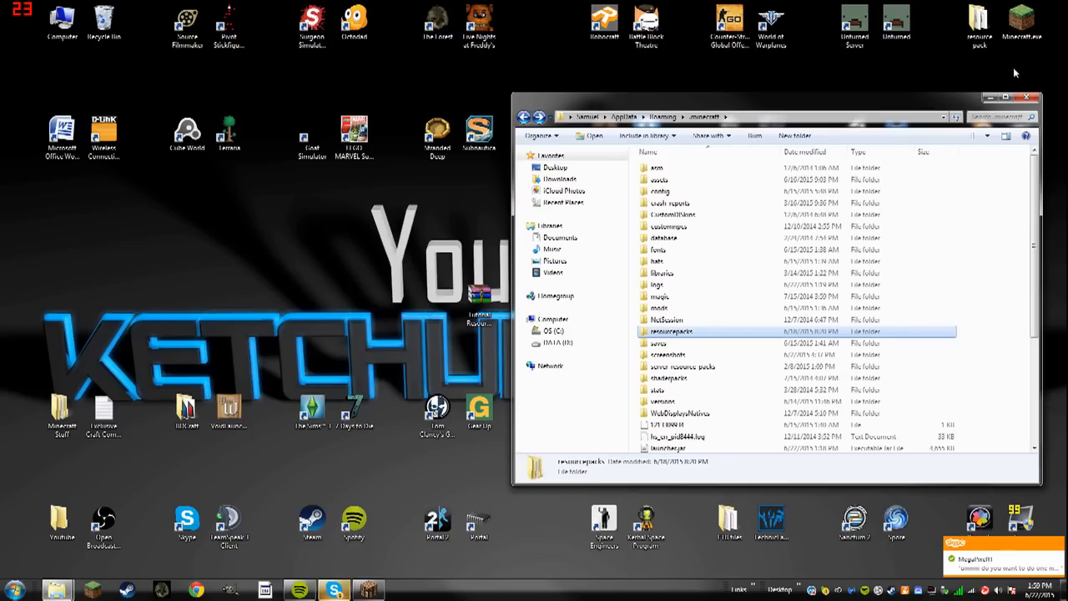